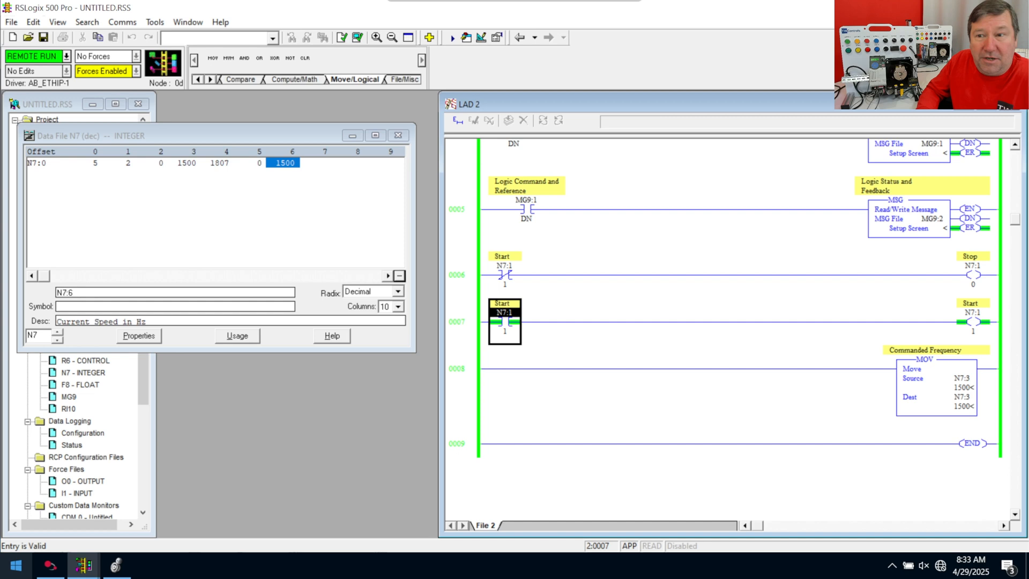
mouse_move(378, 404)
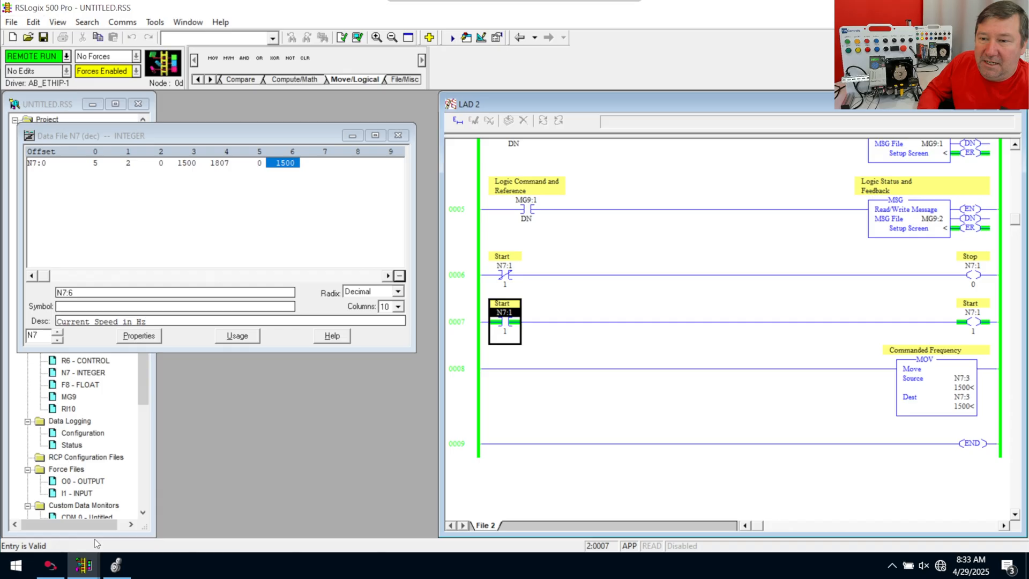
mouse_move(648, 284)
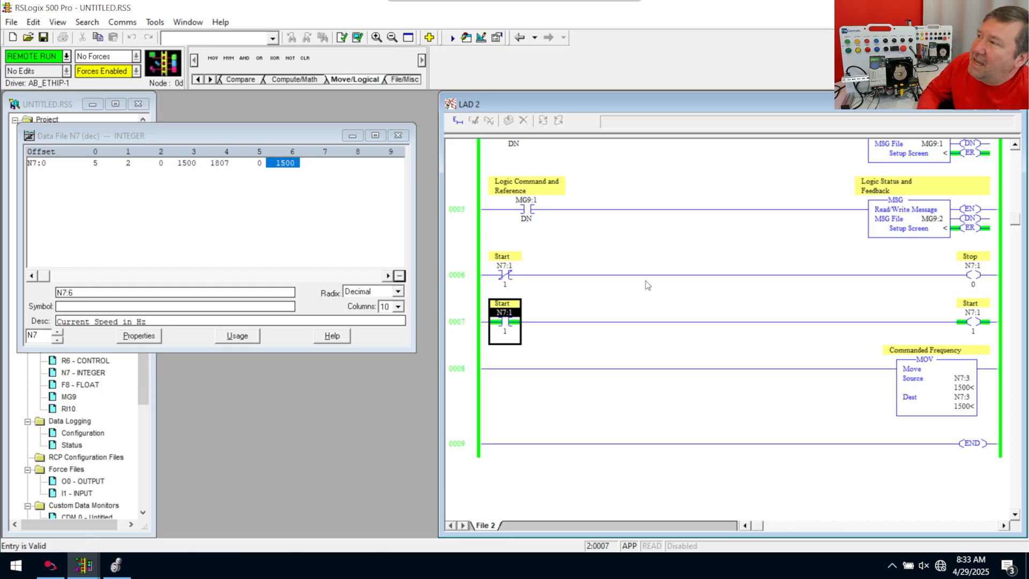
mouse_move(615, 511)
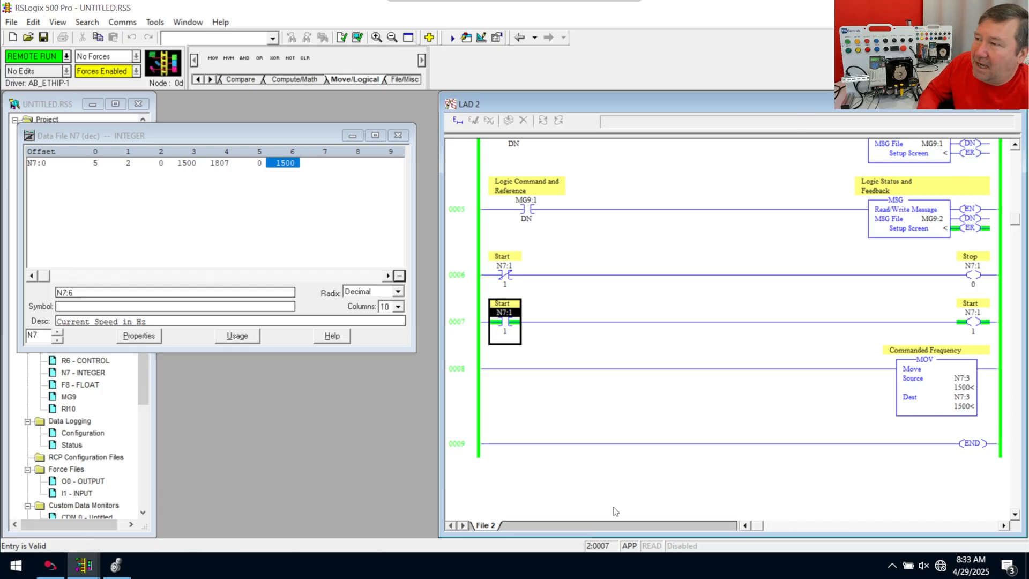
mouse_move(312, 496)
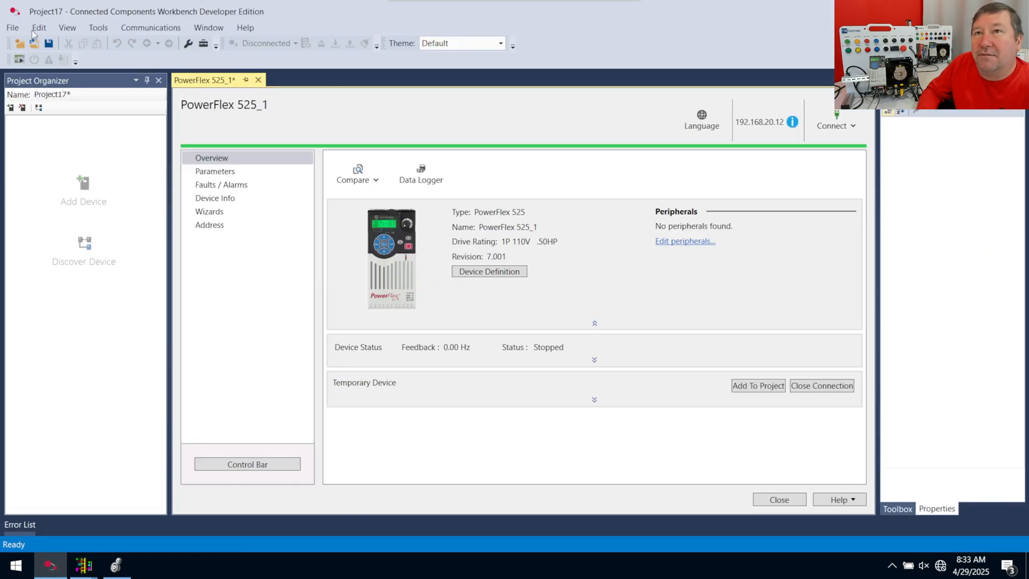
Close the previous project and select the PowerFlex 525 at 192.168.20.12 on AB_ETH-1
click(12, 27)
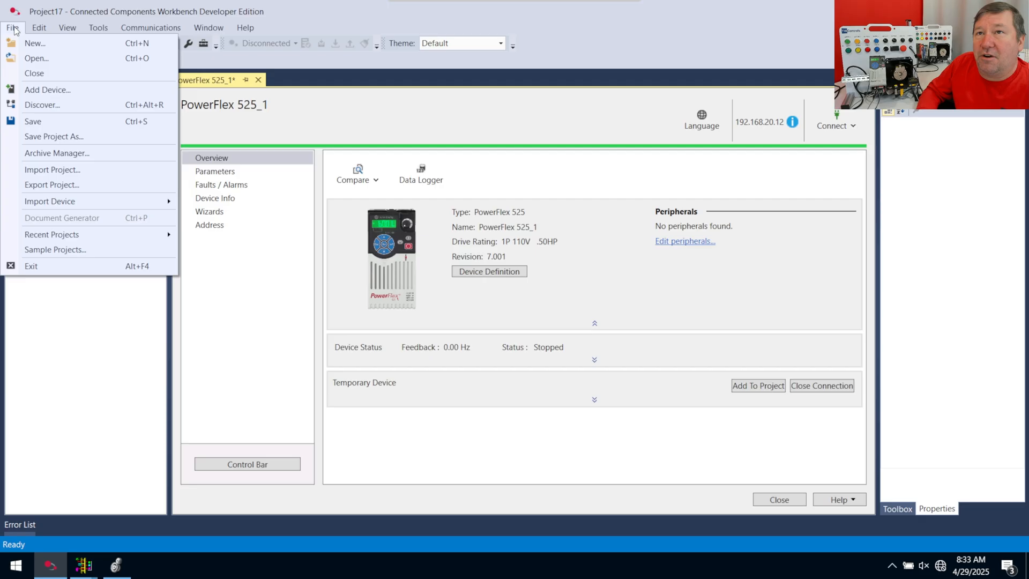
click(33, 72)
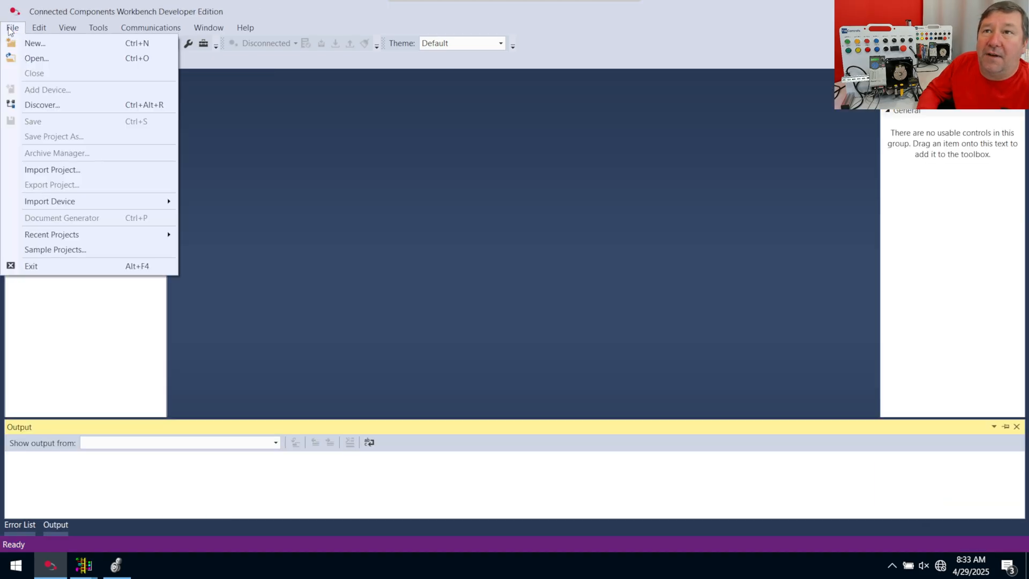
click(41, 105)
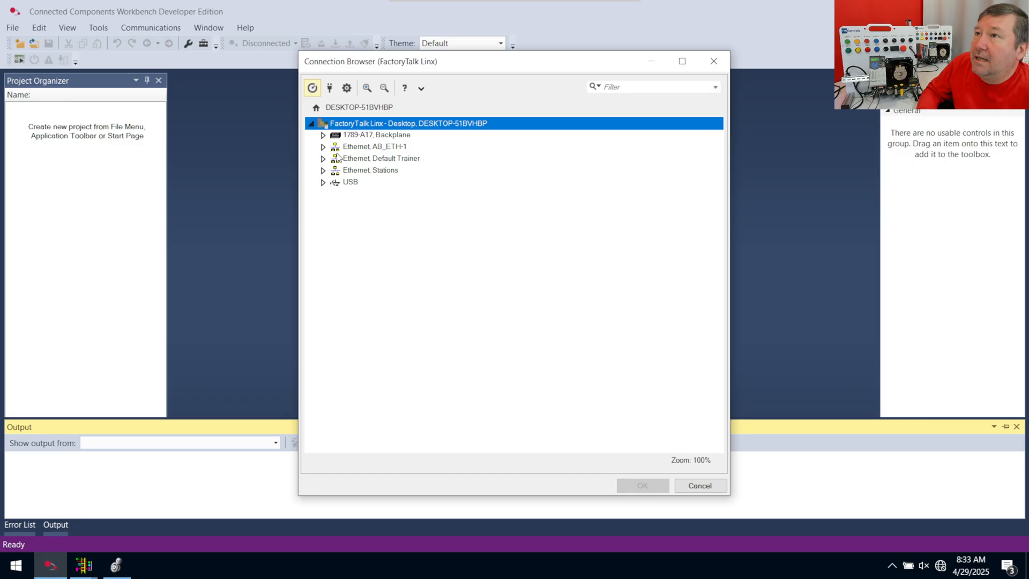
click(323, 147)
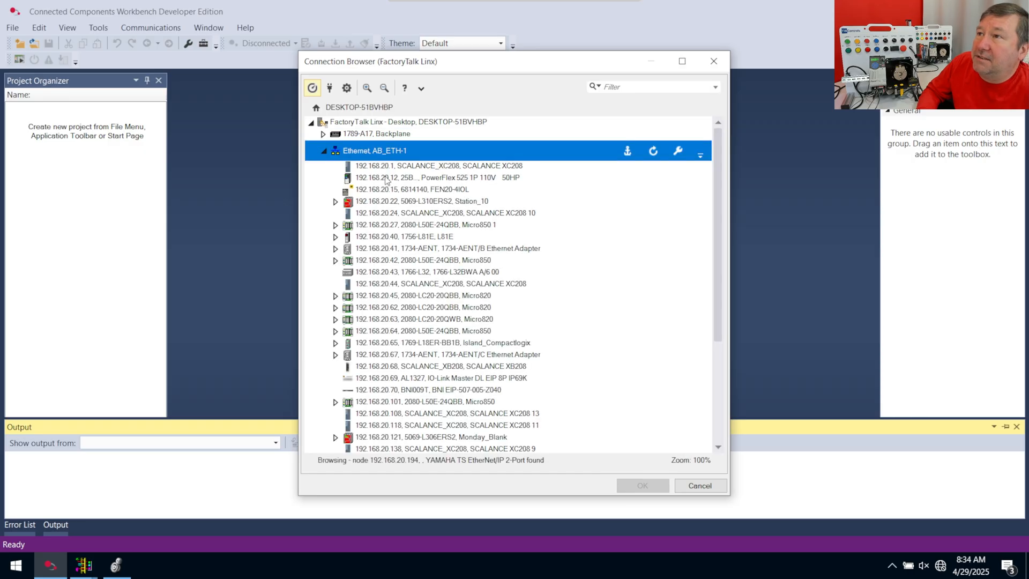
click(438, 177)
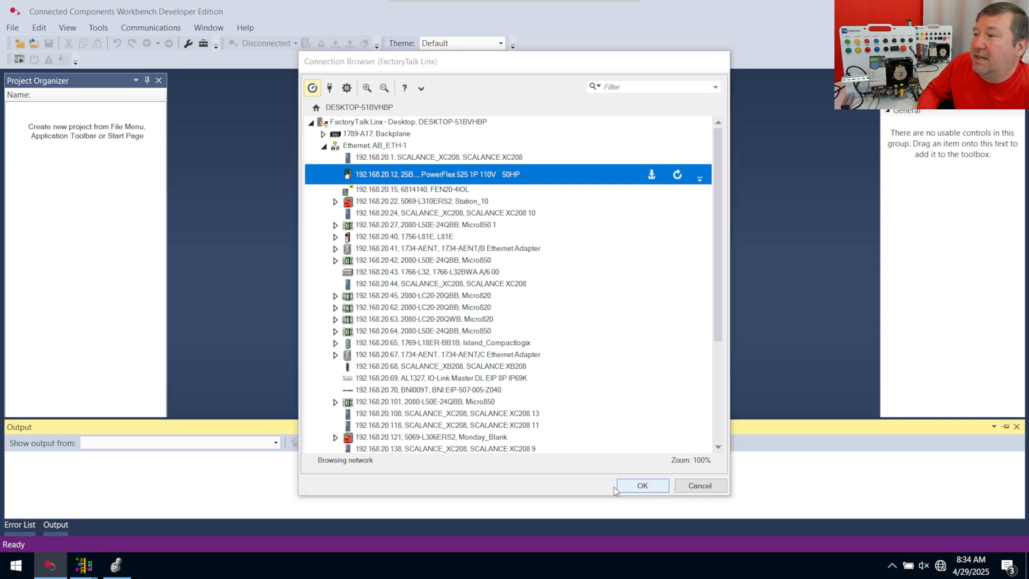
Create the project with the PowerFlex 525_1 drive and open its parameter list
click(641, 485)
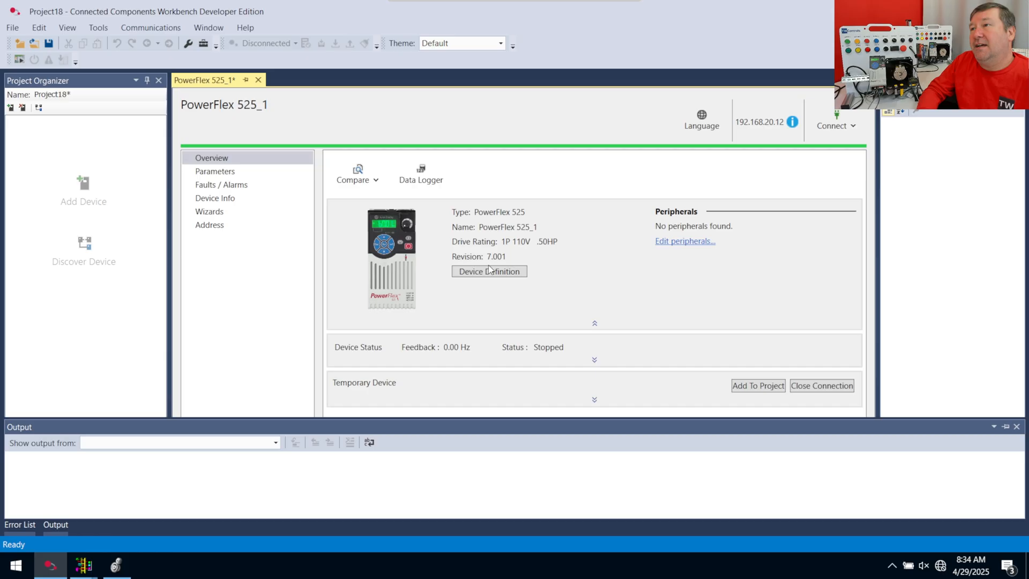
click(214, 172)
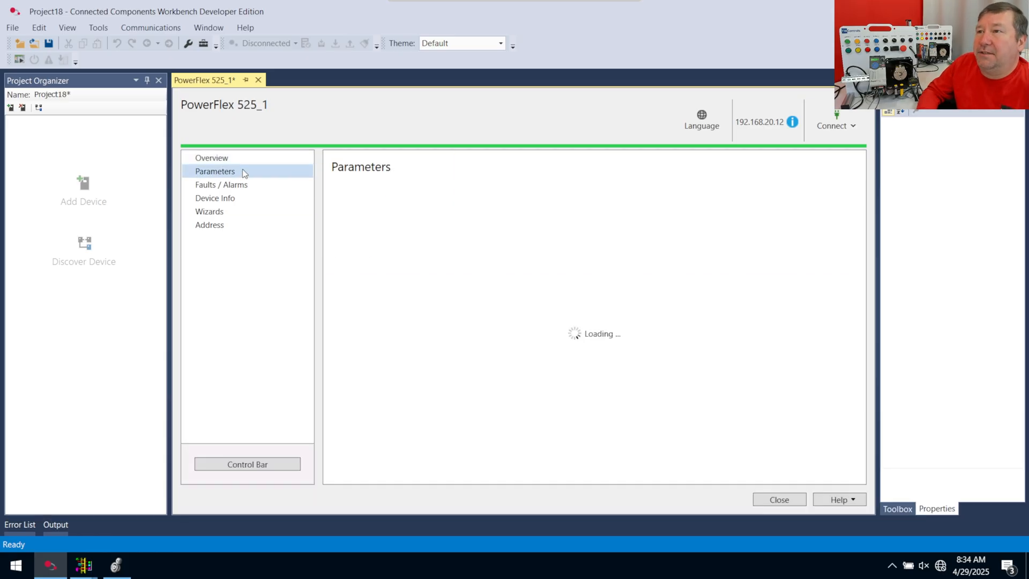
click(214, 171)
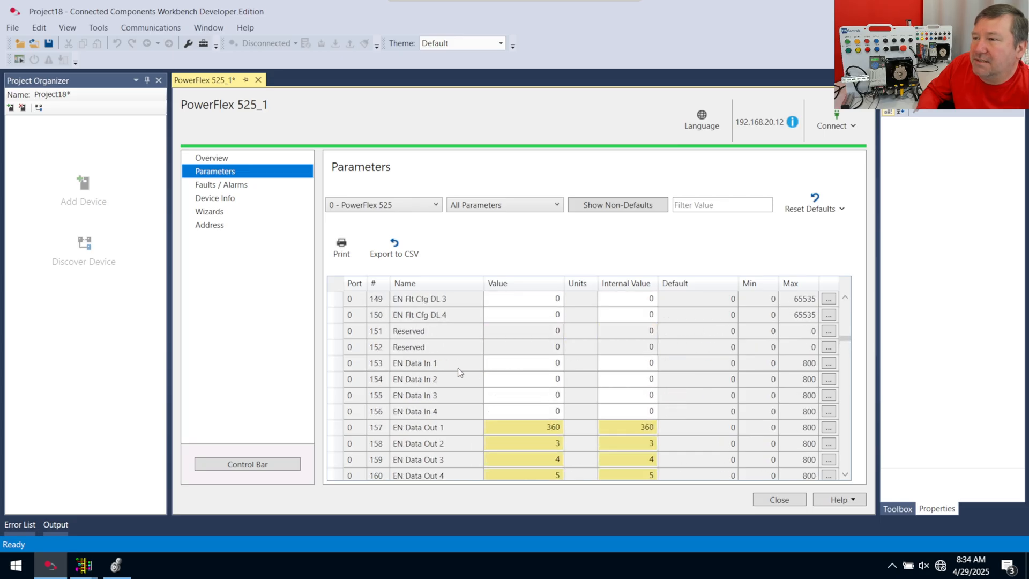
scroll(down, 3)
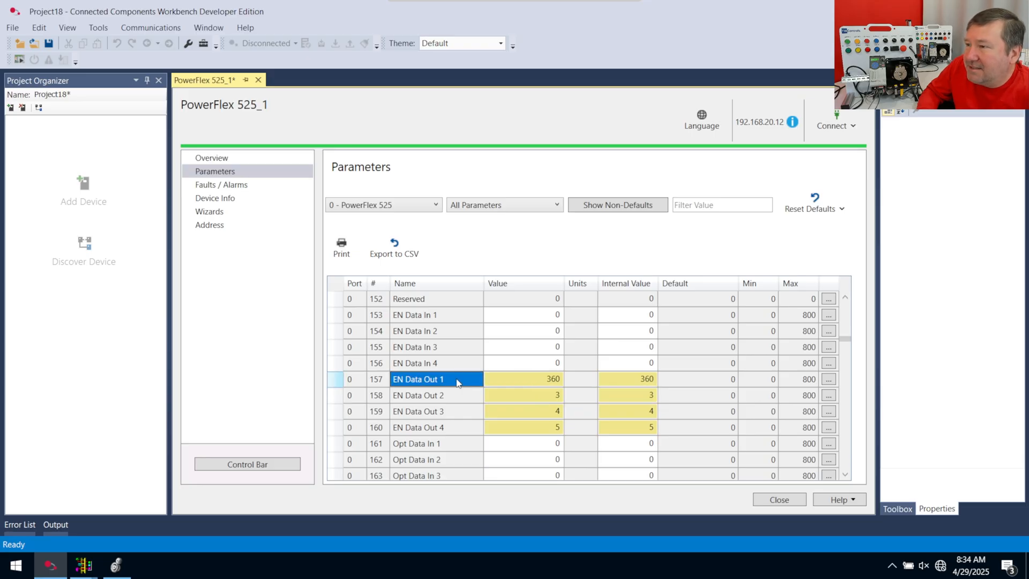
mouse_move(511, 383)
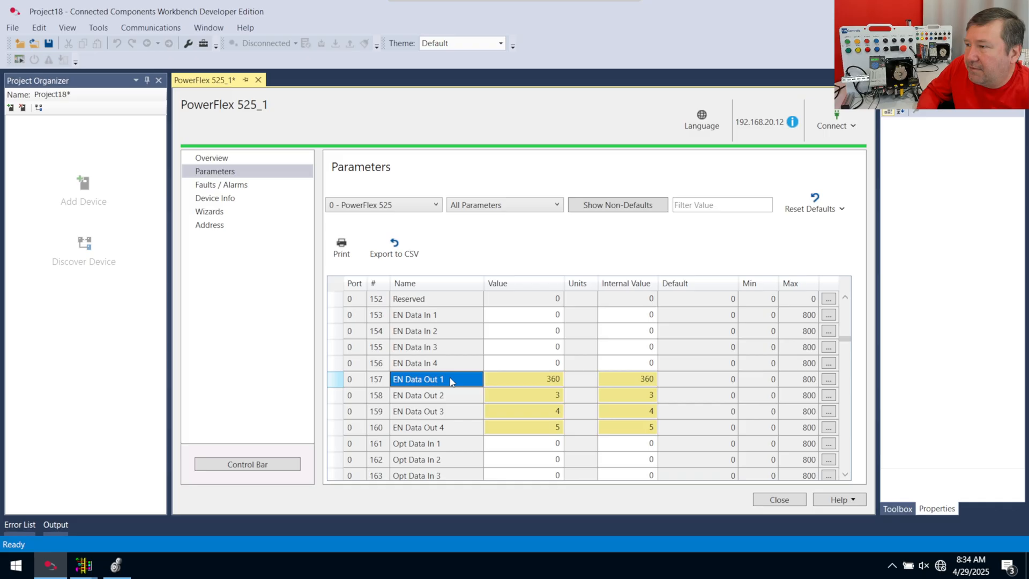
Inspect the EN Data Out parameters, reading 360, 3, 4 and 5
click(418, 395)
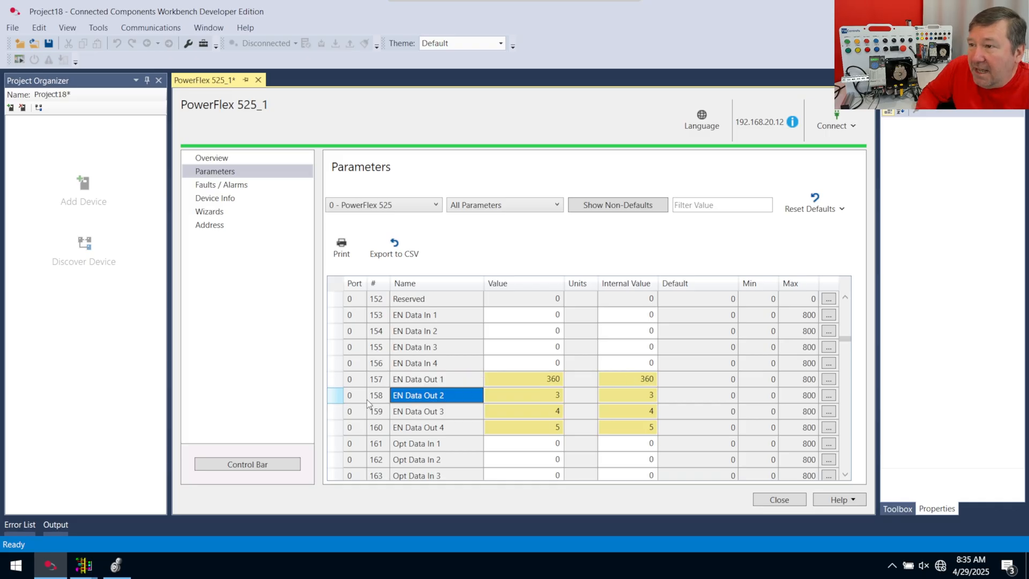
mouse_move(514, 395)
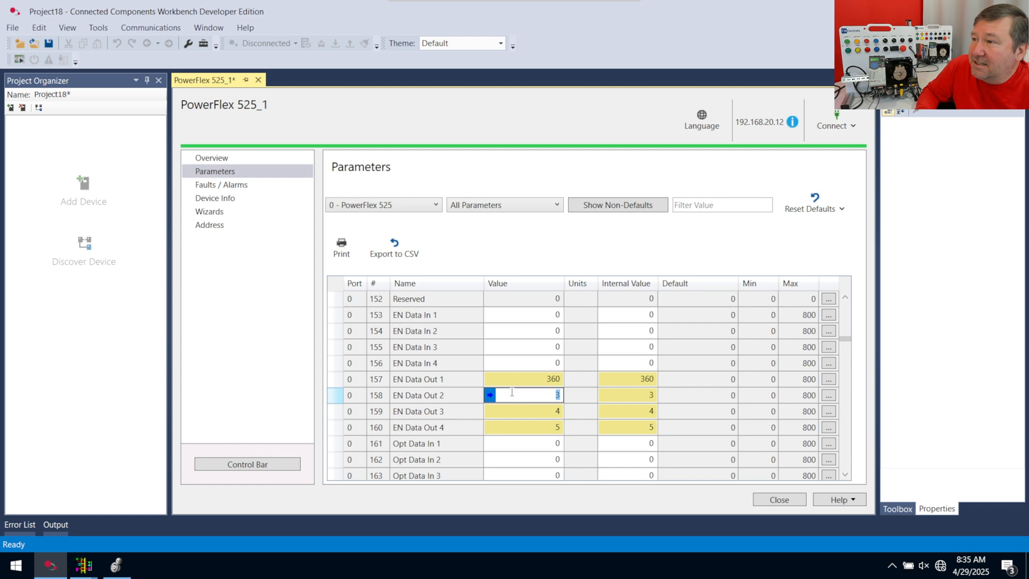
click(418, 395)
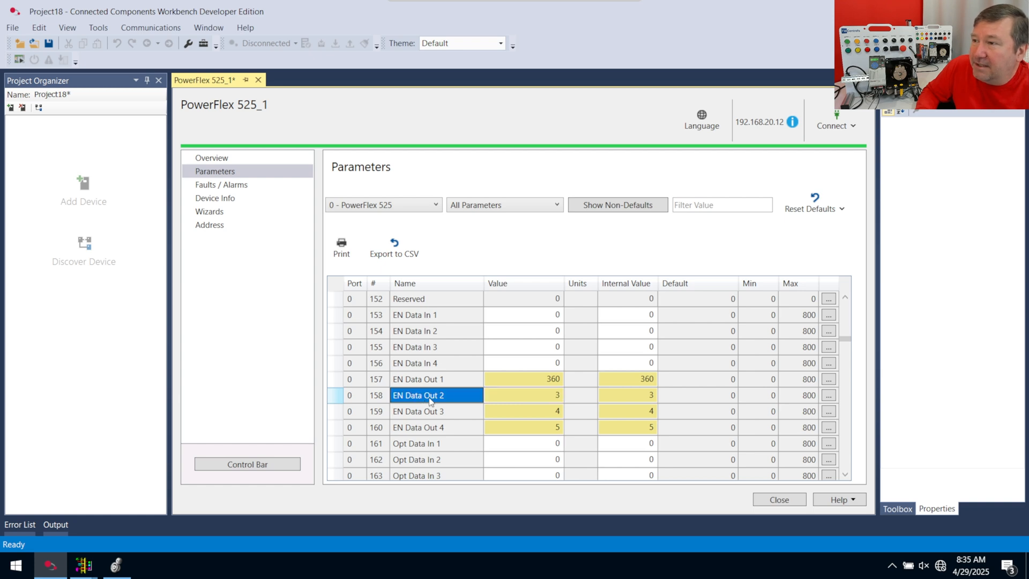
mouse_move(456, 396)
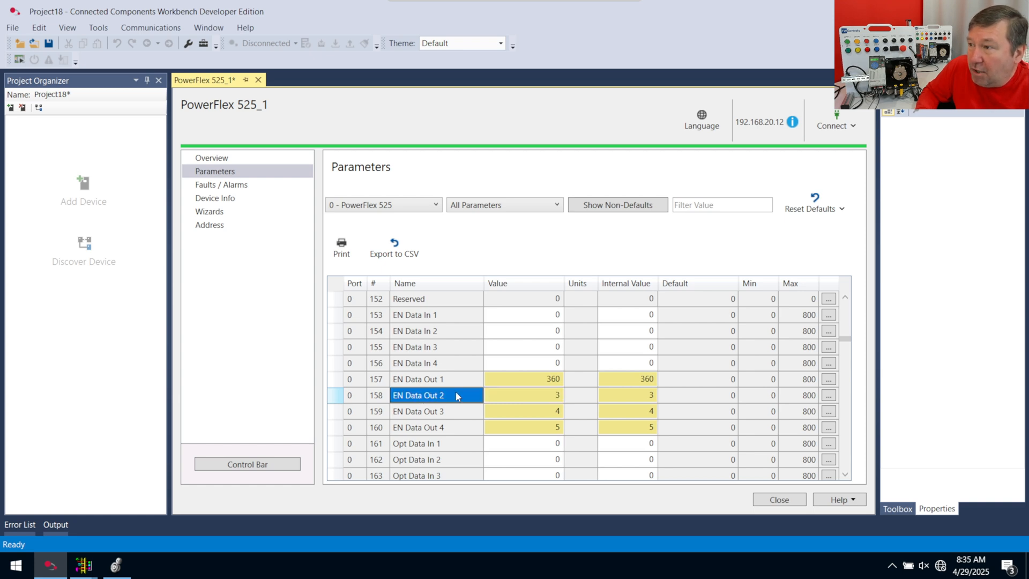
click(417, 411)
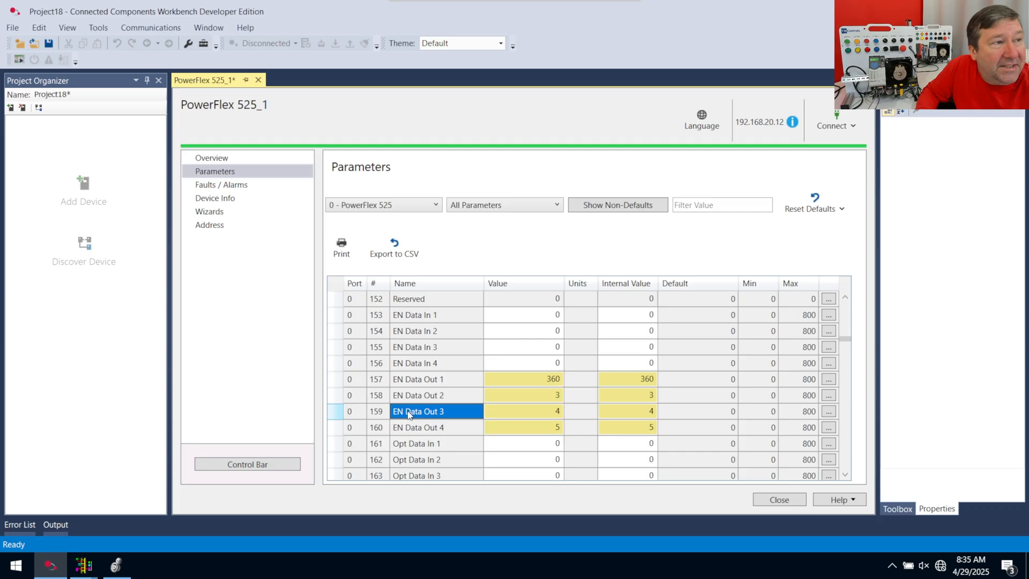
mouse_move(432, 415)
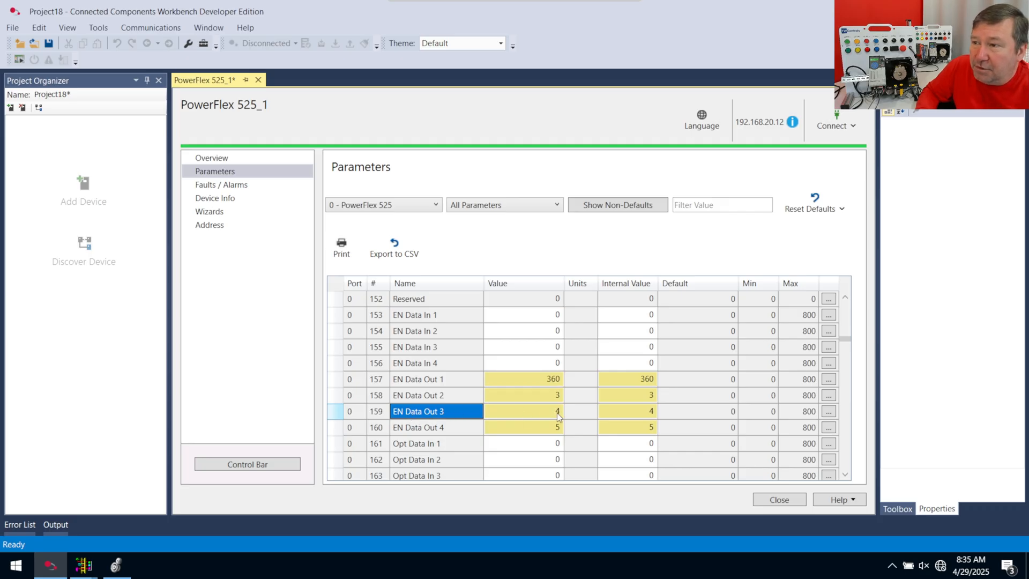
click(418, 427)
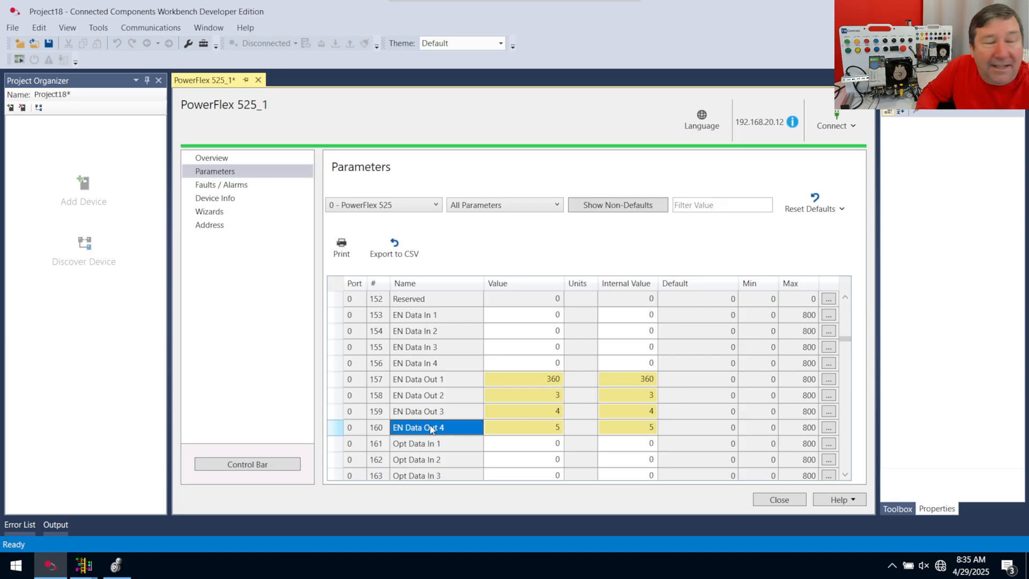
mouse_move(398, 435)
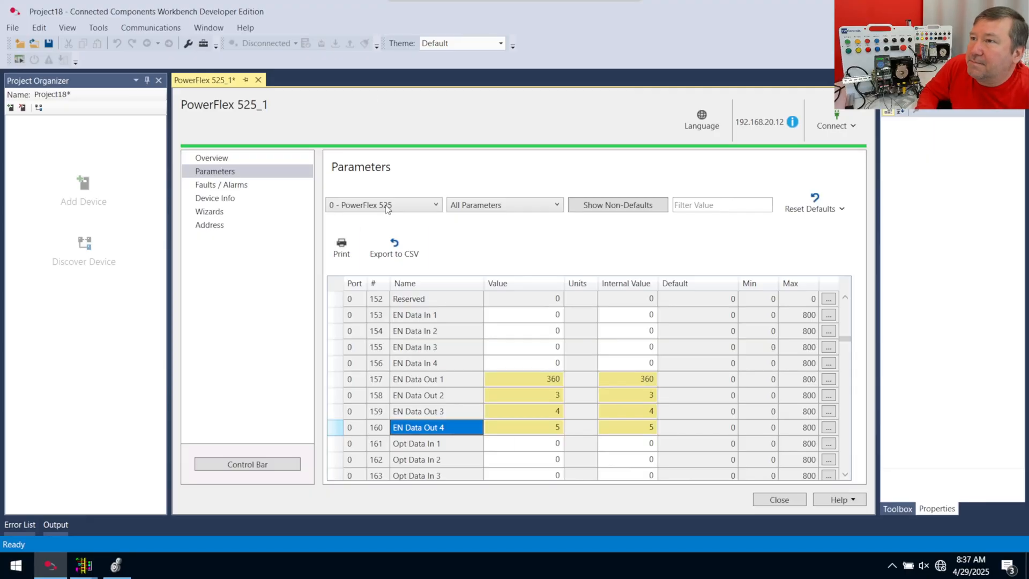
mouse_move(83, 564)
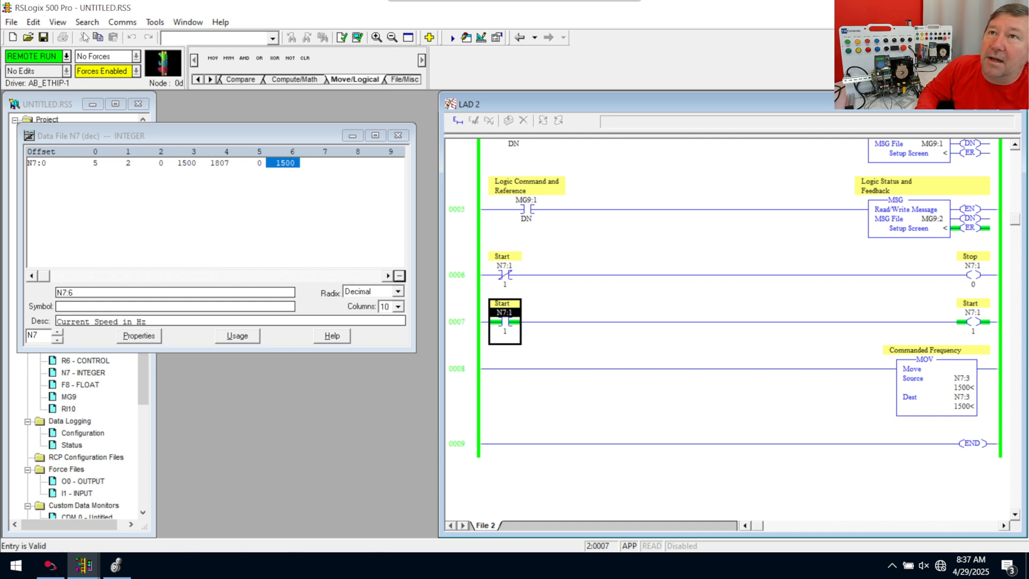
Go offline from the controller, saving the project with uploaded data table values
click(122, 22)
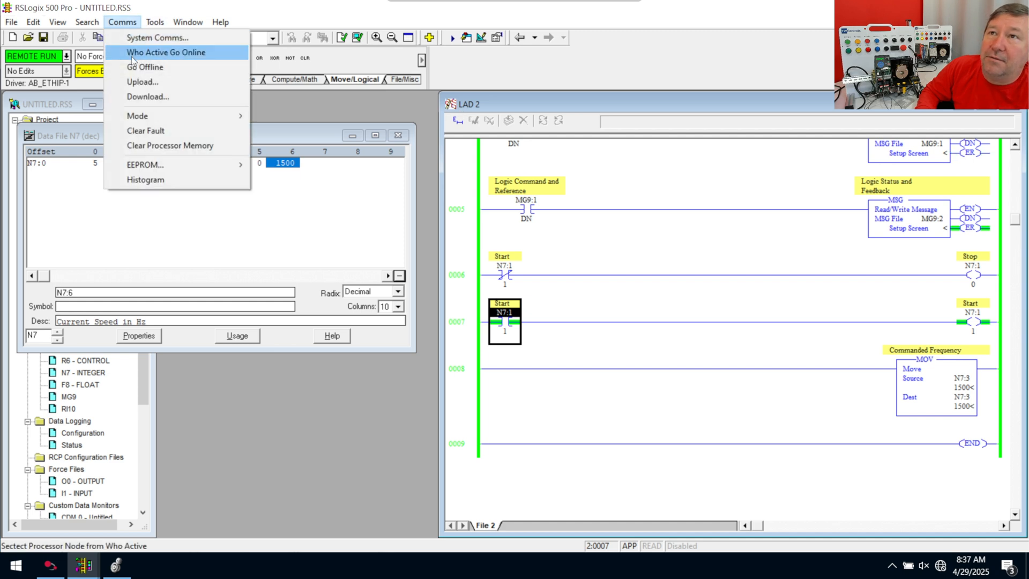
click(145, 67)
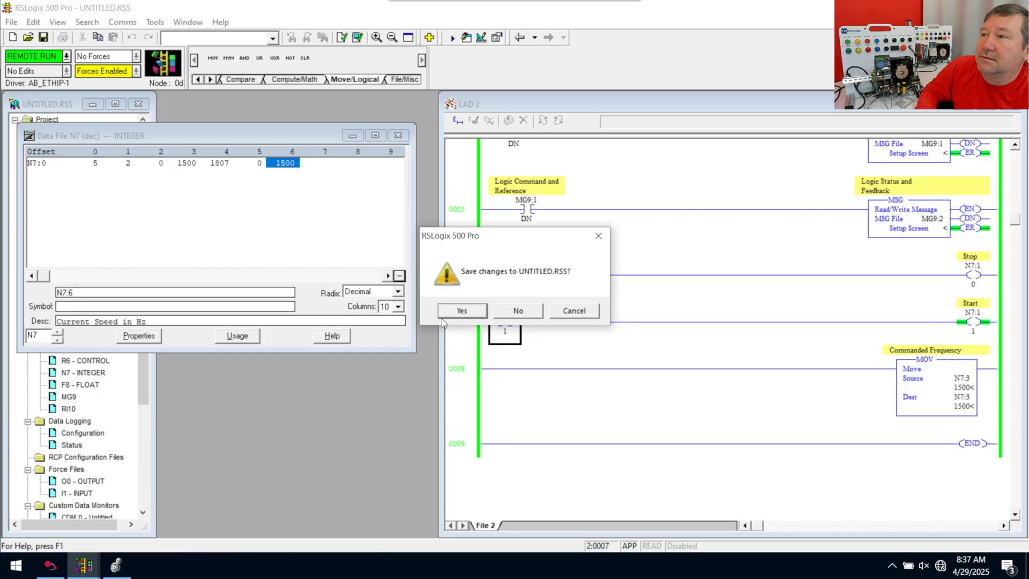
click(462, 310)
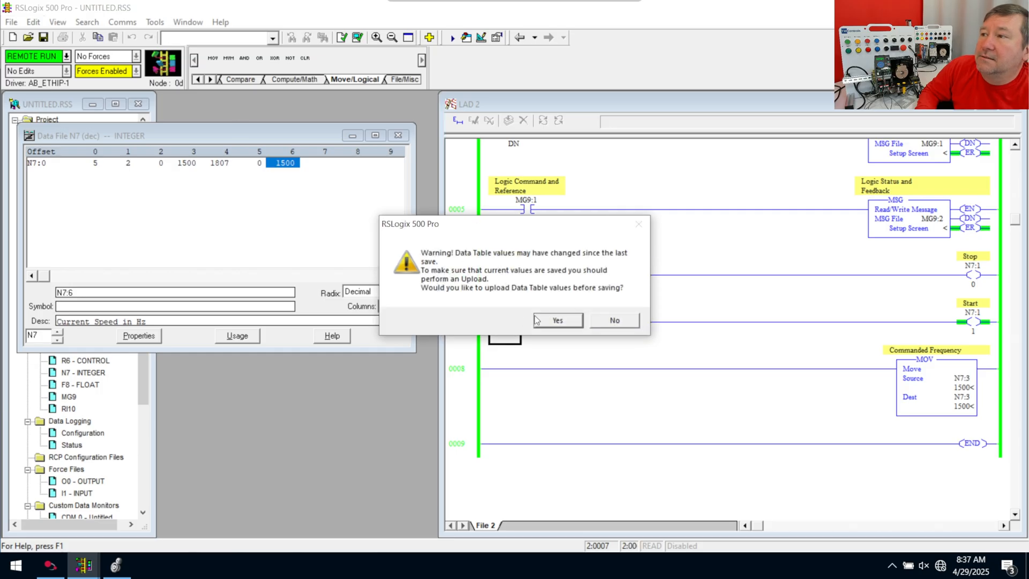
click(612, 320)
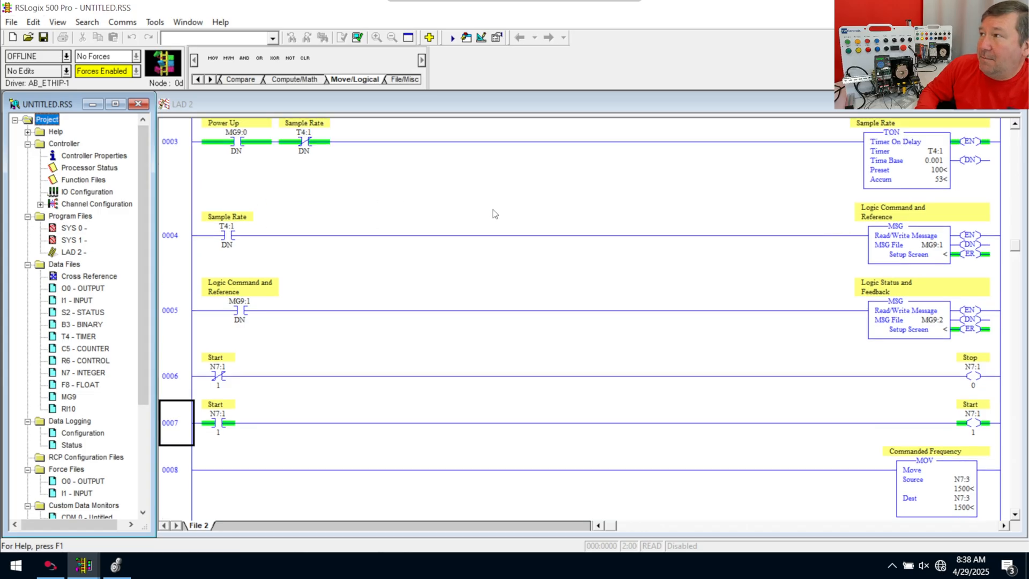
Review rungs 4 and 5, ending on the MG9:1 done contact triggering MG9:2
click(226, 236)
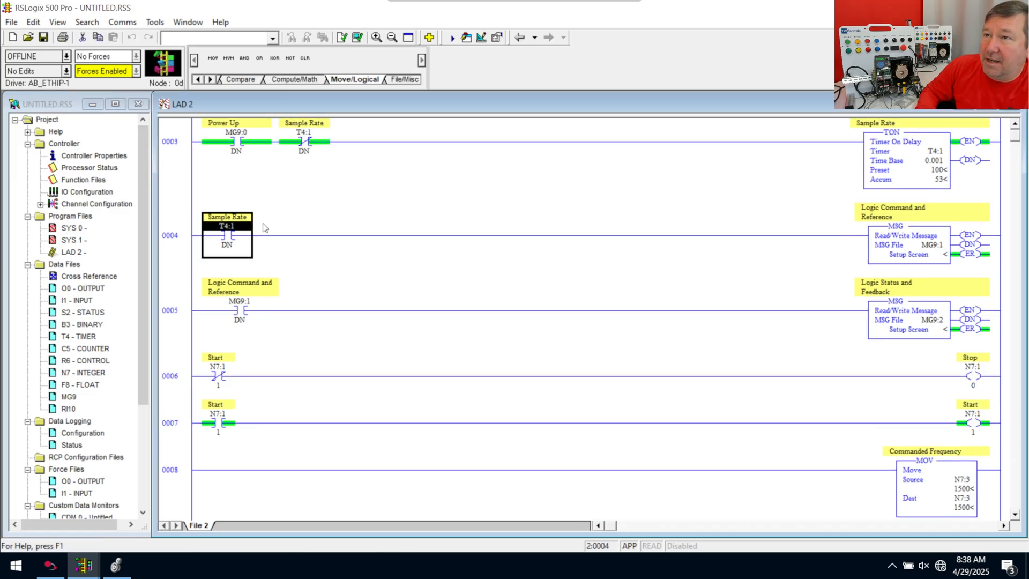
click(922, 237)
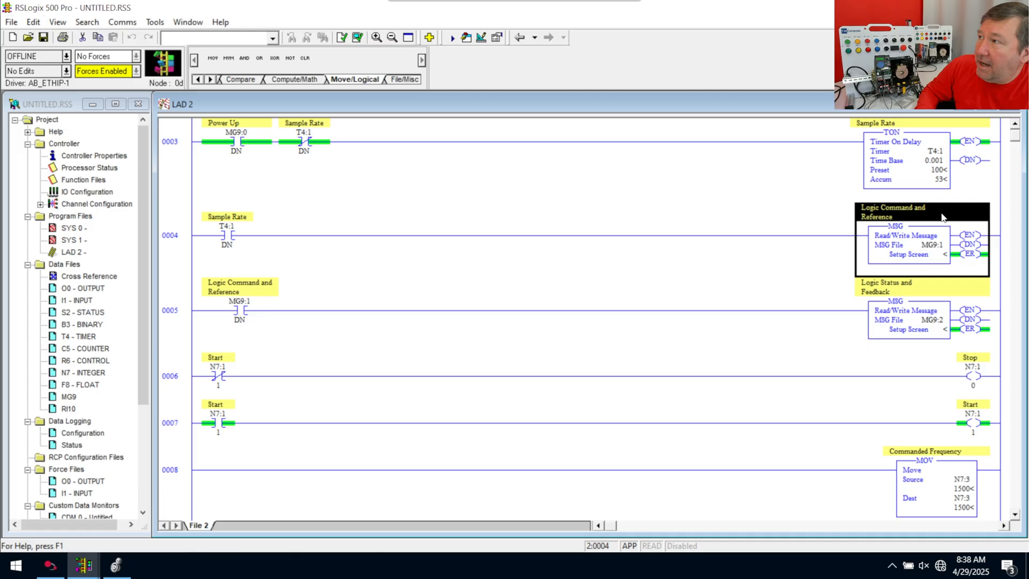
mouse_move(962, 260)
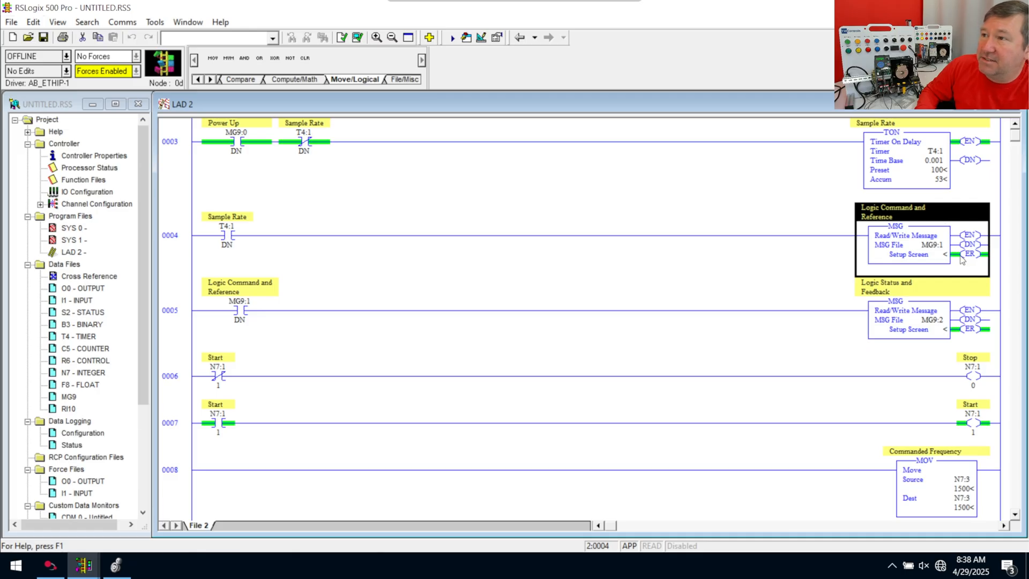
mouse_move(956, 245)
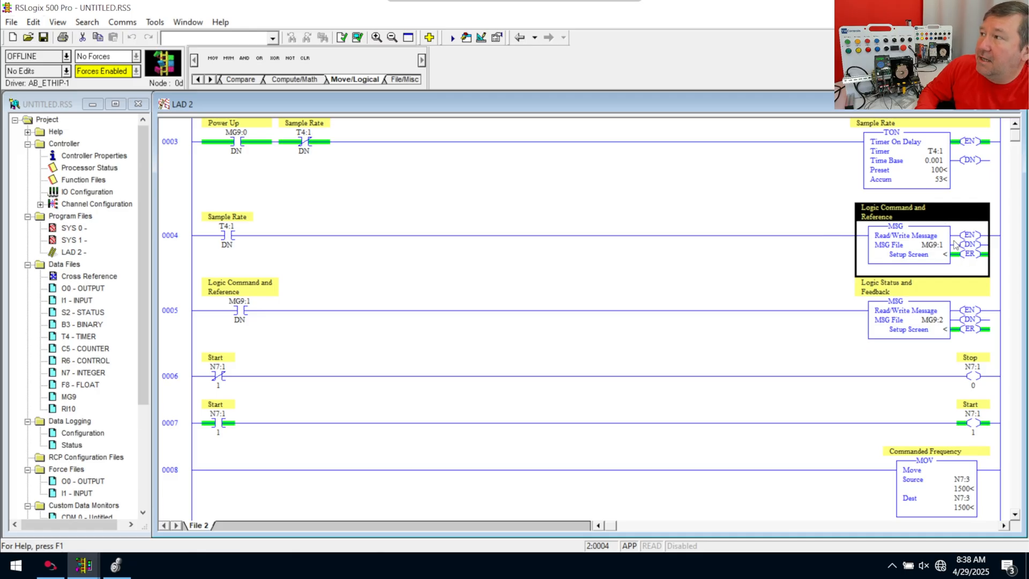
click(240, 301)
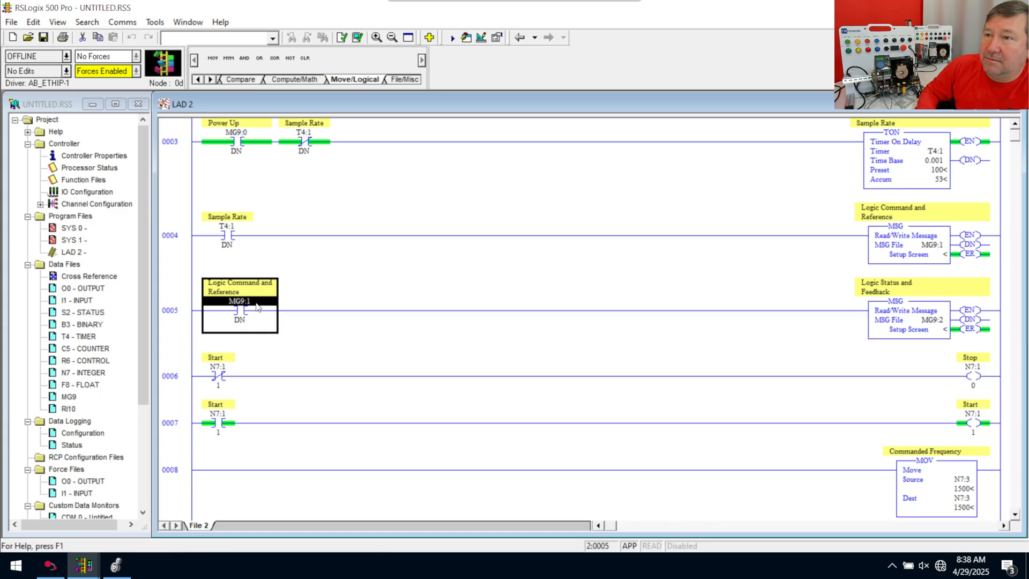
mouse_move(959, 301)
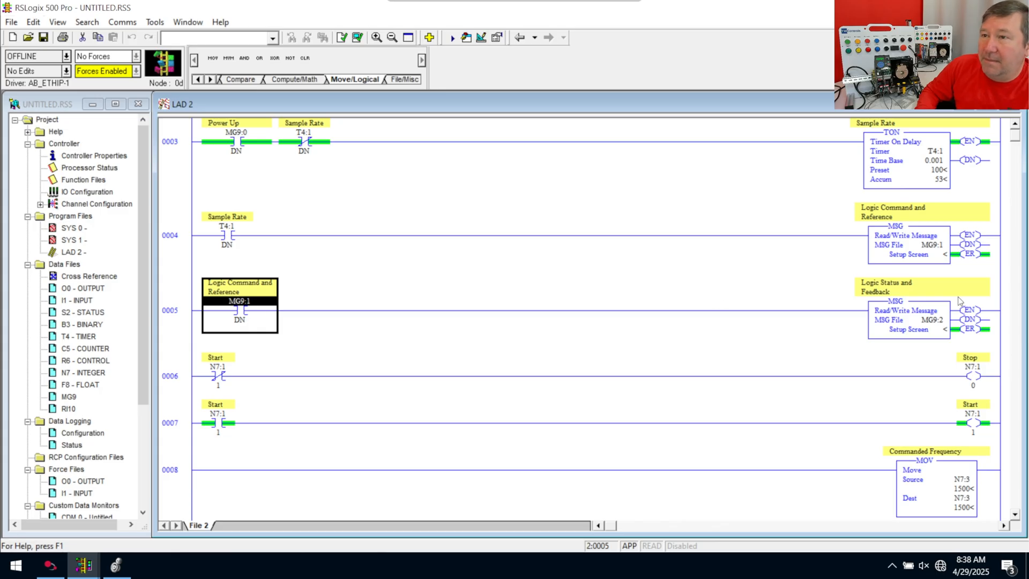
mouse_move(164, 114)
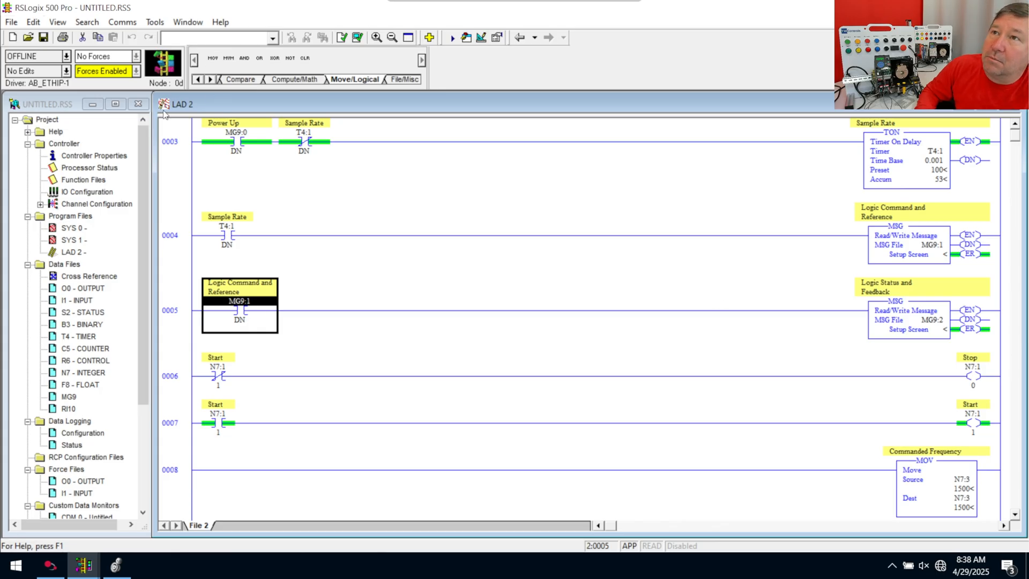
Add rung 6 with XIC MG9:2/DN and MSG MG9:3, described 'Read Data Link'
click(200, 78)
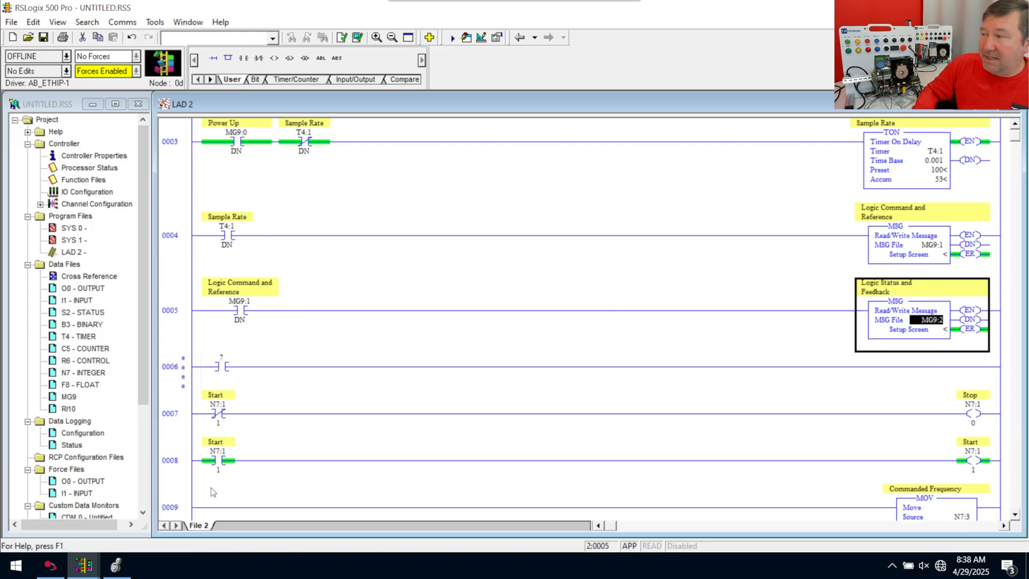
click(221, 366)
text(MG9)
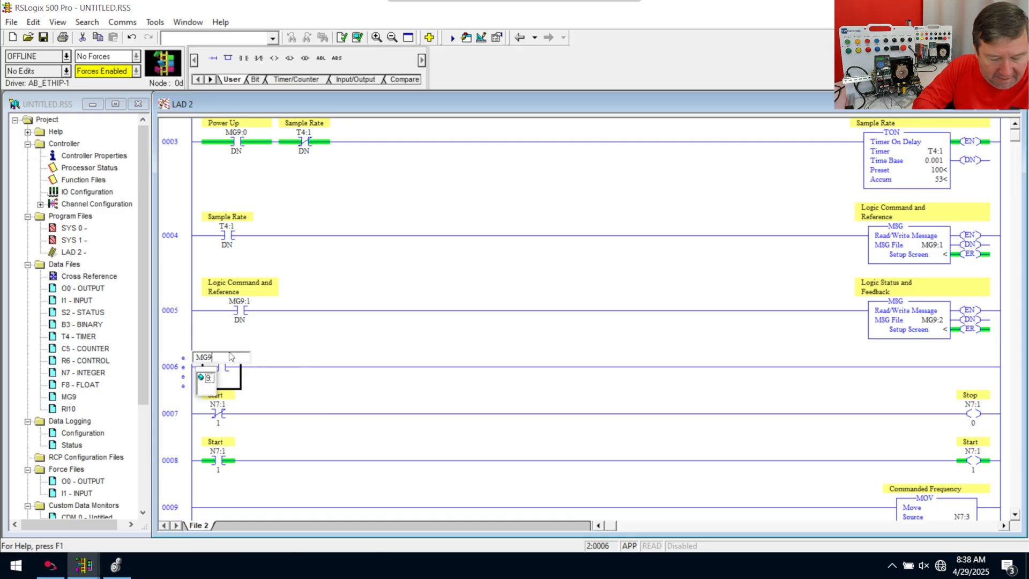
text(:2)
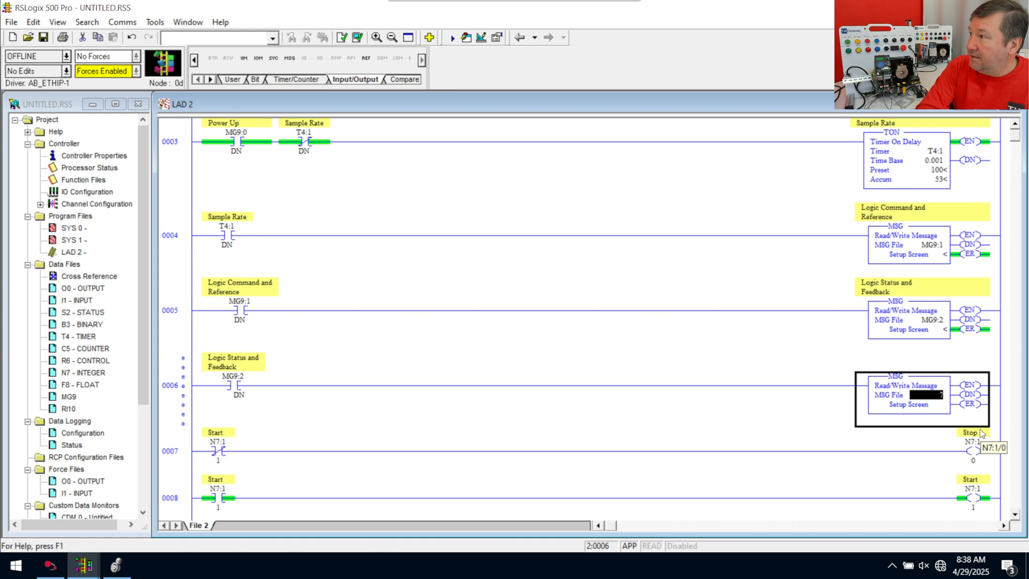
text(MG9:3)
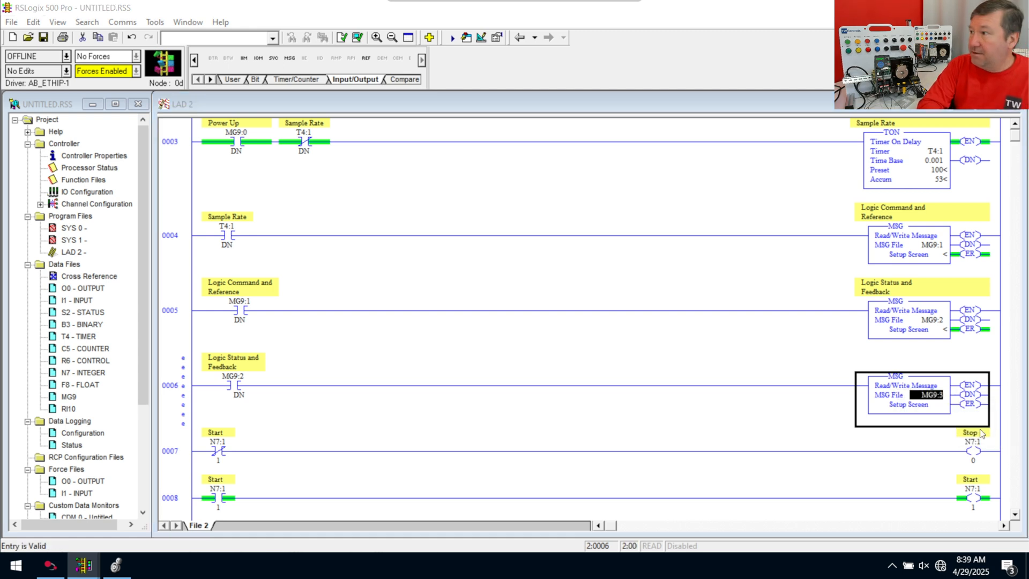
double_click(927, 394)
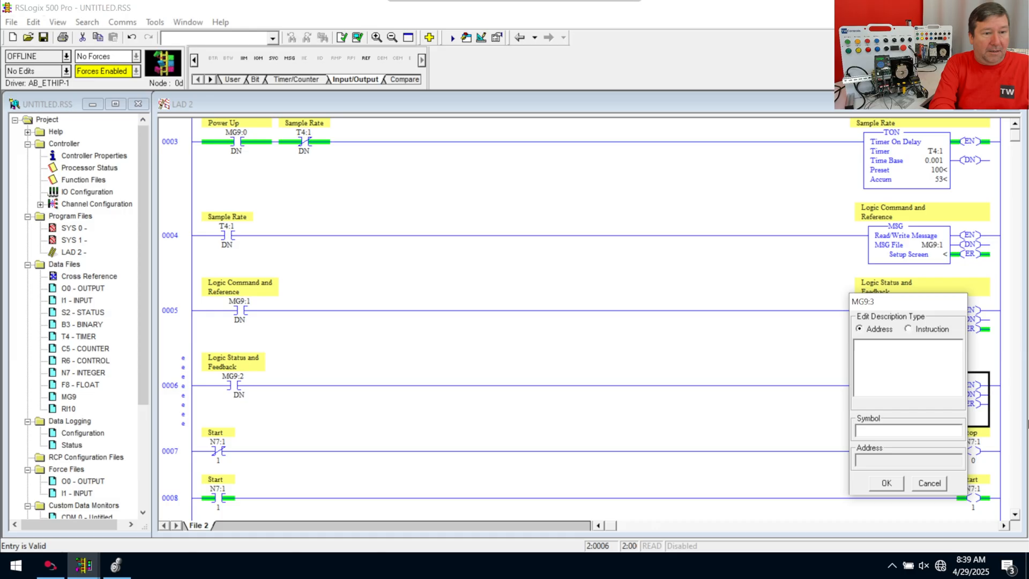
text(Read Data Link)
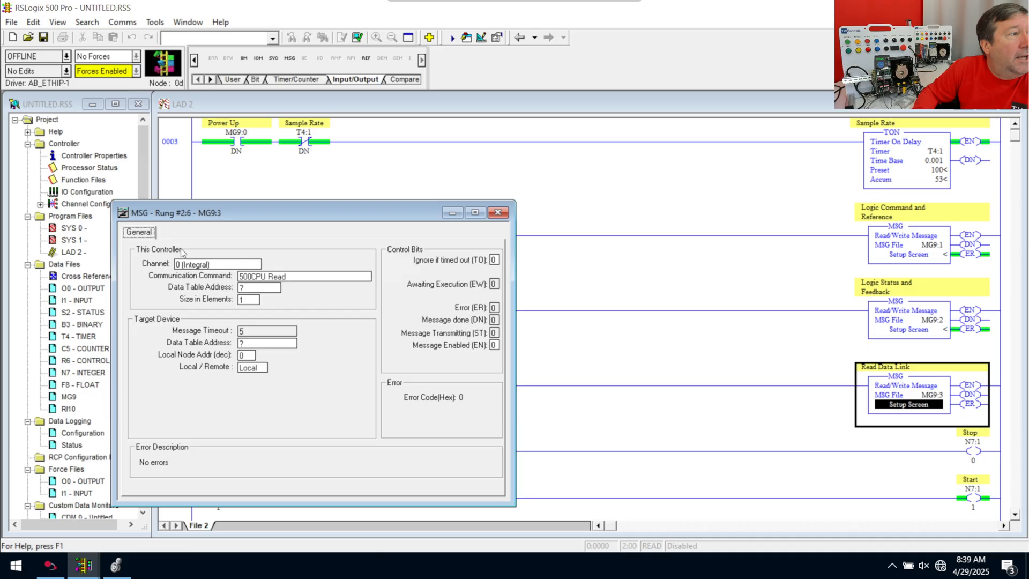
mouse_move(229, 275)
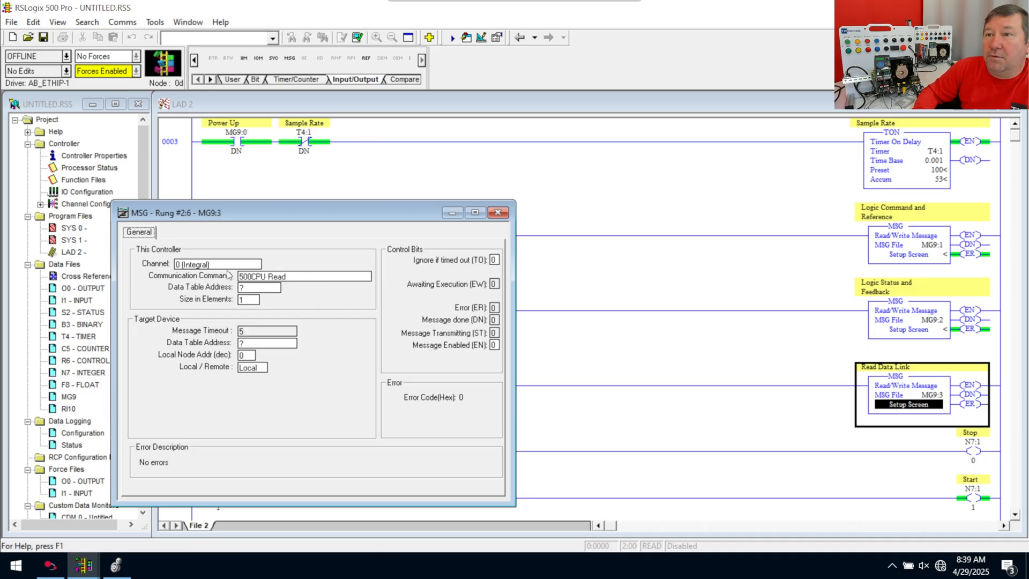
Set MG9:3 to Channel 1 (Integral) with the CIP Generic communication command
click(254, 265)
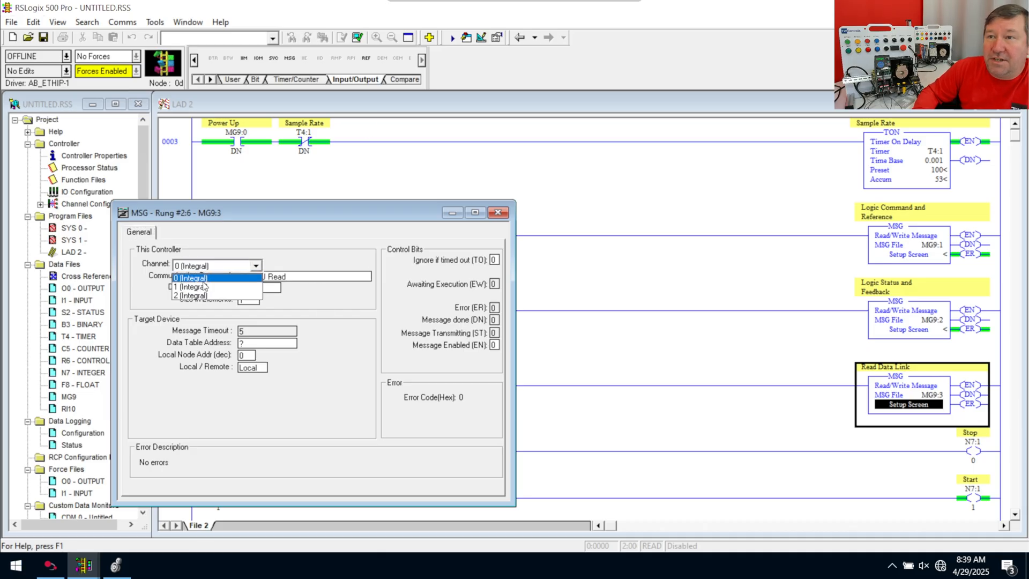
click(191, 286)
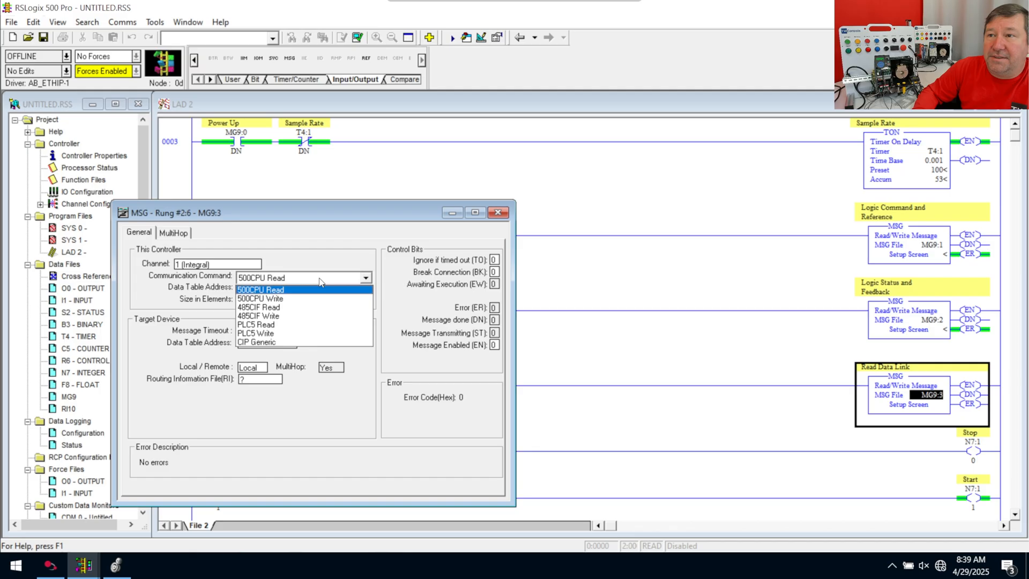
mouse_move(288, 299)
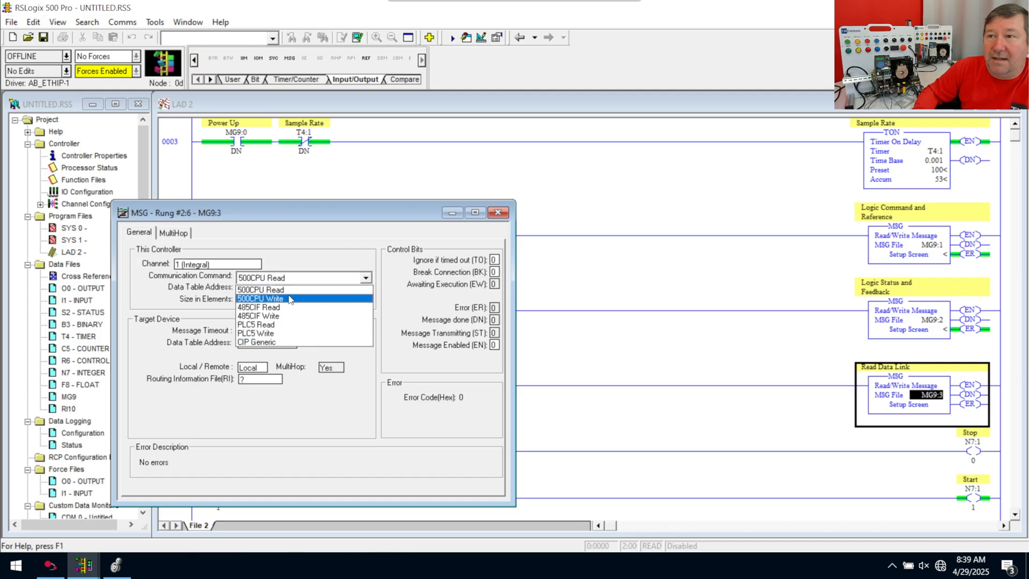
mouse_move(284, 341)
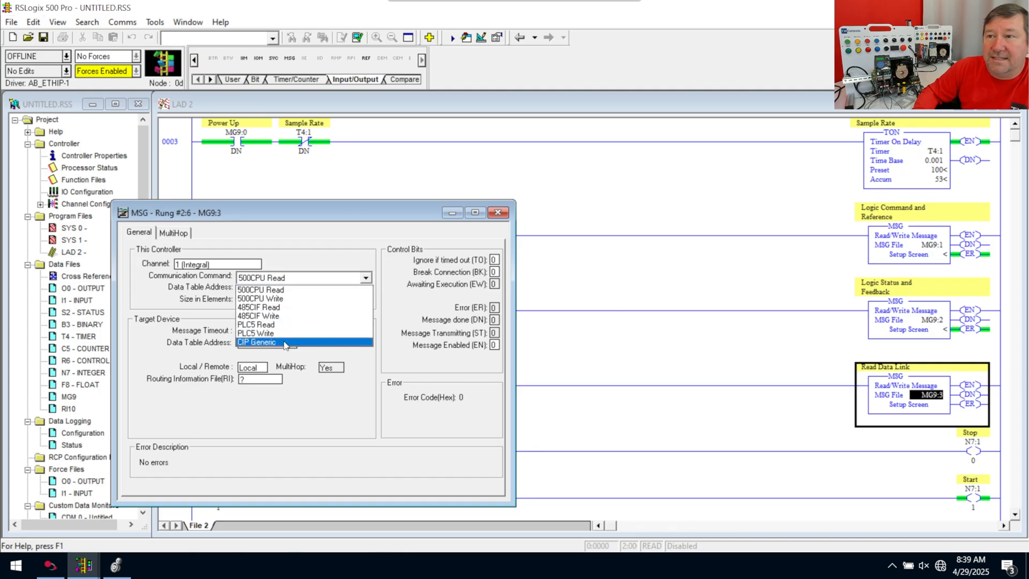
click(257, 342)
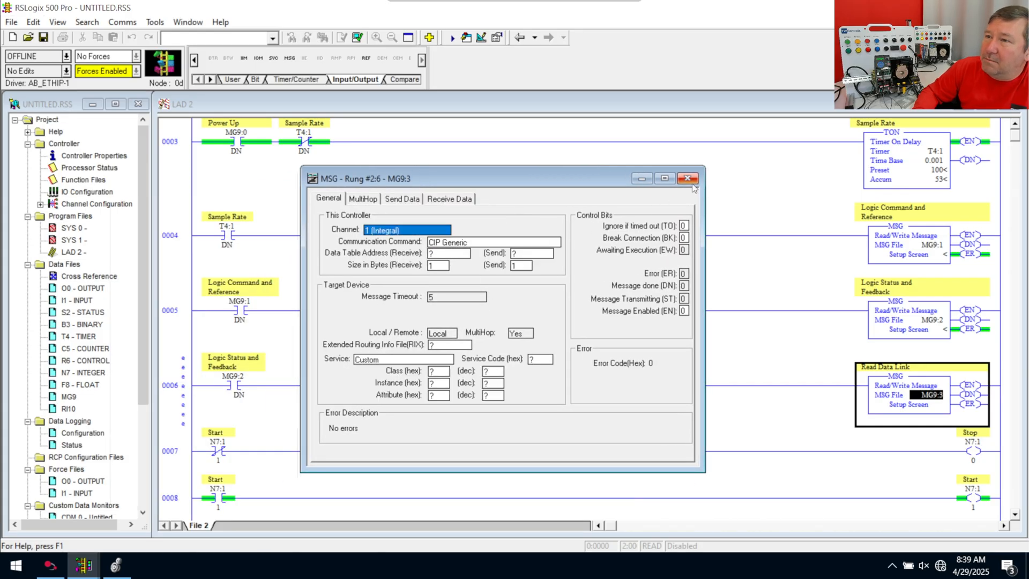
mouse_move(193, 313)
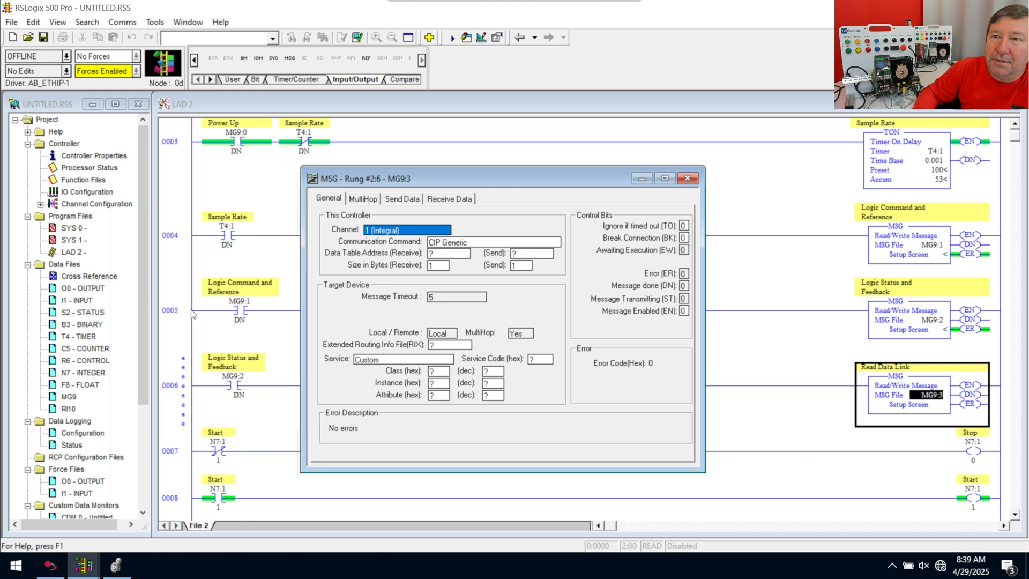
Check N7's usage map, confirming N7:5 is free and N7:6 holds Current Speed
double_click(79, 372)
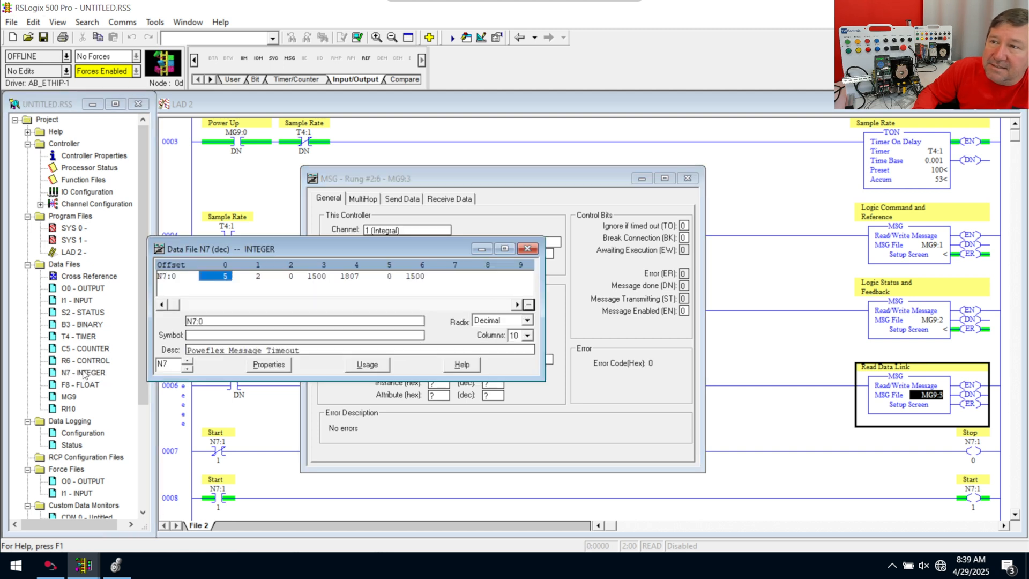
mouse_move(369, 366)
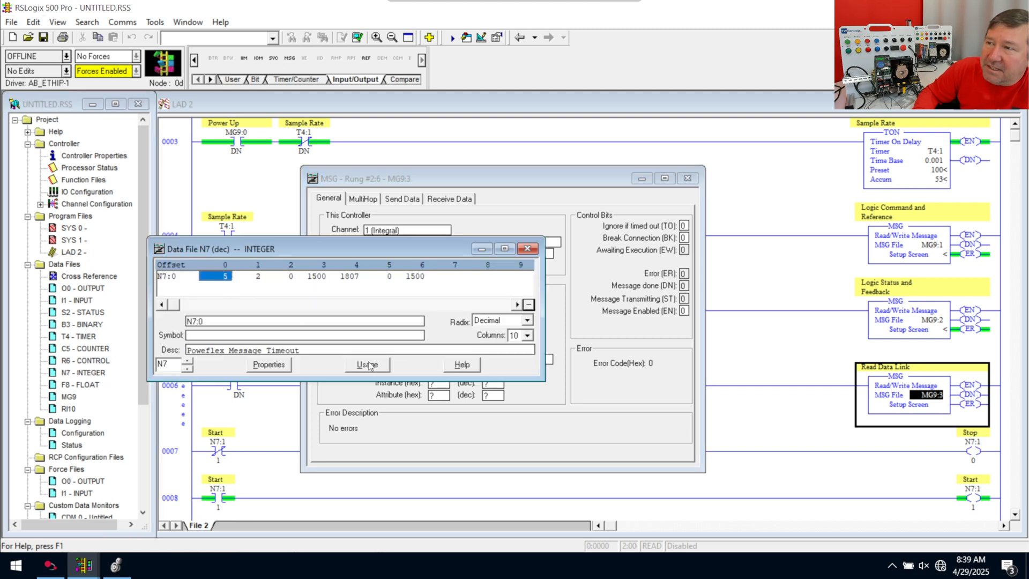
click(366, 364)
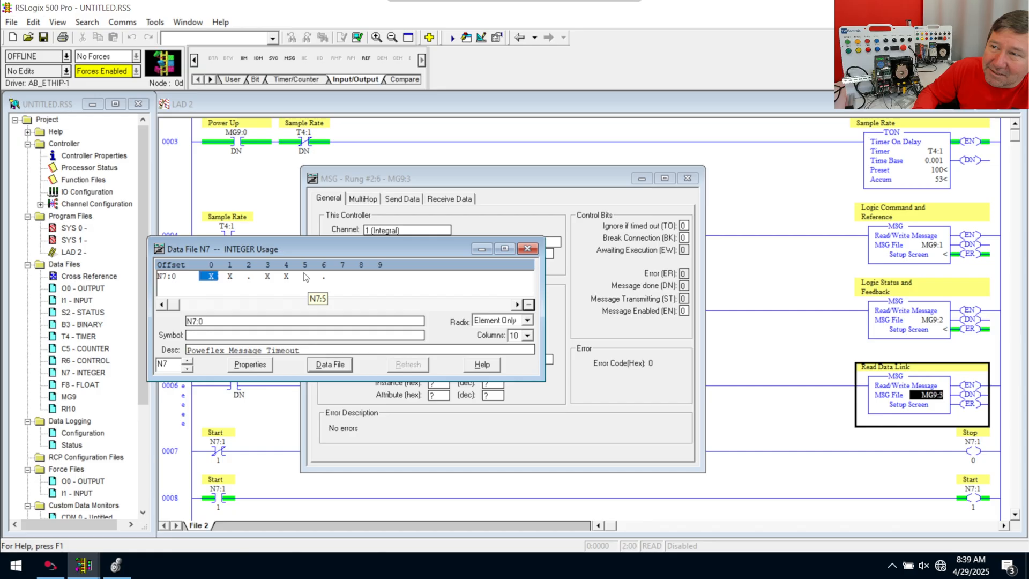
mouse_move(319, 274)
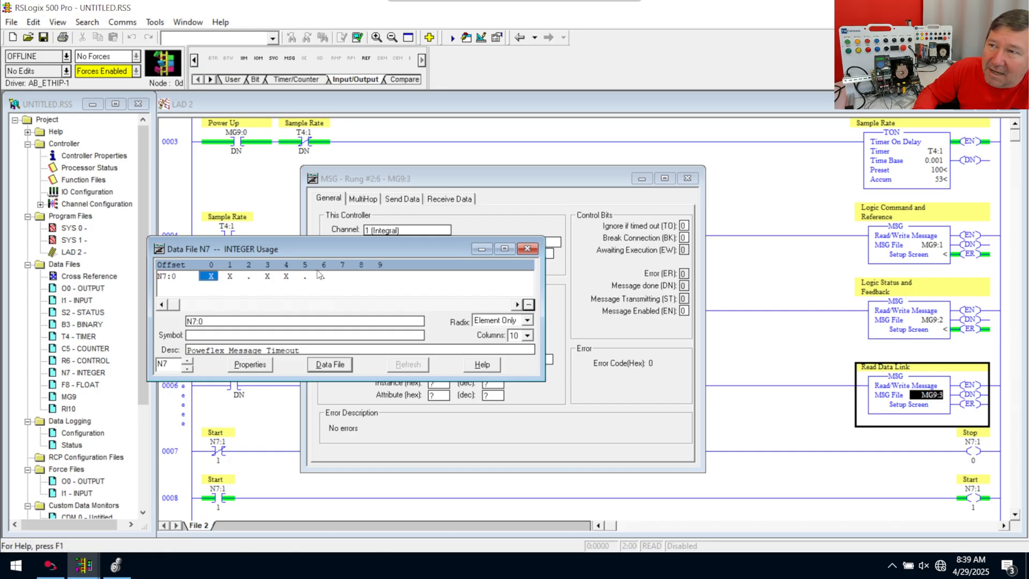
click(304, 276)
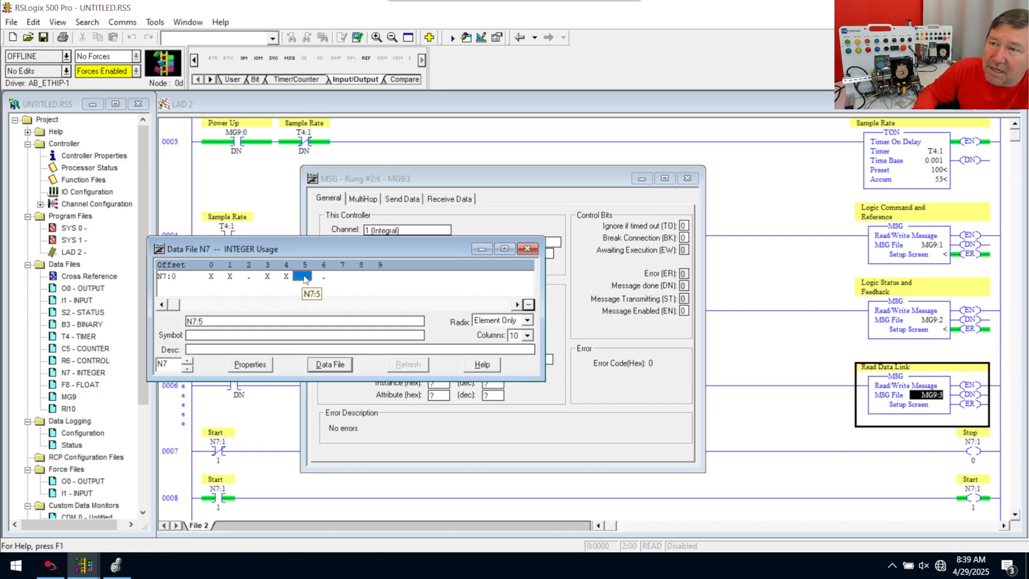
click(322, 275)
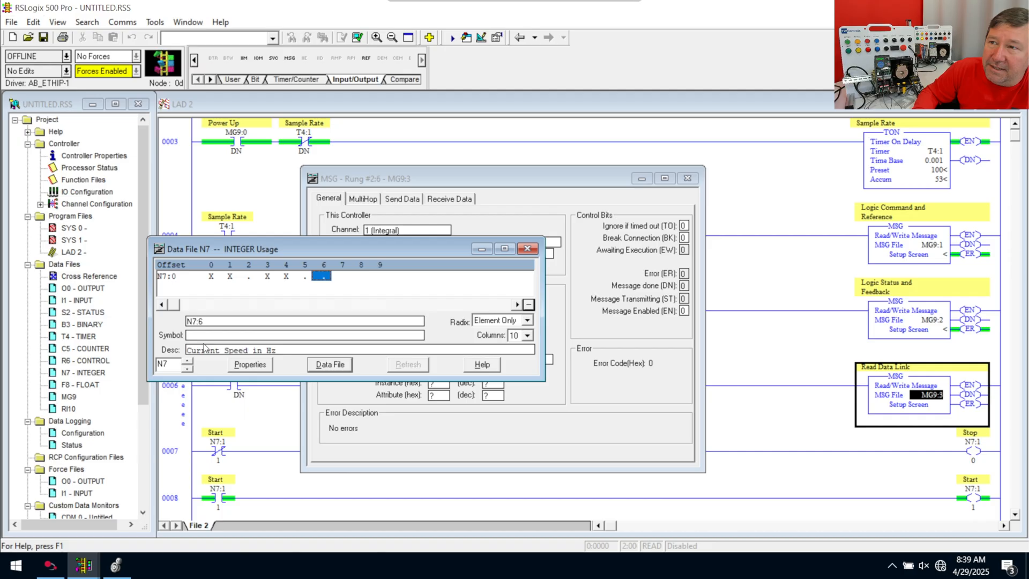
mouse_move(287, 354)
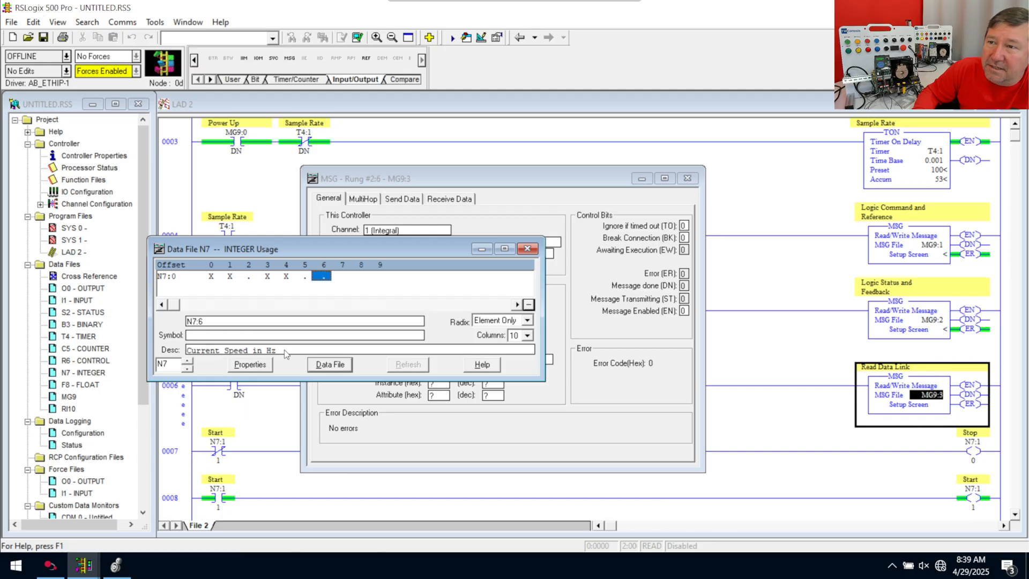
mouse_move(925, 334)
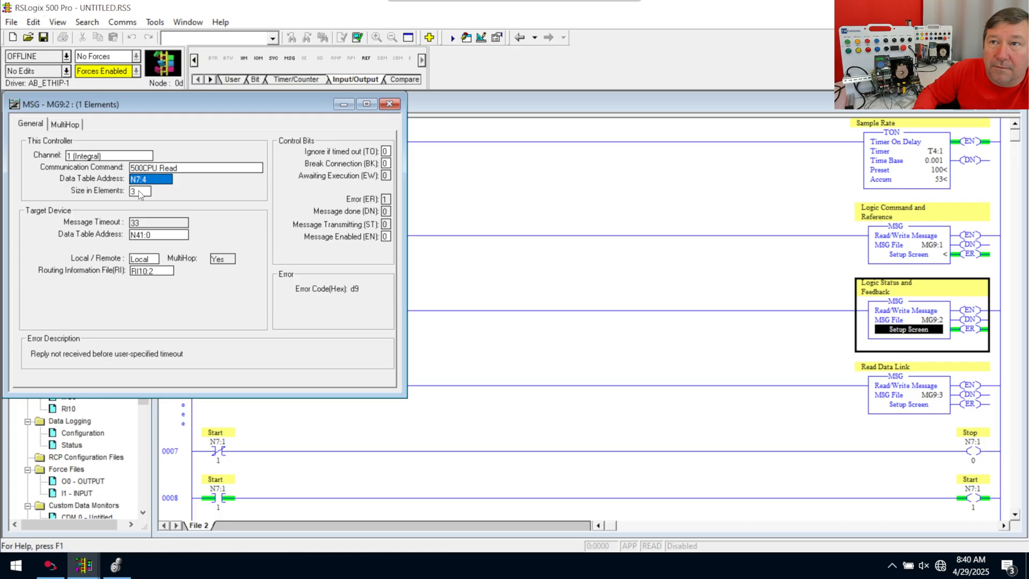
mouse_move(606, 401)
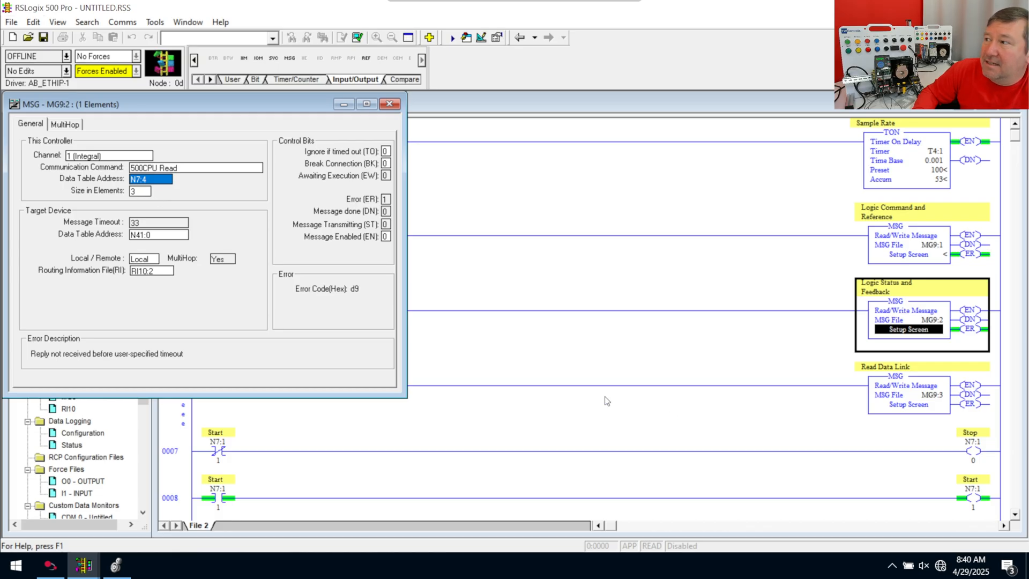
Reopen MG9:3's setup and set its receive address to N7:7 with 12 bytes
click(79, 372)
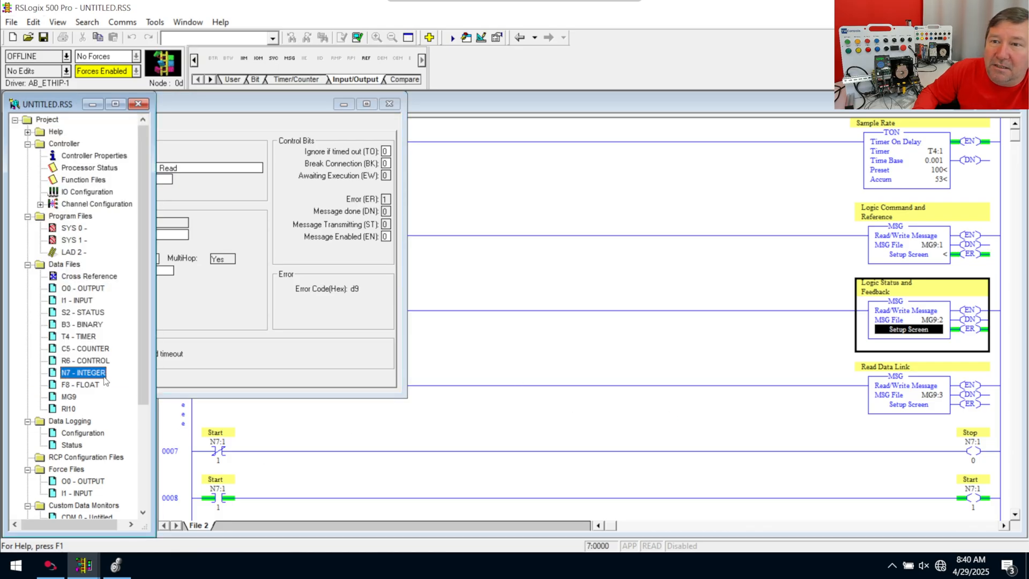
double_click(79, 372)
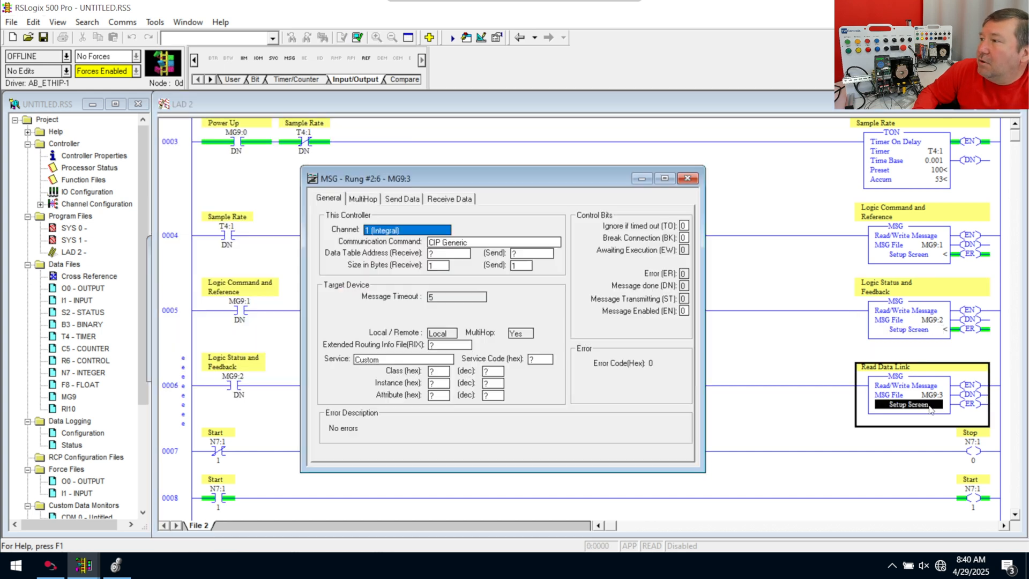
click(448, 253)
text(n)
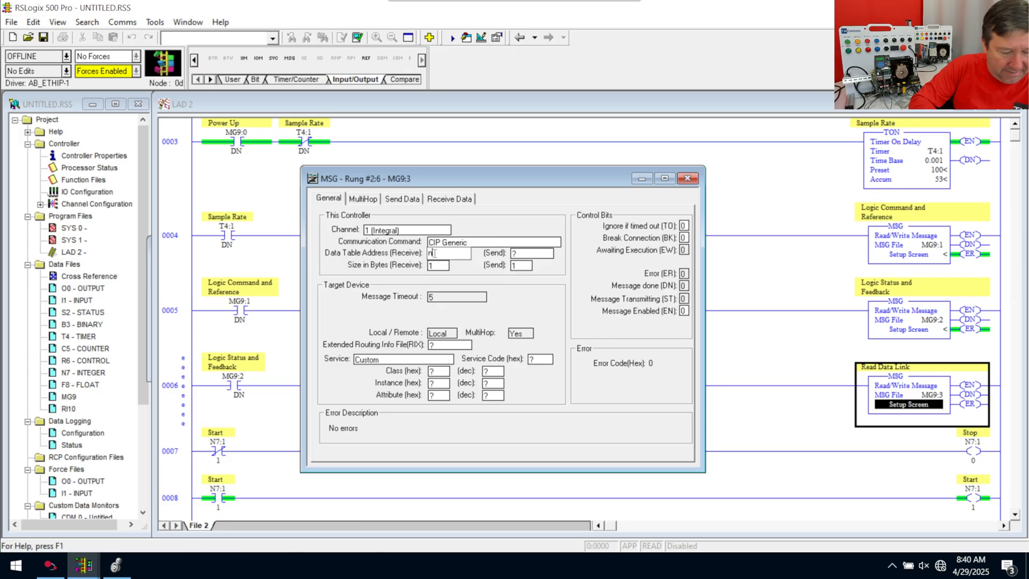
text(7:7)
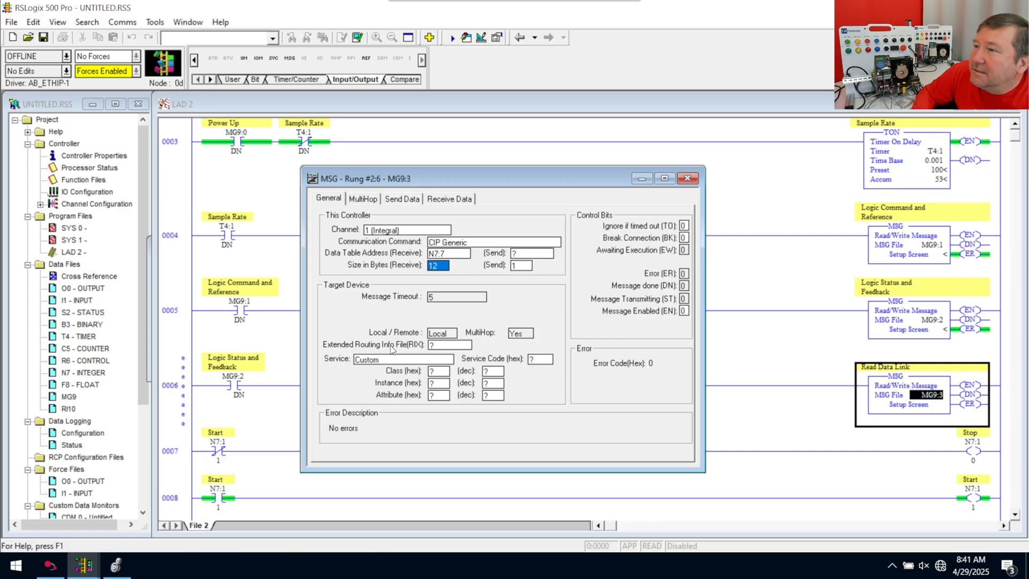
mouse_move(428, 346)
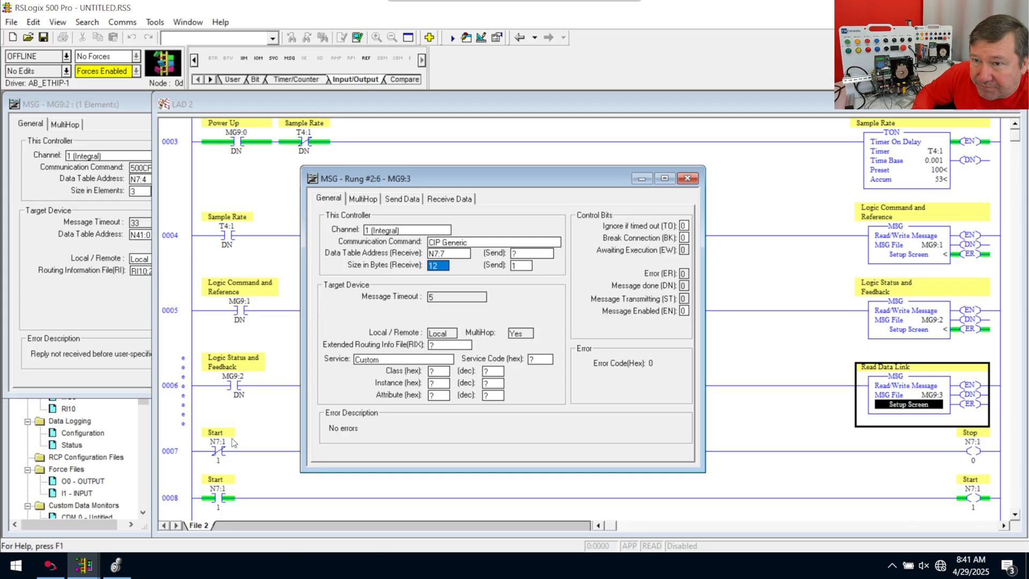
Create data file 11 as an Extended Routing Information file, RIX11
click(68, 408)
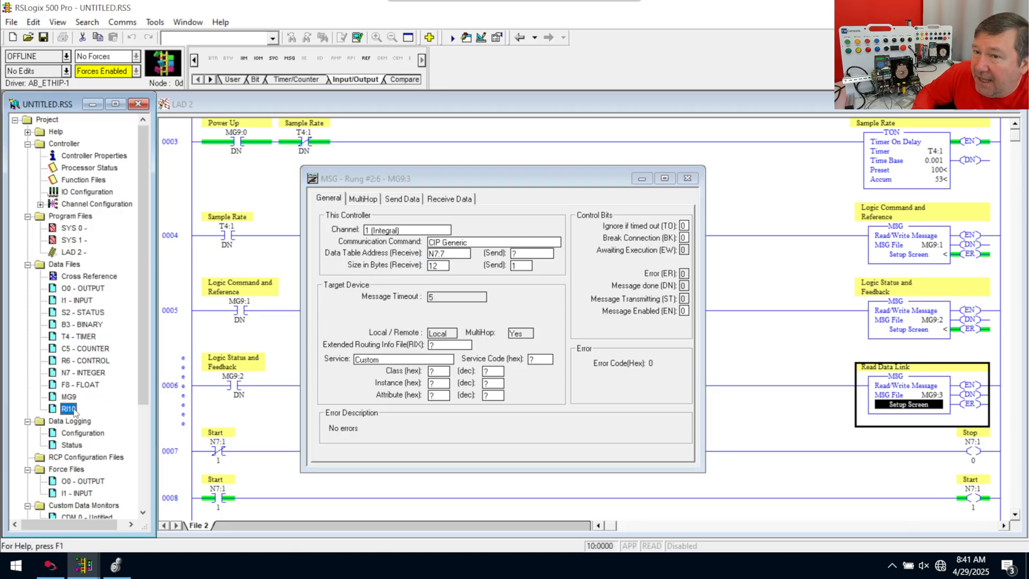
right_click(65, 264)
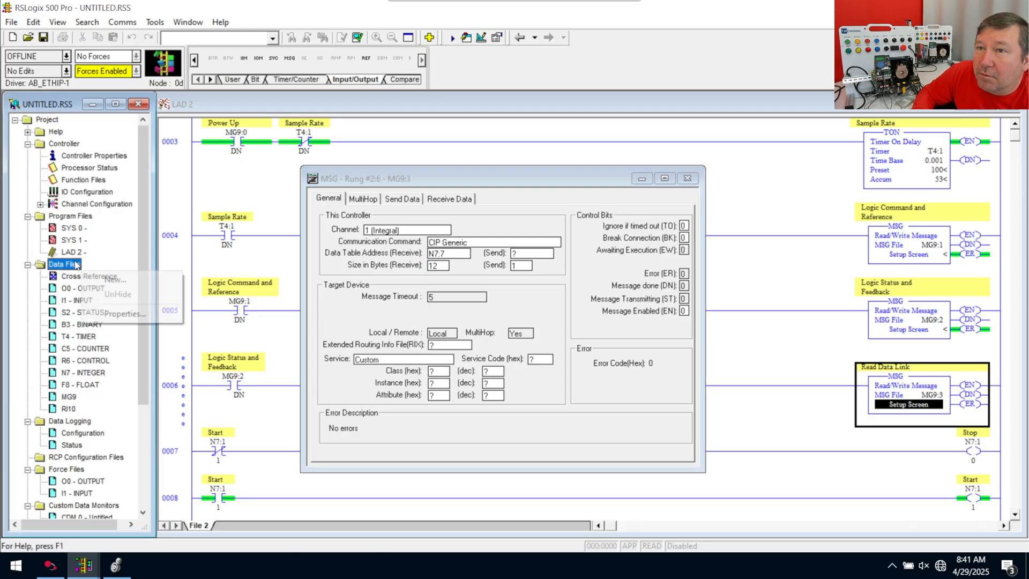
click(111, 279)
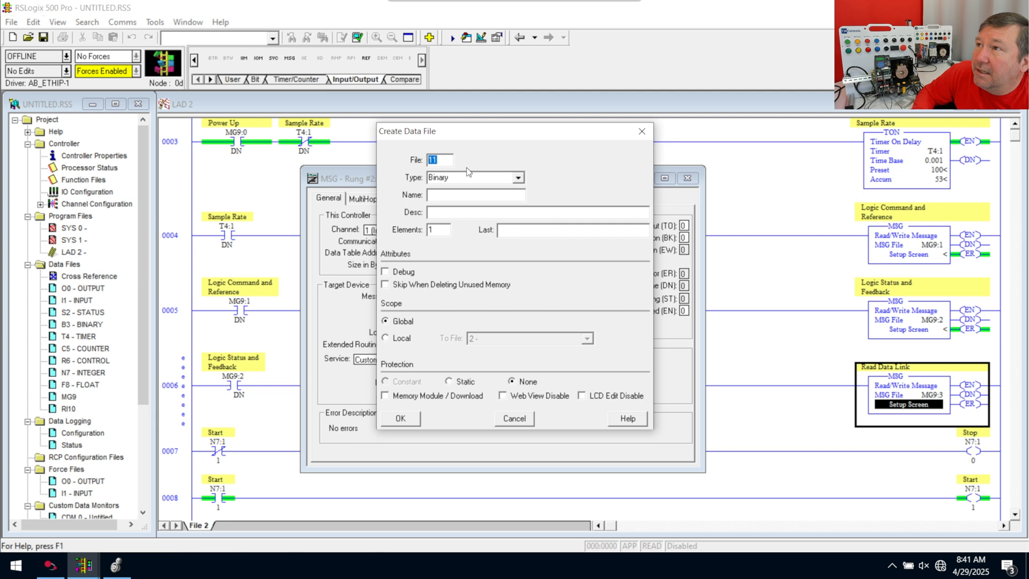
mouse_move(469, 173)
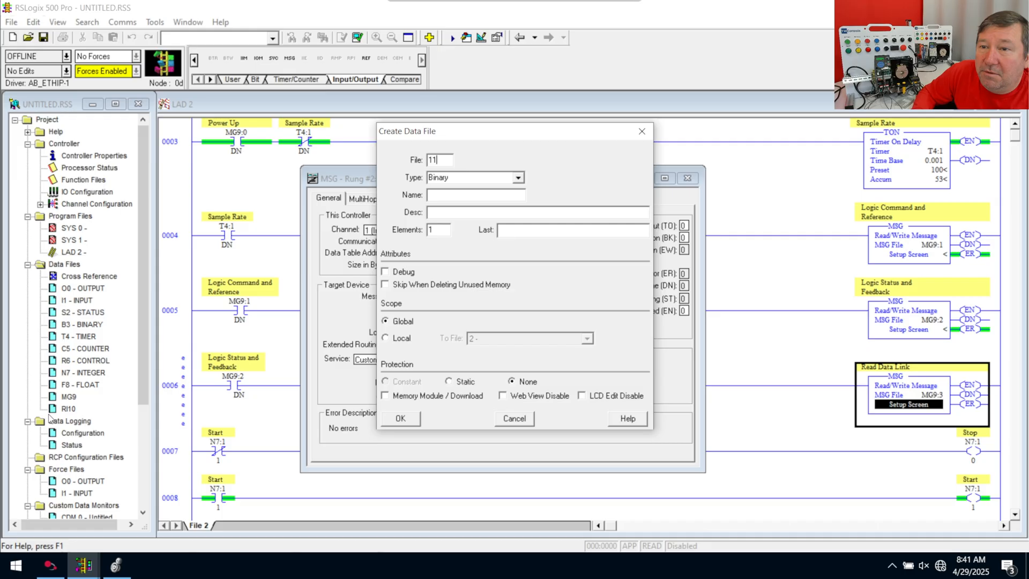
click(518, 177)
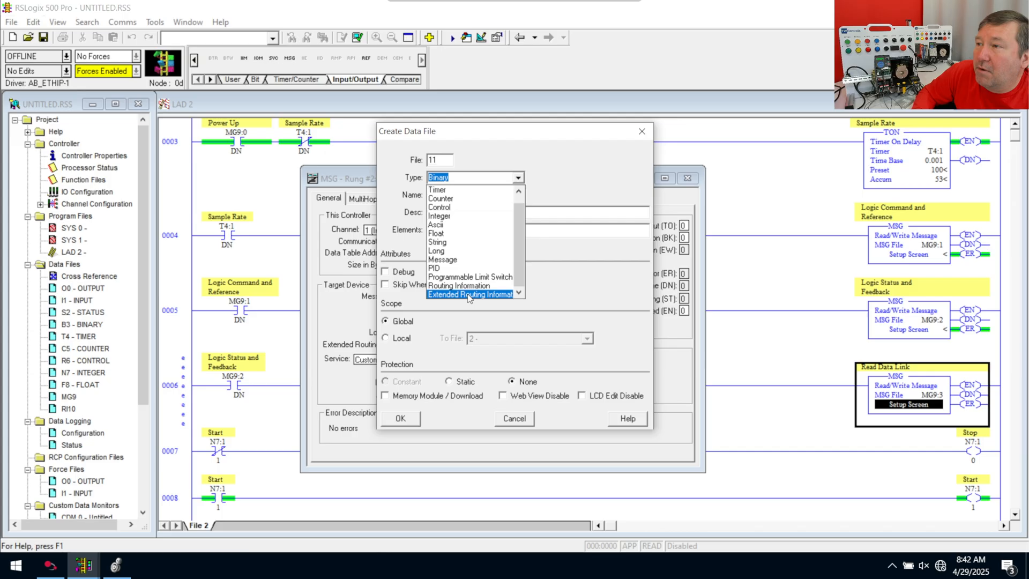
click(469, 294)
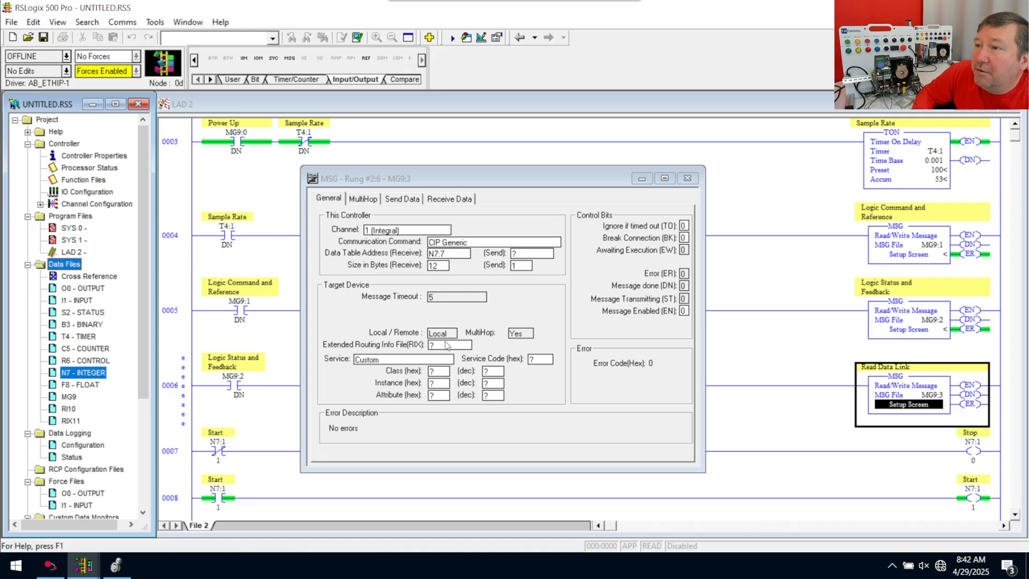
Enter RIX11 as MG9:3's Extended Routing Info File, giving RIX11:0
click(449, 344)
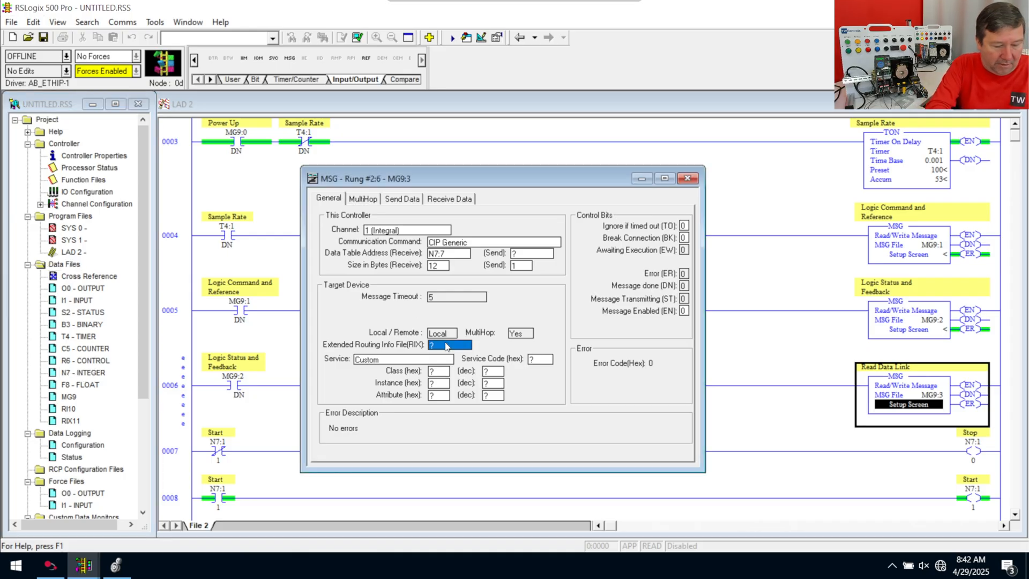
text(RIX)
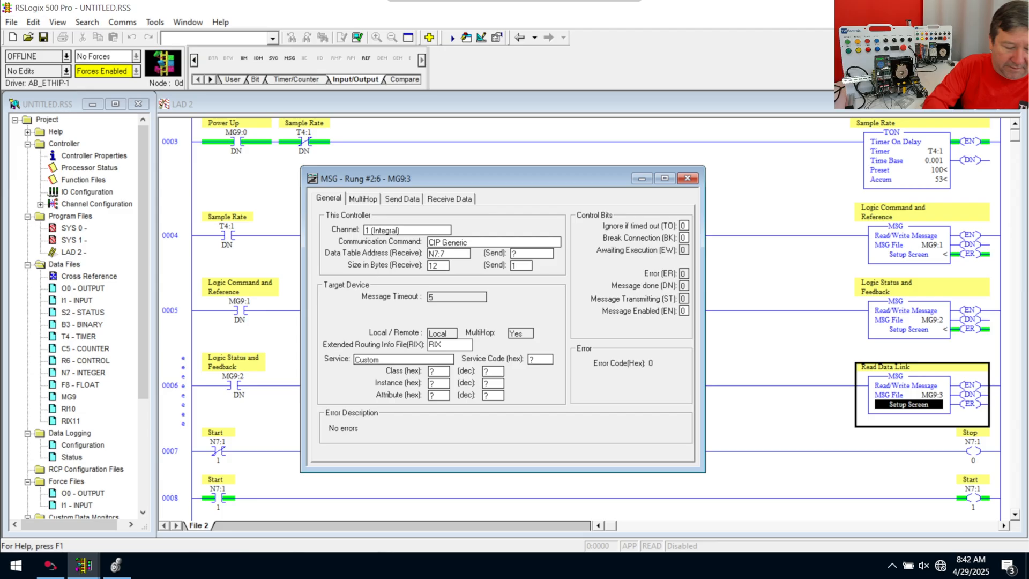
text(11:0)
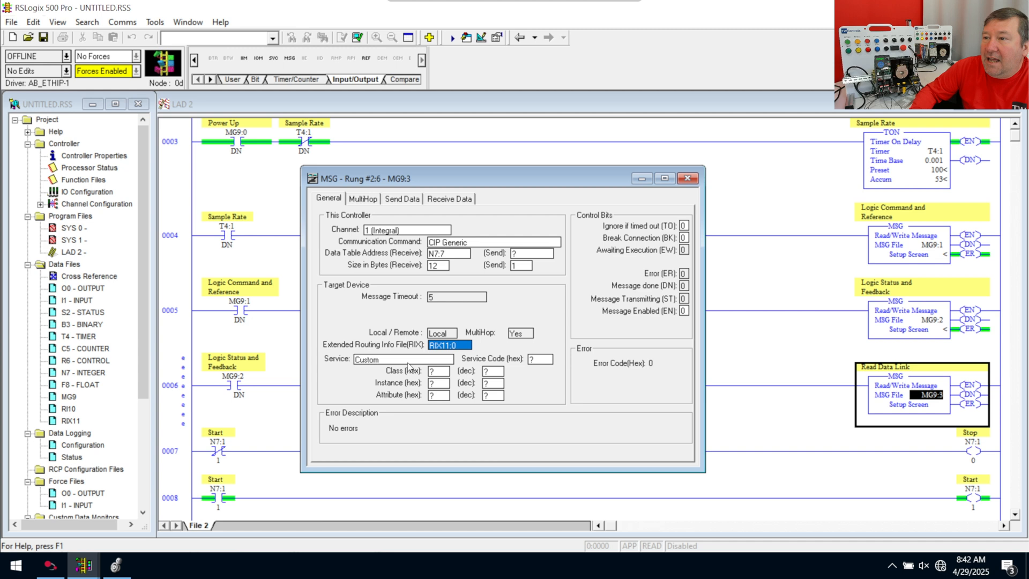
mouse_move(423, 391)
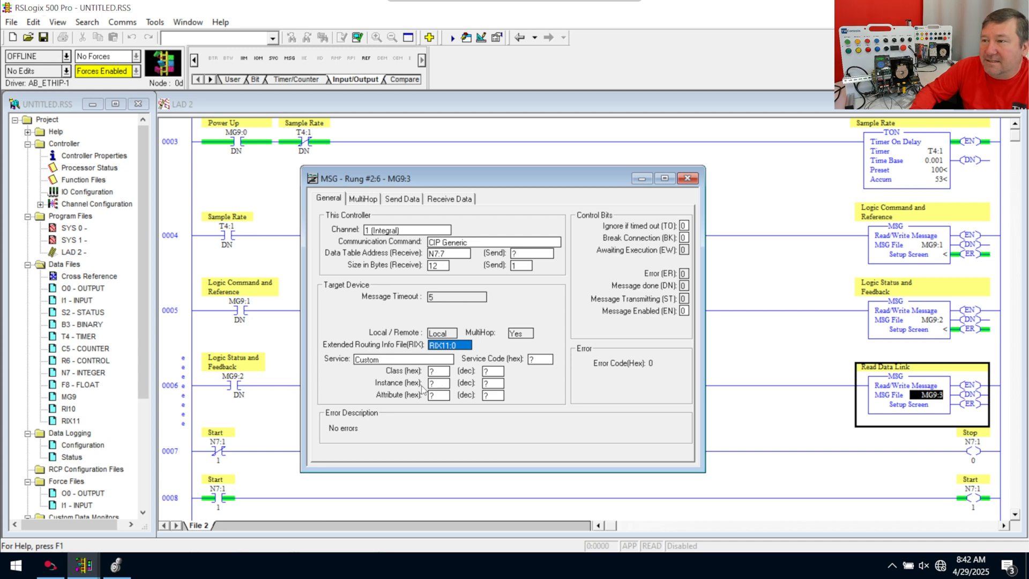
Set MG9:3 to class 7, instance 5, attribute 4, briefly trying instance 10
click(438, 371)
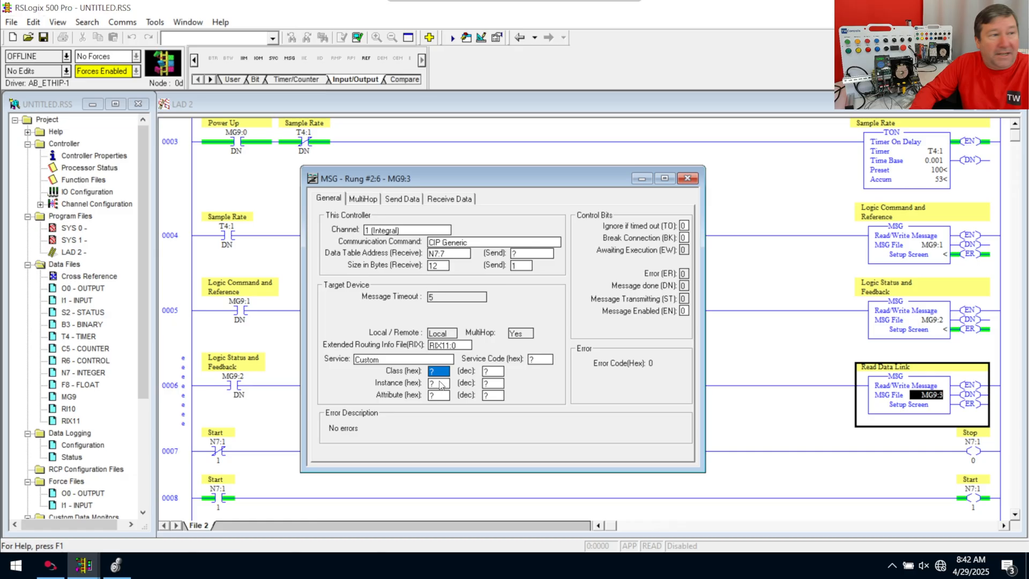
mouse_move(100, 413)
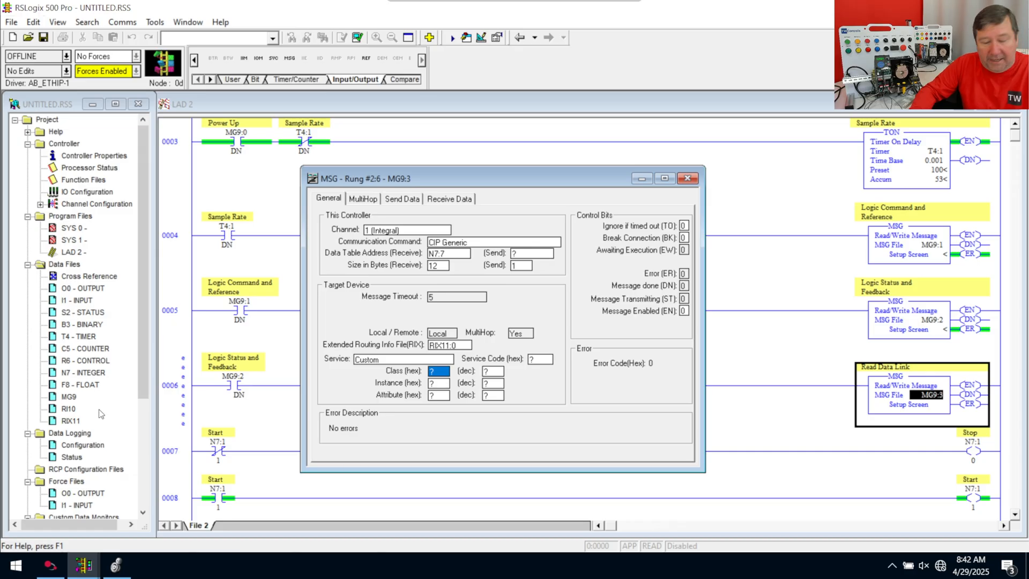
click(438, 383)
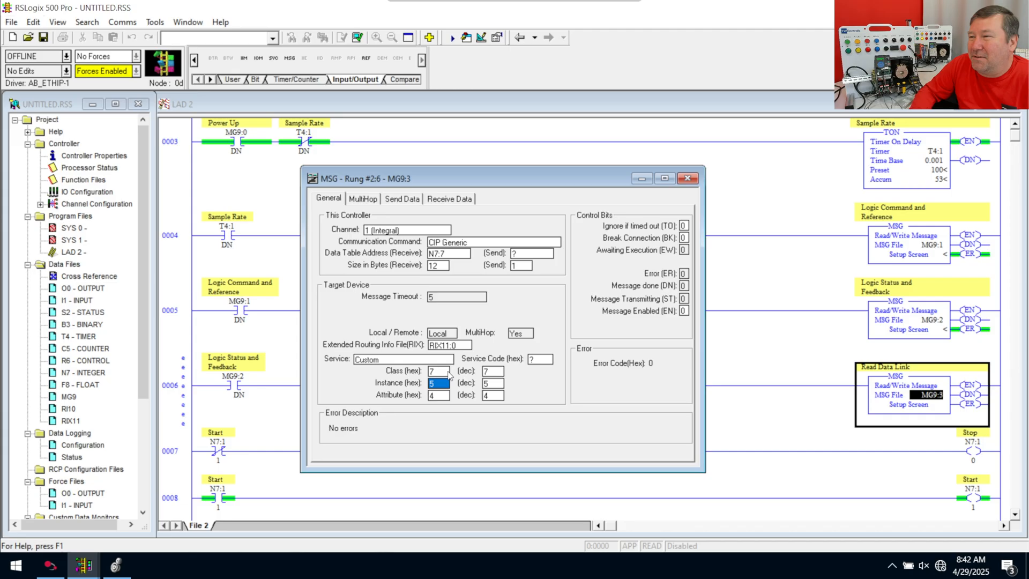
mouse_move(387, 383)
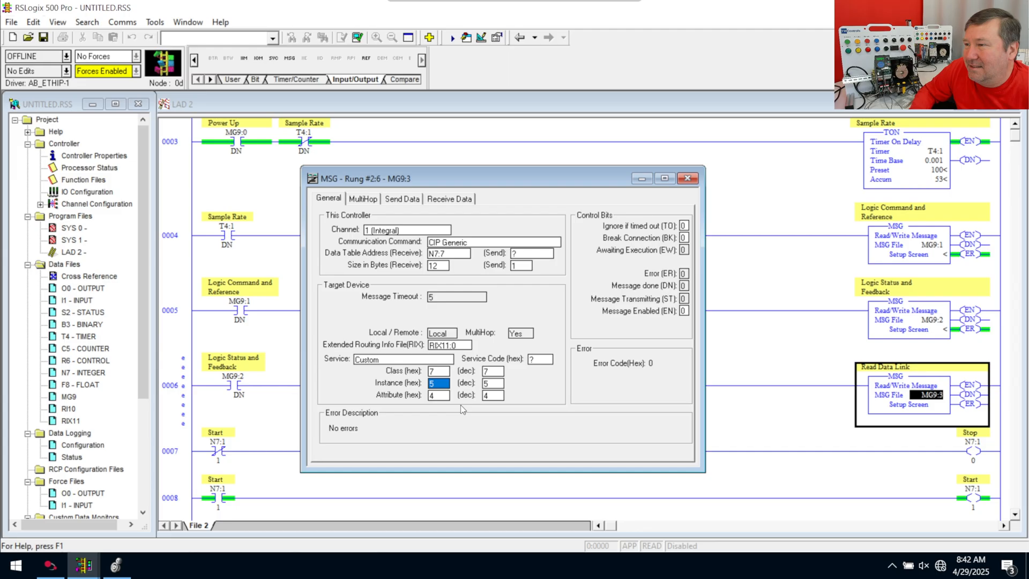
mouse_move(498, 387)
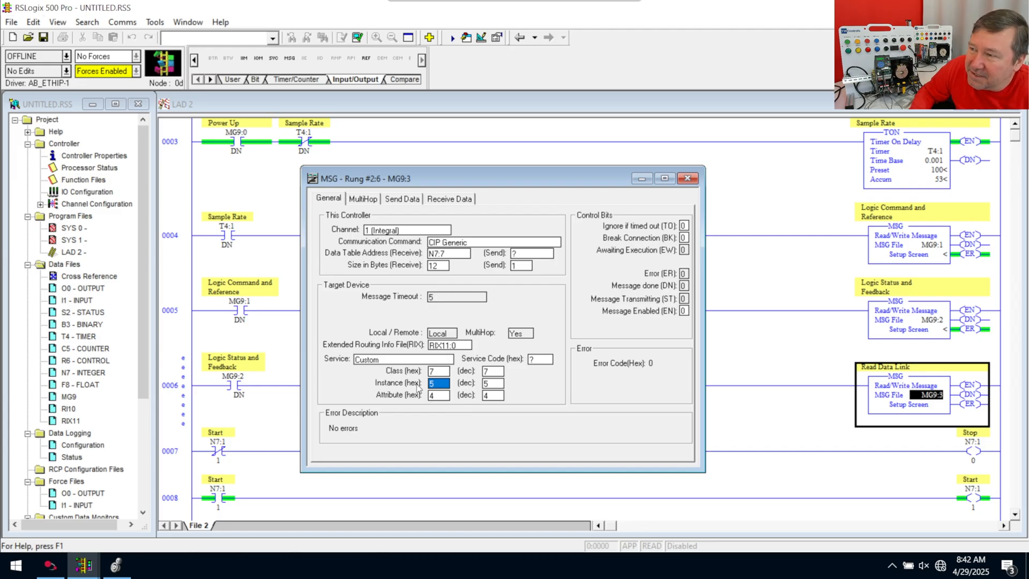
click(492, 383)
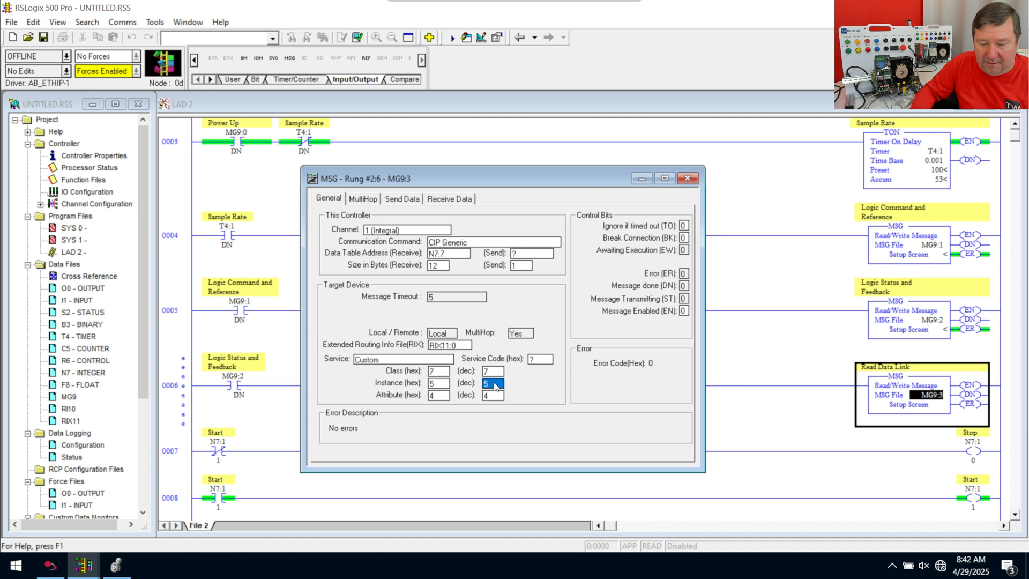
text(10)
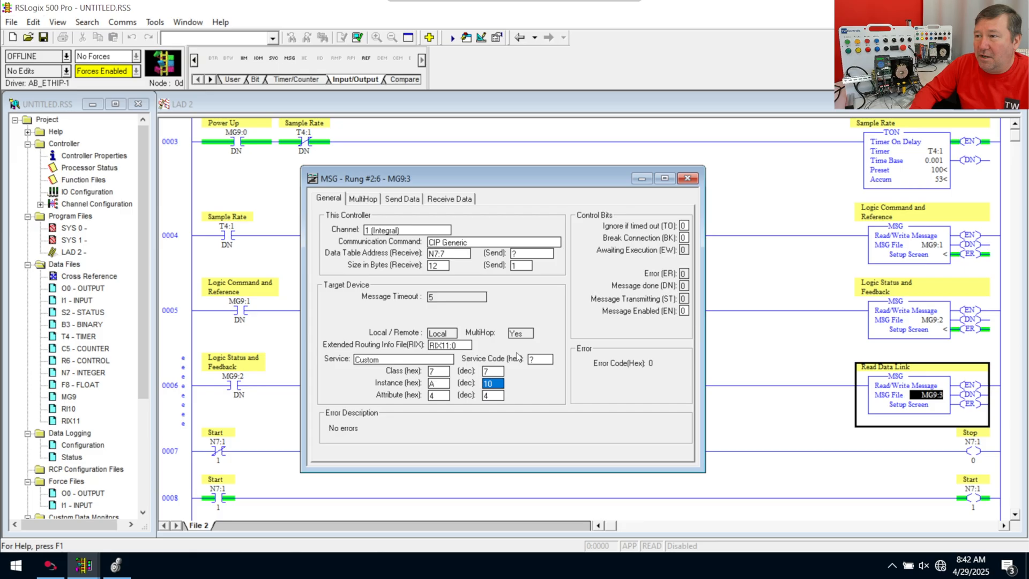
mouse_move(424, 391)
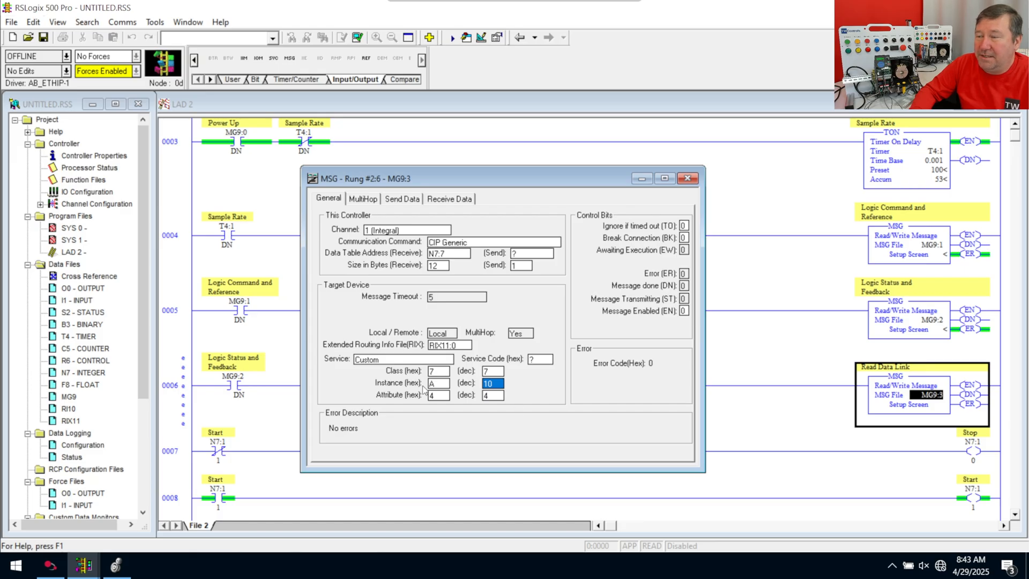
mouse_move(477, 383)
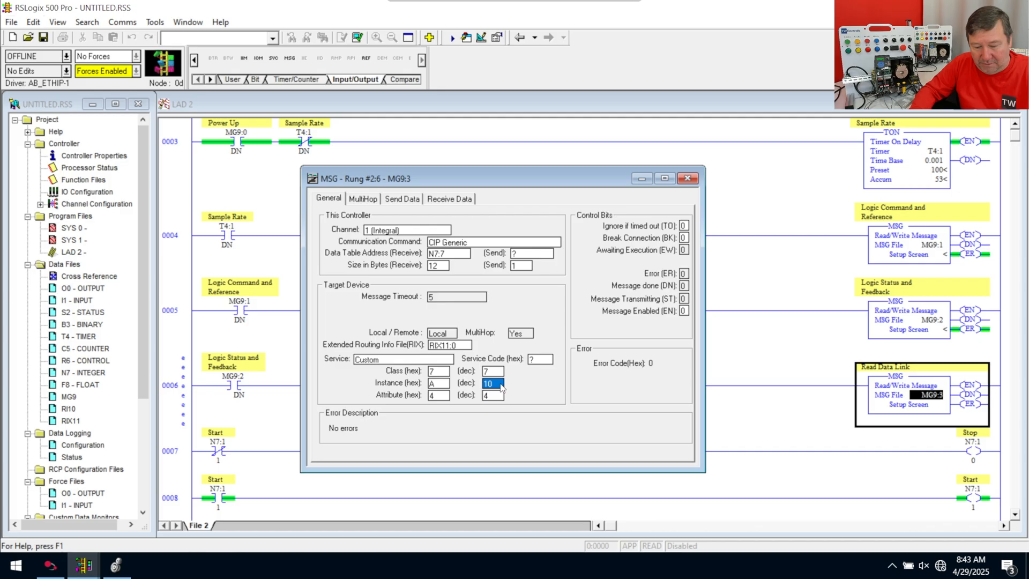
text(5)
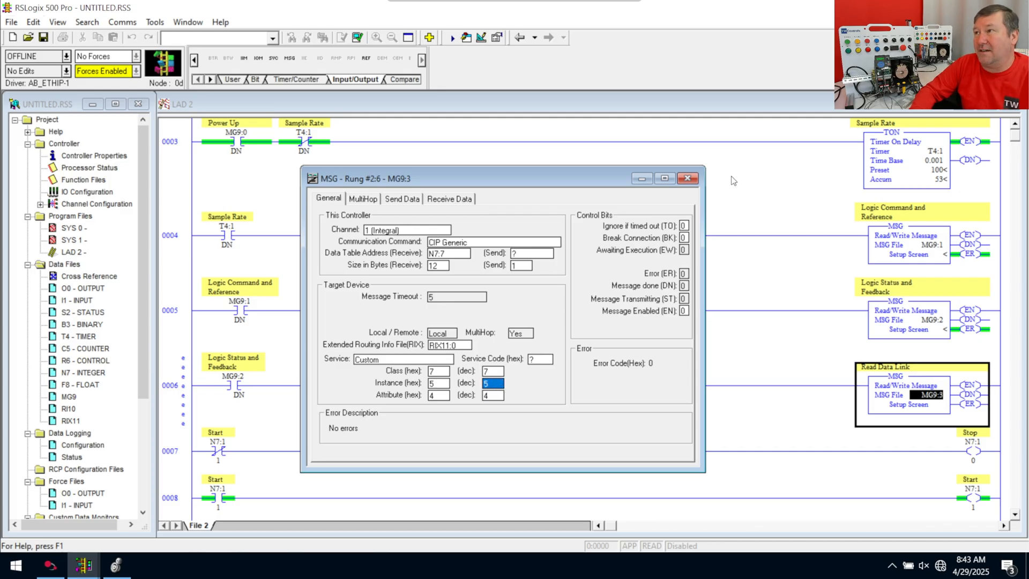
mouse_move(687, 178)
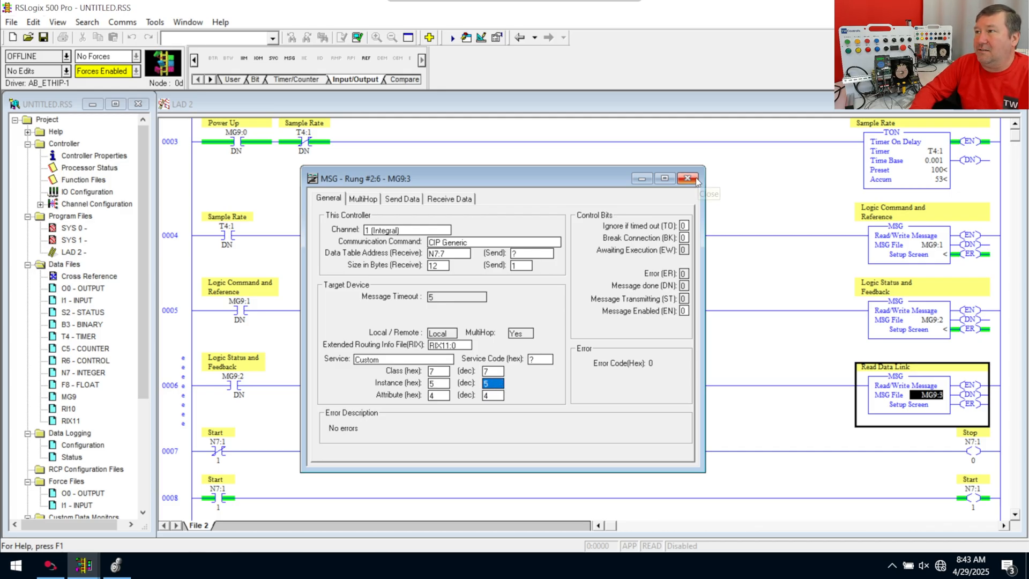
Verify the project, list the four rung 6 errors under File 2, and reopen MG9:3's setup
click(687, 179)
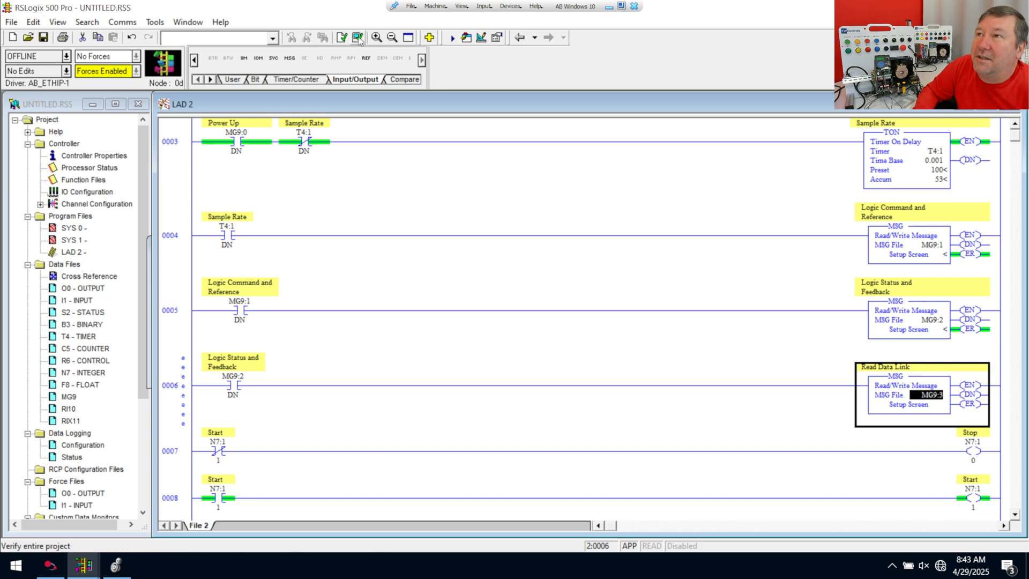
click(357, 37)
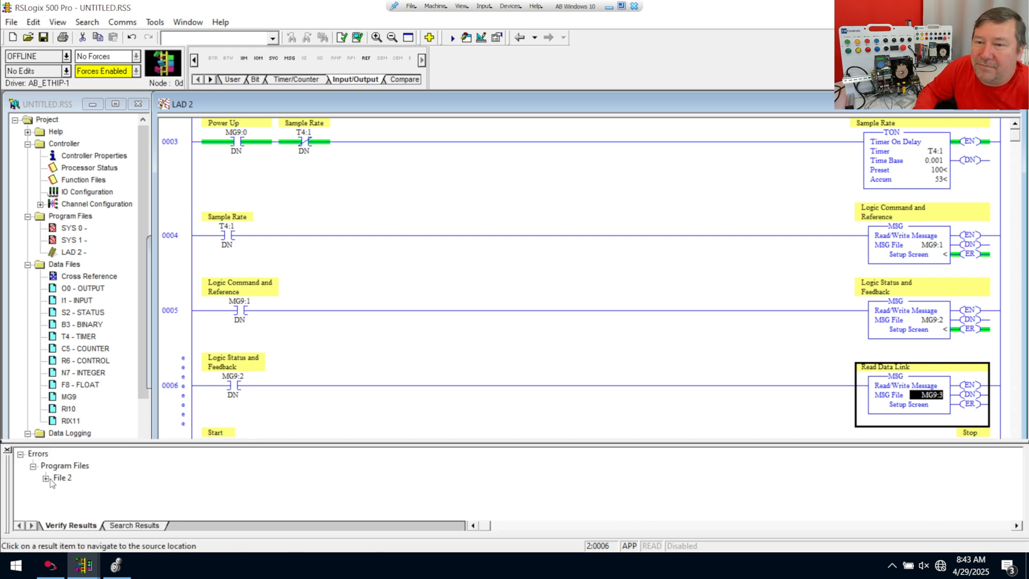
click(44, 477)
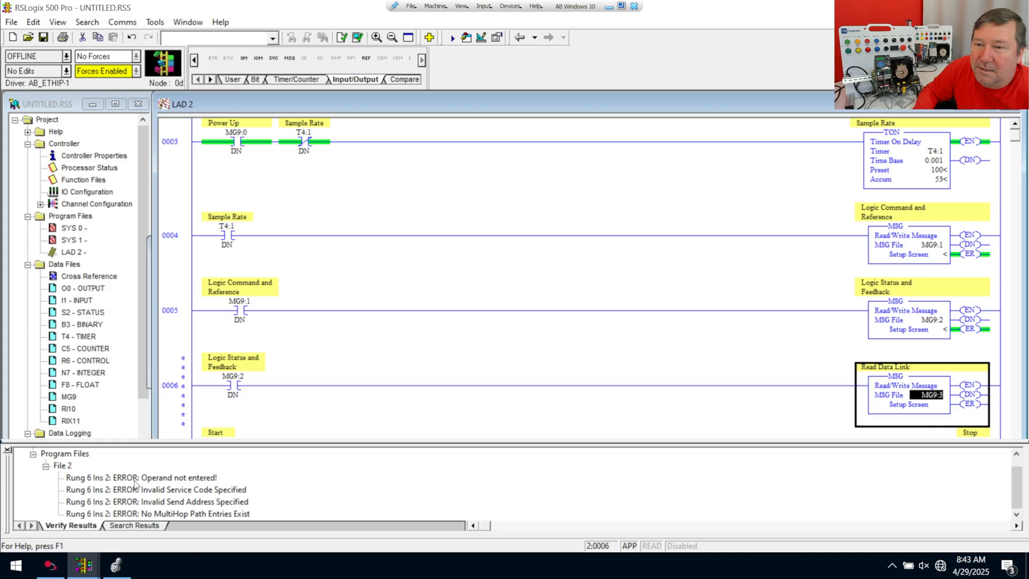
mouse_move(112, 449)
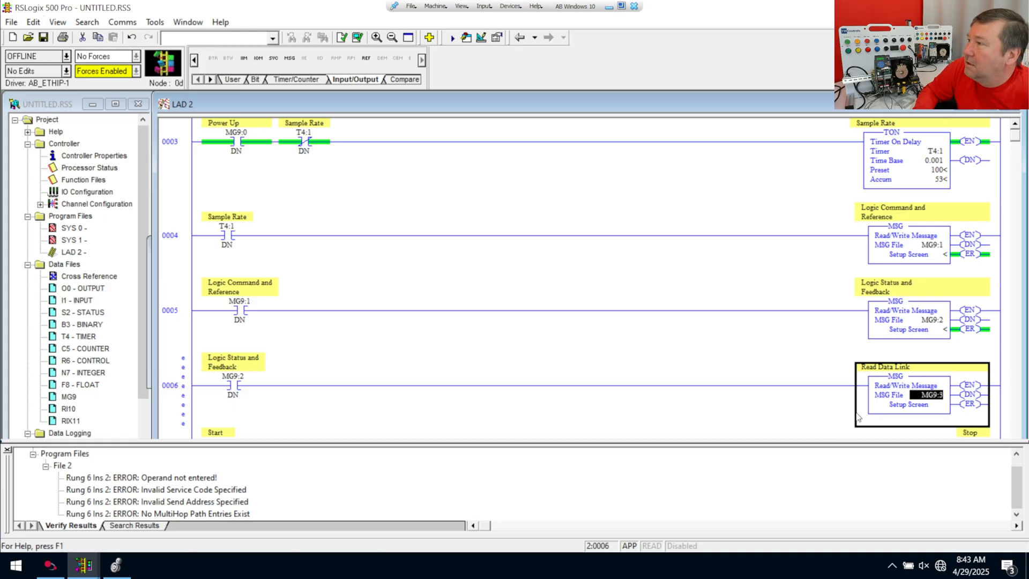
click(908, 404)
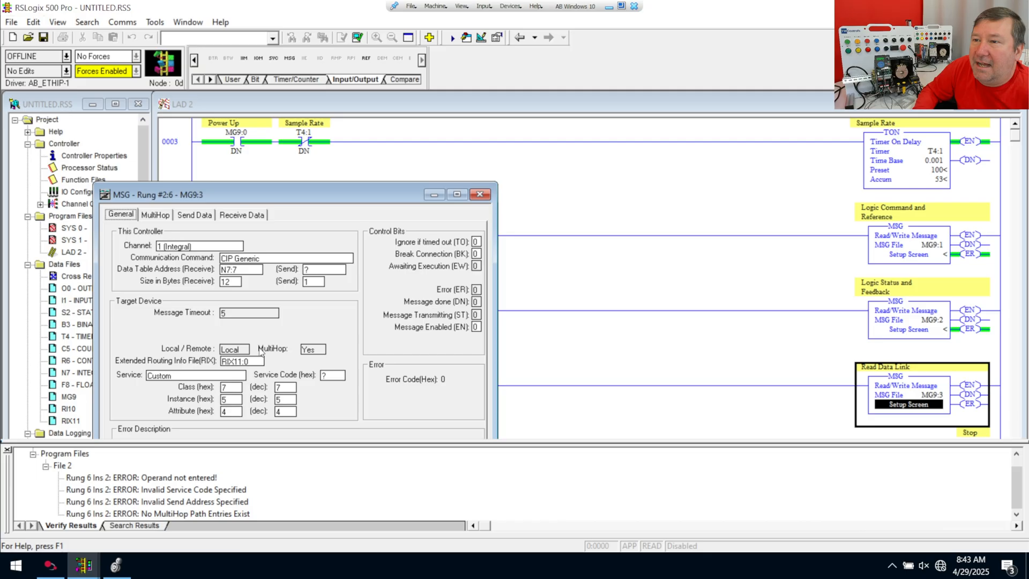
Set the MG9:3 multihop destination to EtherNet/IP device 192.168.20.12
click(156, 214)
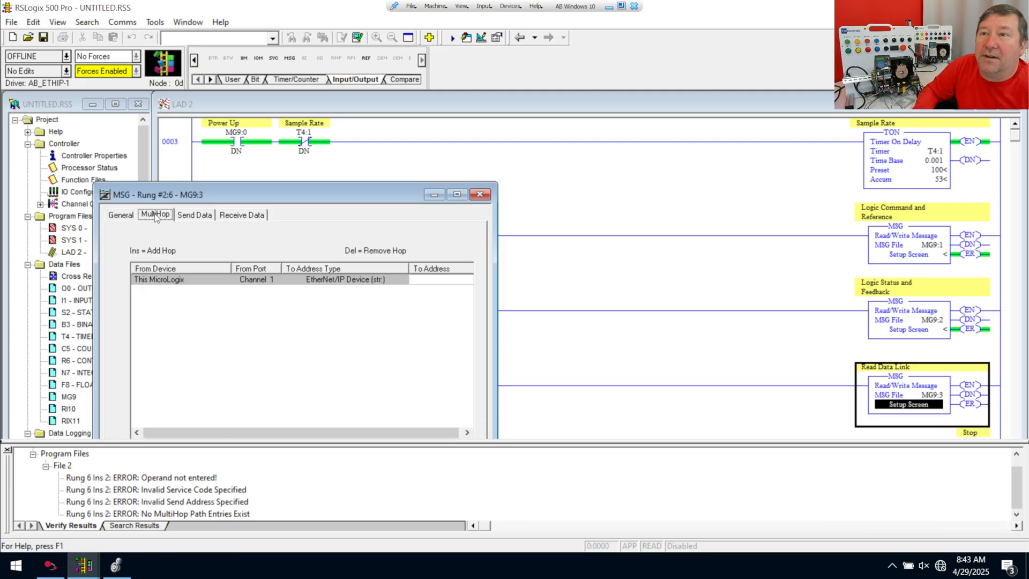
click(441, 278)
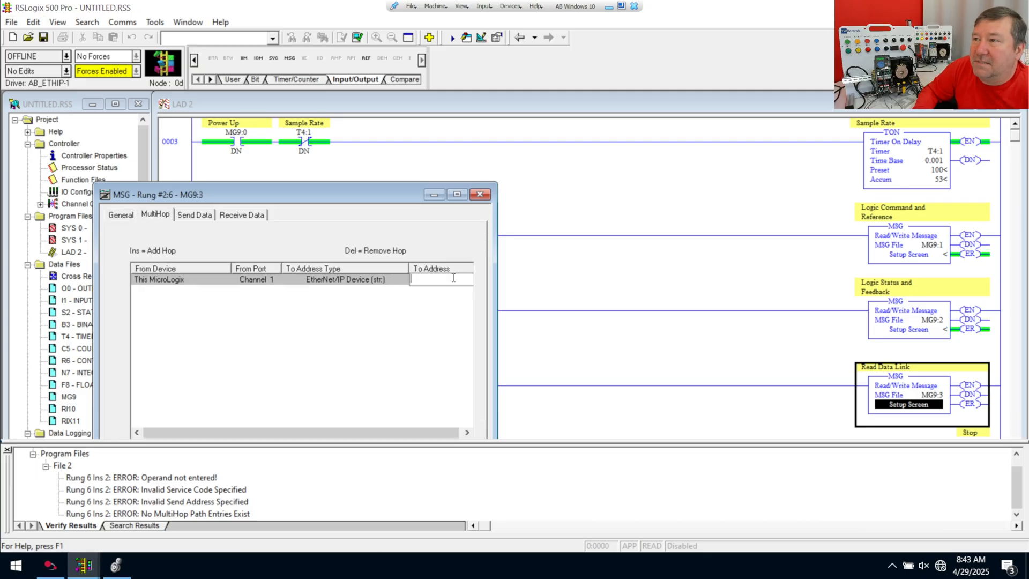
text(19)
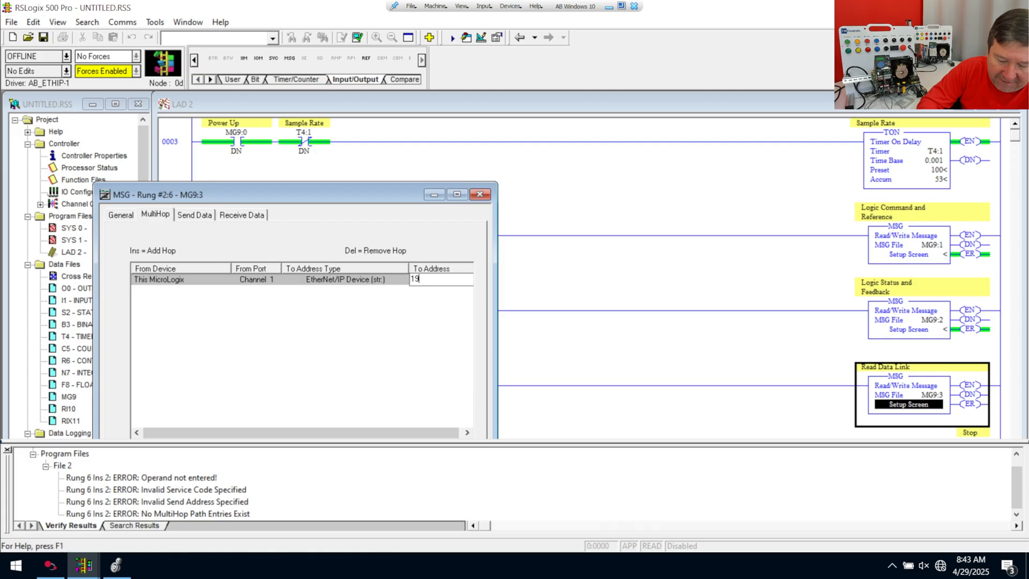
text(92.168.)
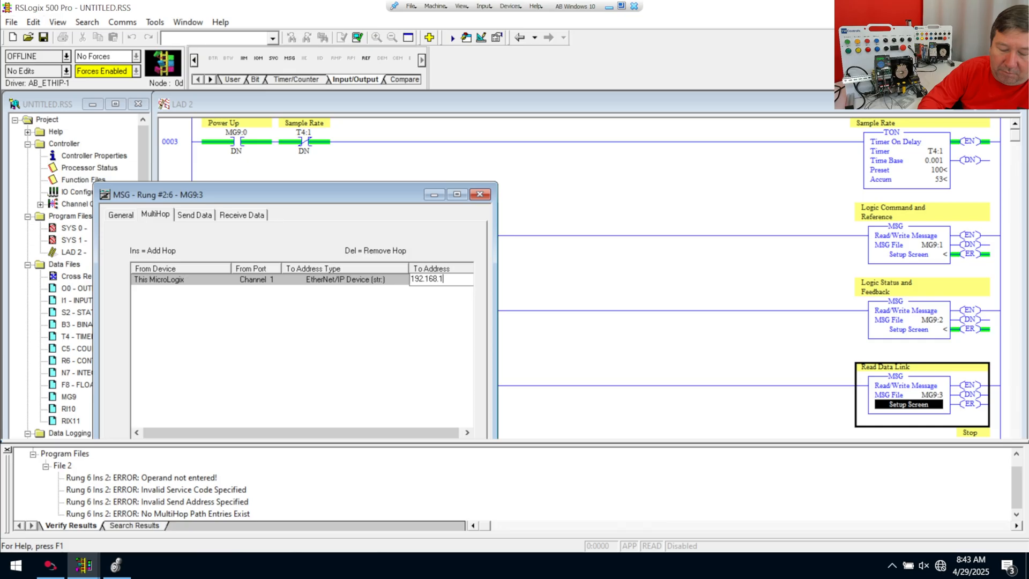
text(12)
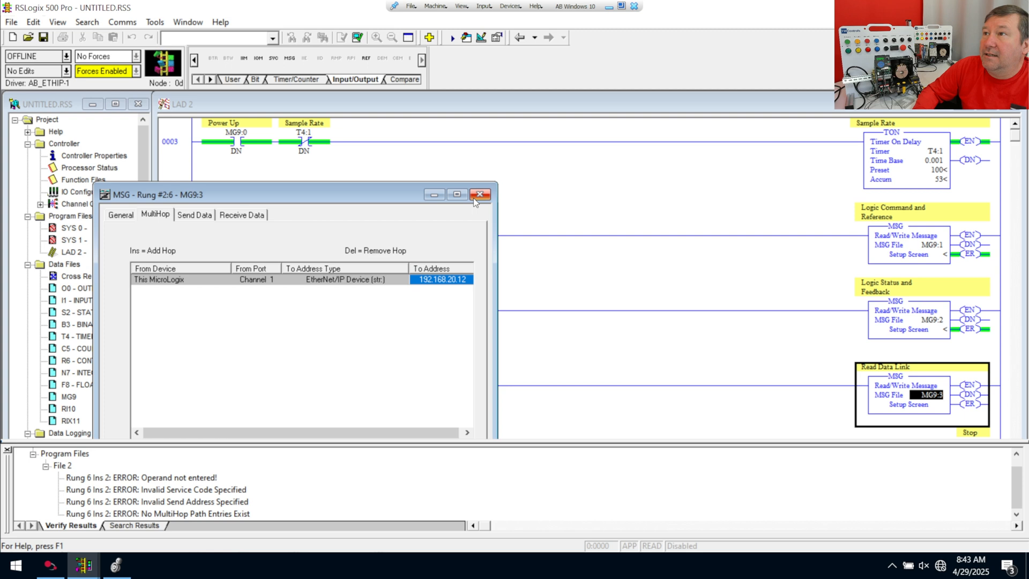
click(479, 194)
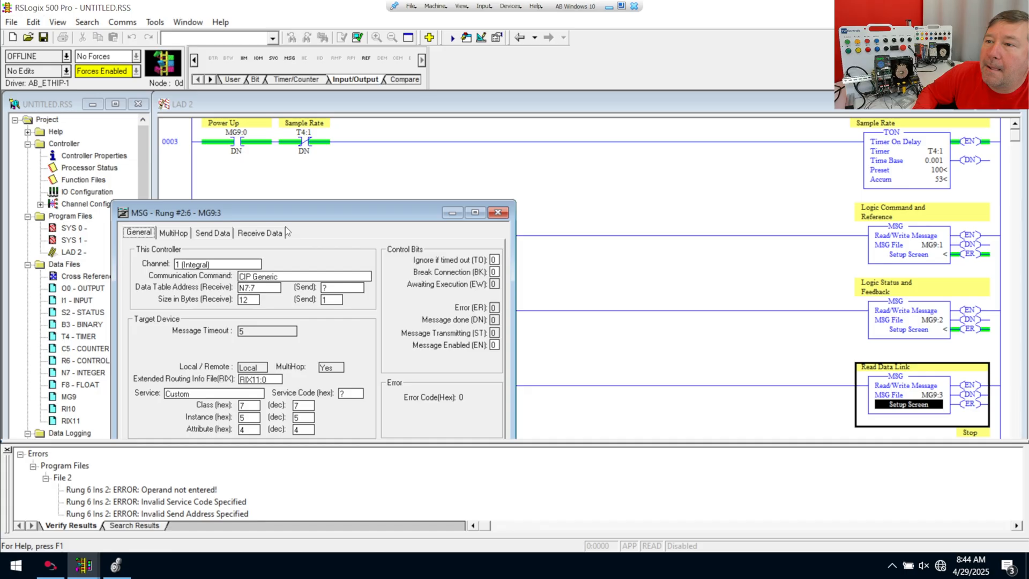
Set MG9:3 to Generic Get Attribute Single with class 7, instance 5, attribute 4
drag(263, 212, 325, 149)
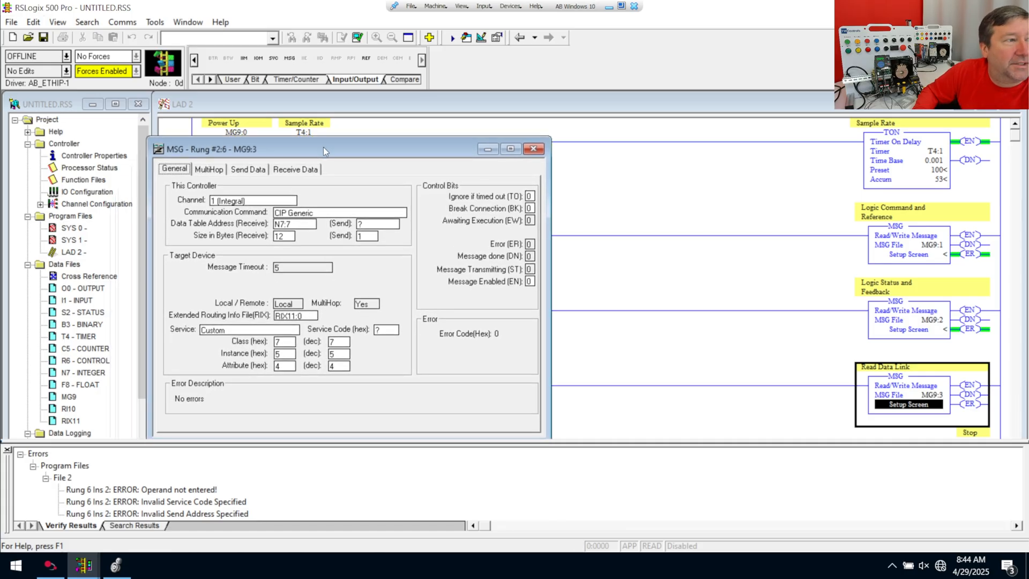
mouse_move(228, 333)
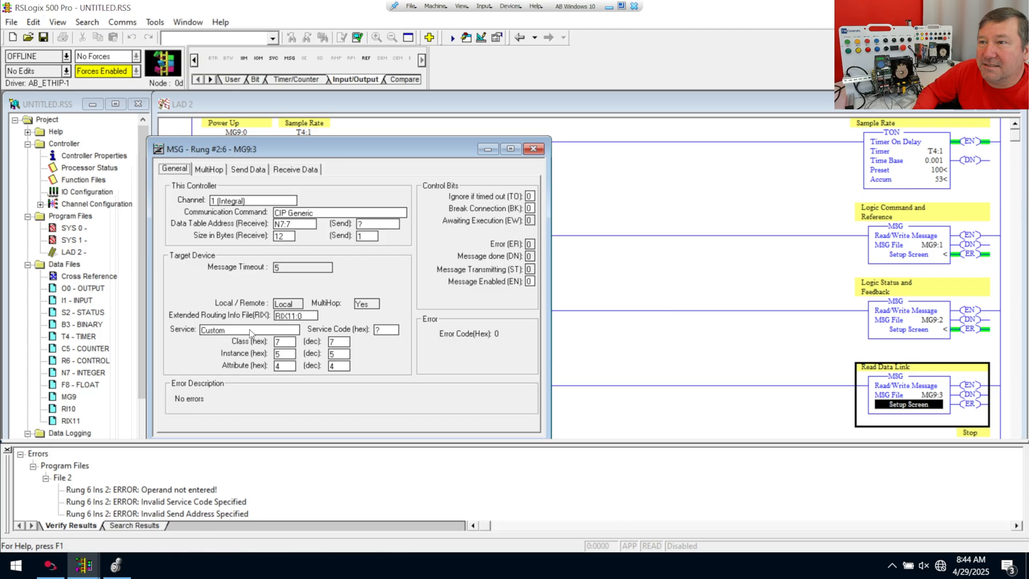
click(293, 331)
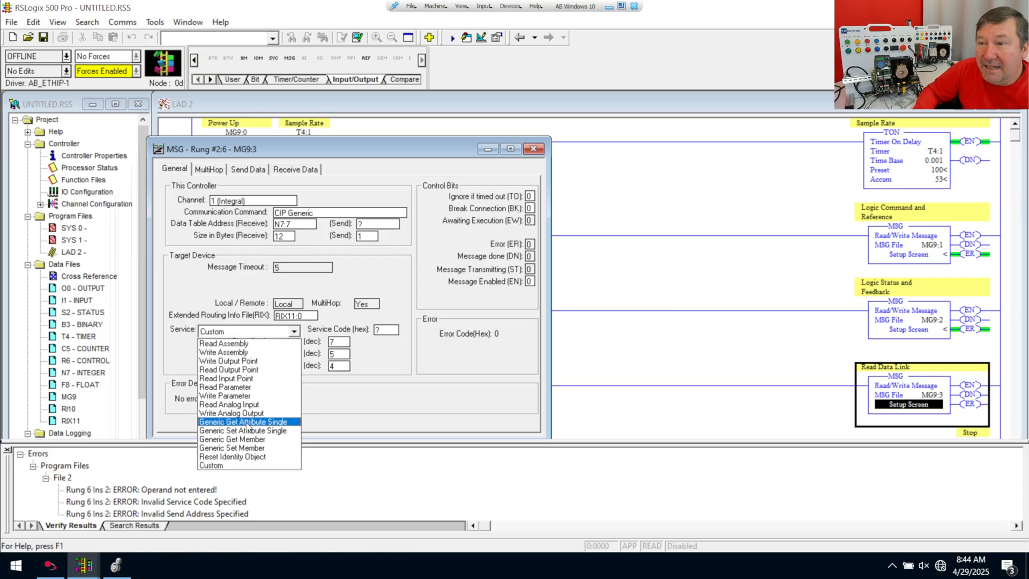
click(243, 422)
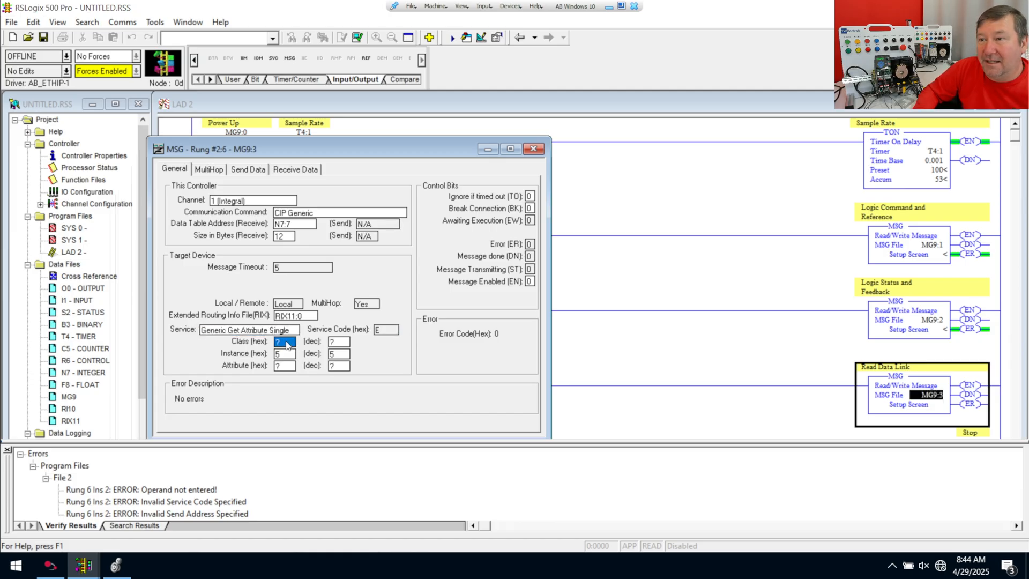
click(338, 342)
text(7)
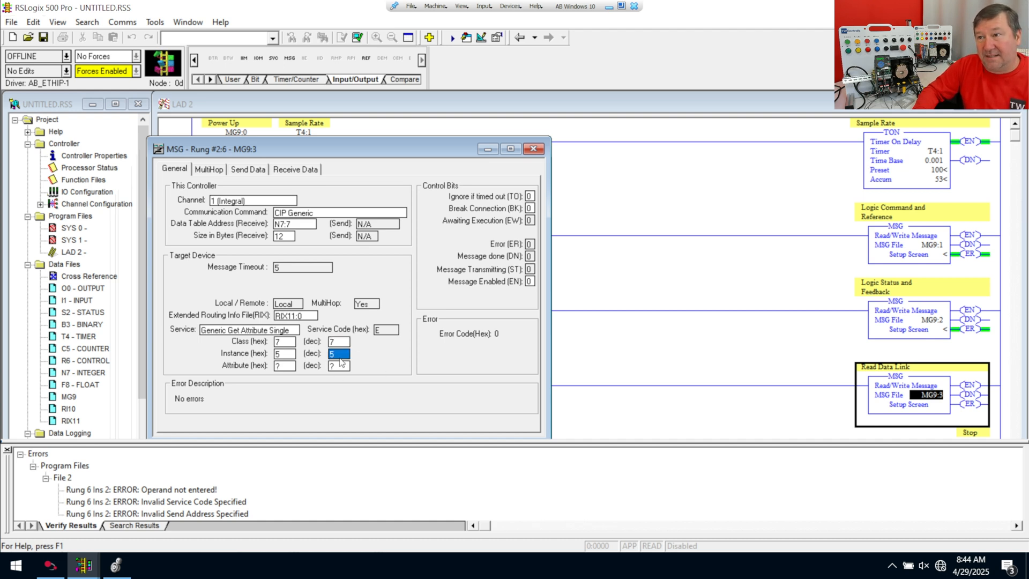
text(4)
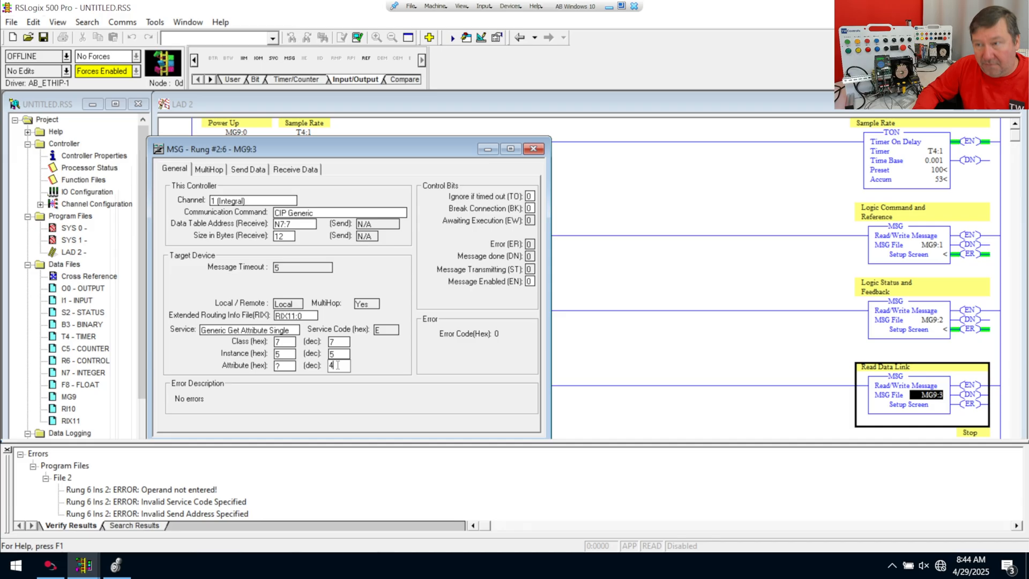
click(533, 148)
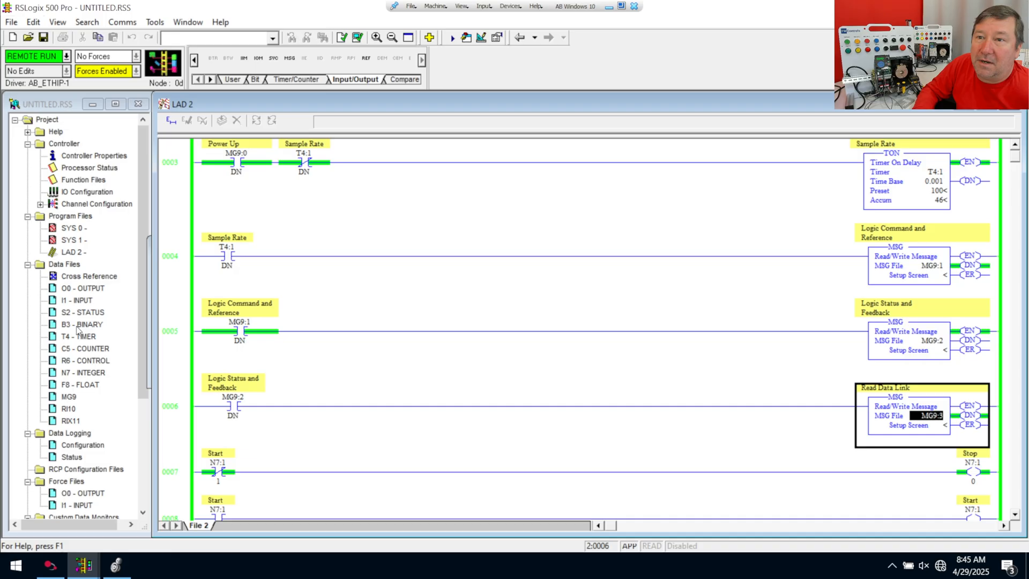
Open the N7 integer file and confirm N7:7 holds 498 from the drive
double_click(84, 371)
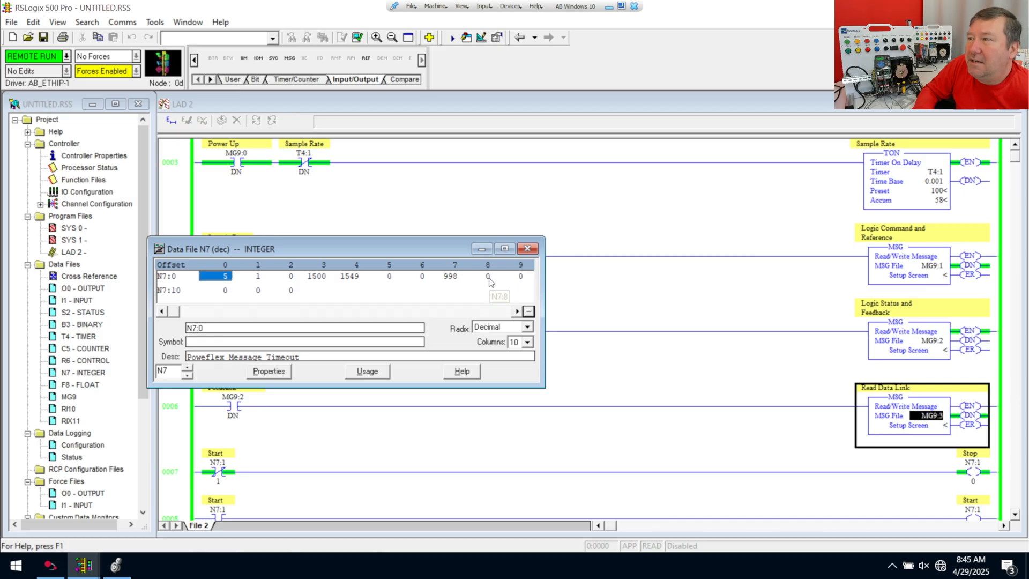
click(488, 275)
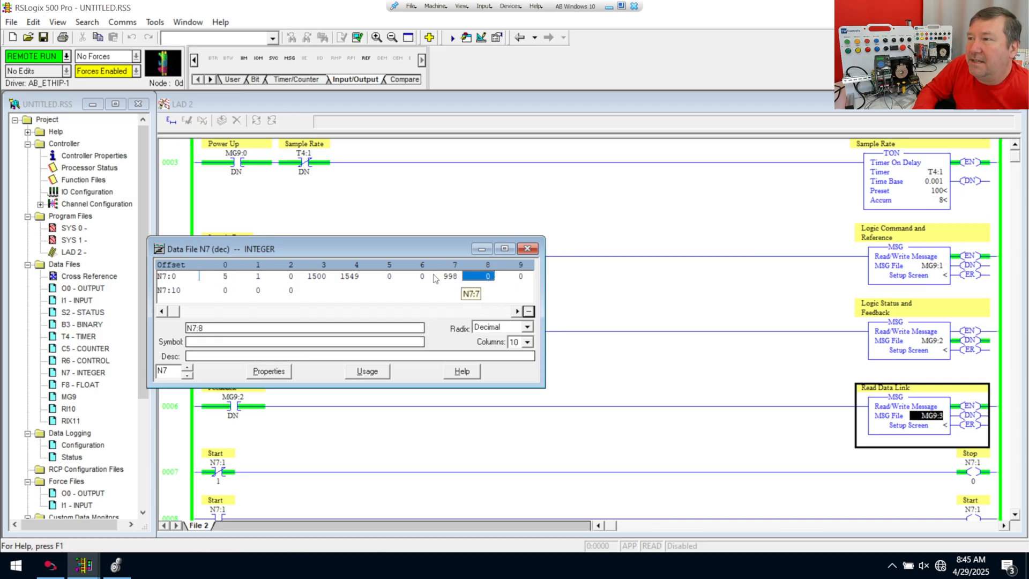
click(449, 276)
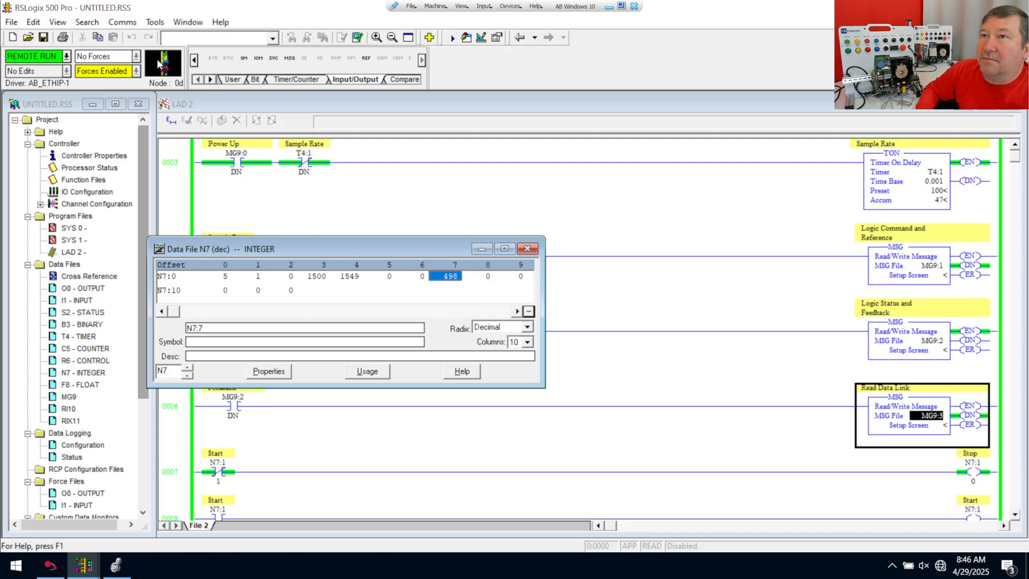
click(122, 21)
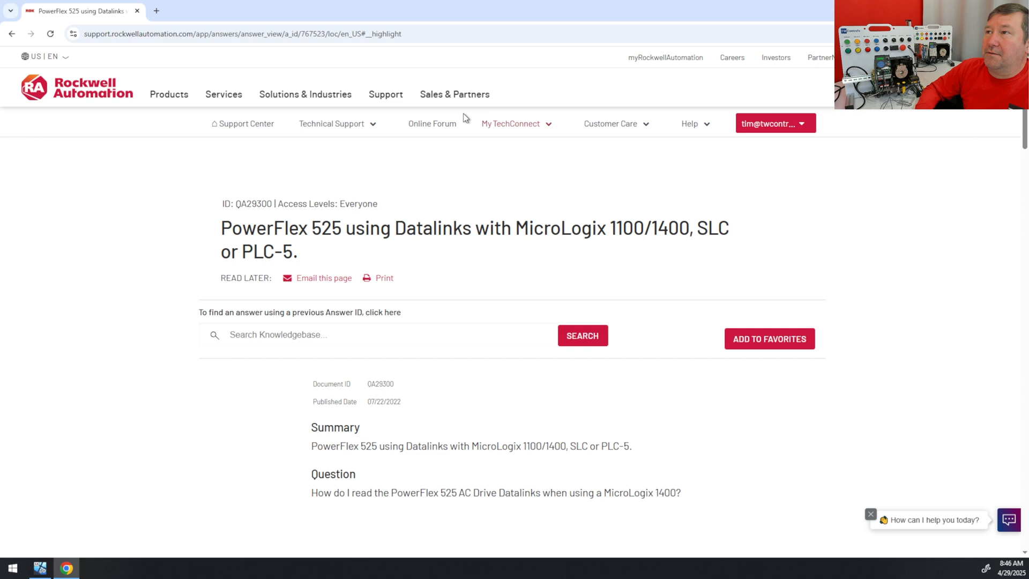
mouse_move(409, 211)
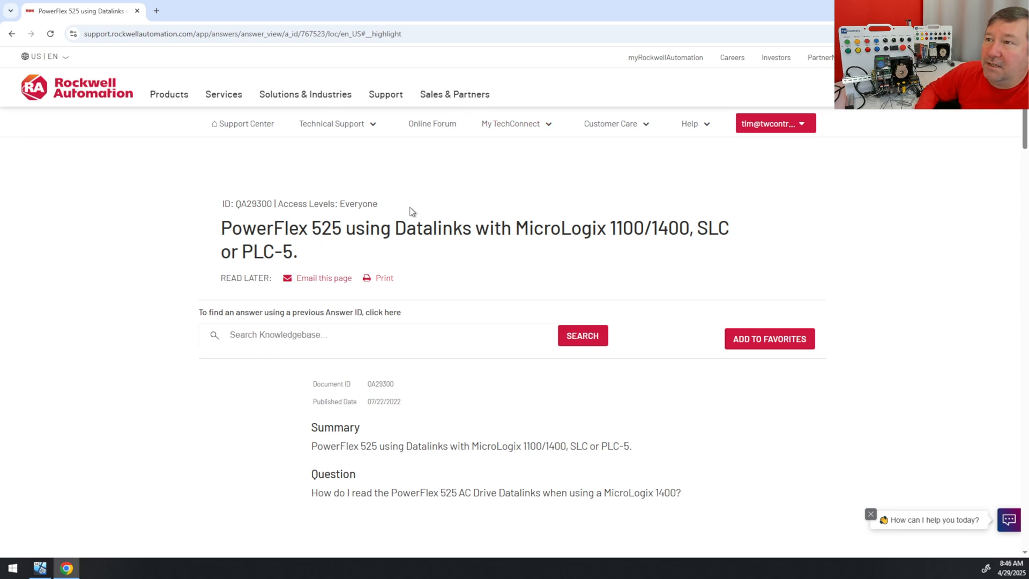
mouse_move(492, 218)
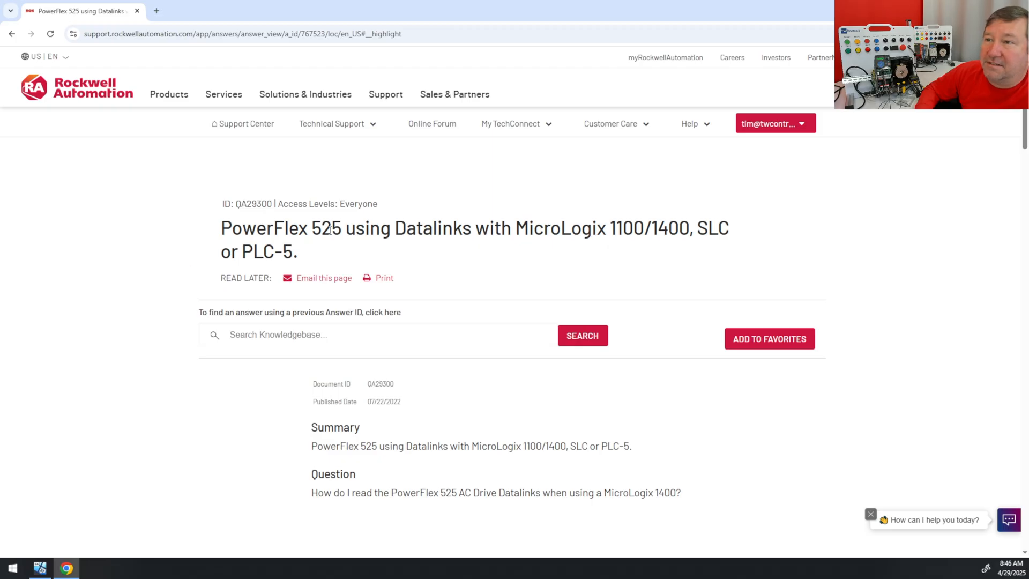
mouse_move(247, 204)
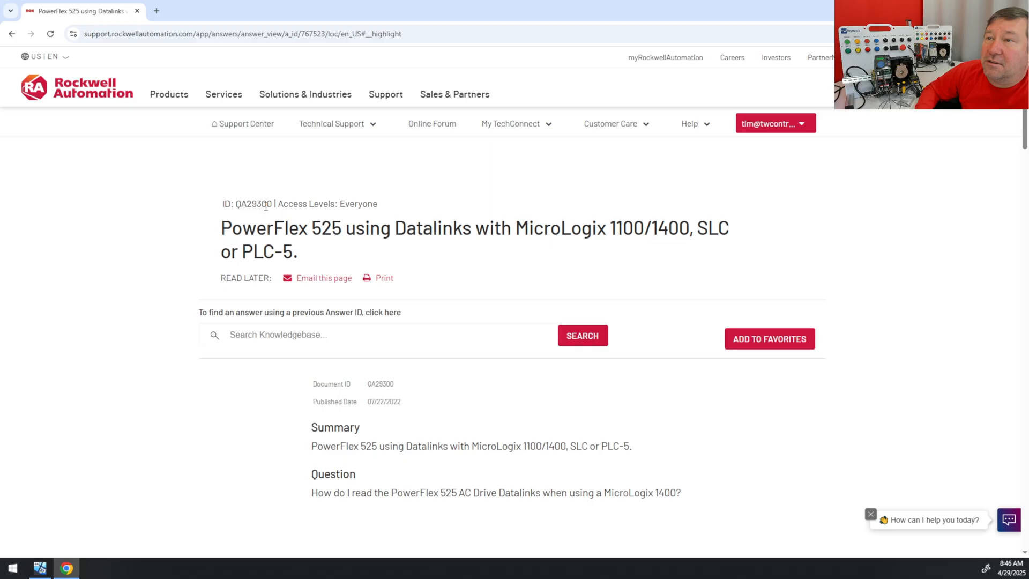
Scroll the Datalinks article to the Register Object table of class 7 instances
scroll(down, 3)
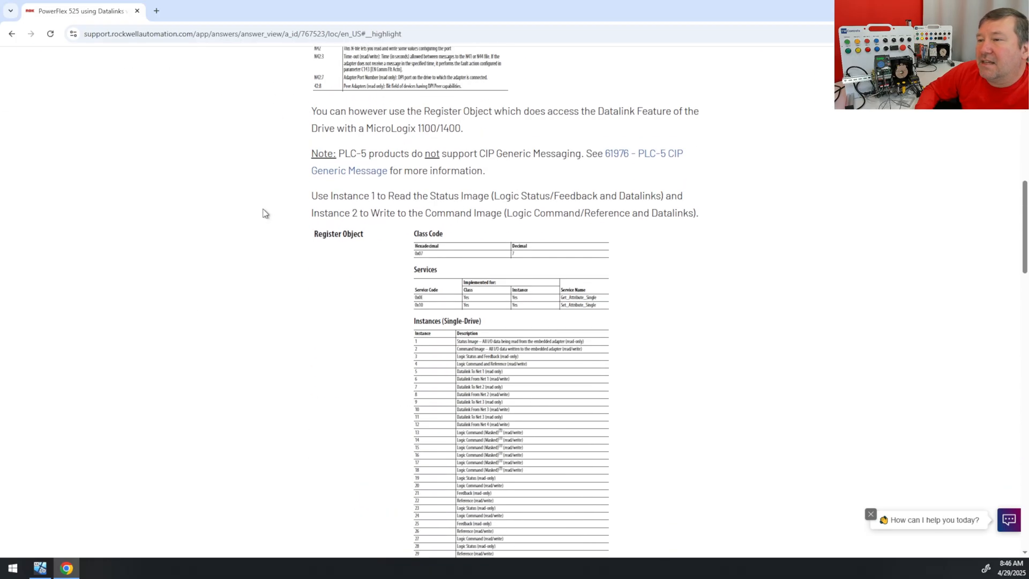
scroll(down, 3)
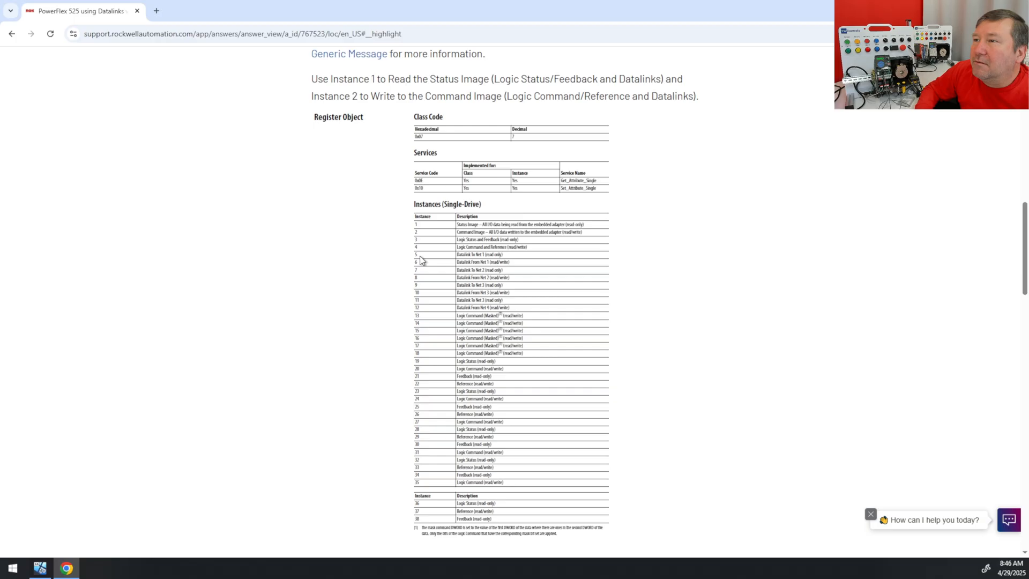
mouse_move(416, 256)
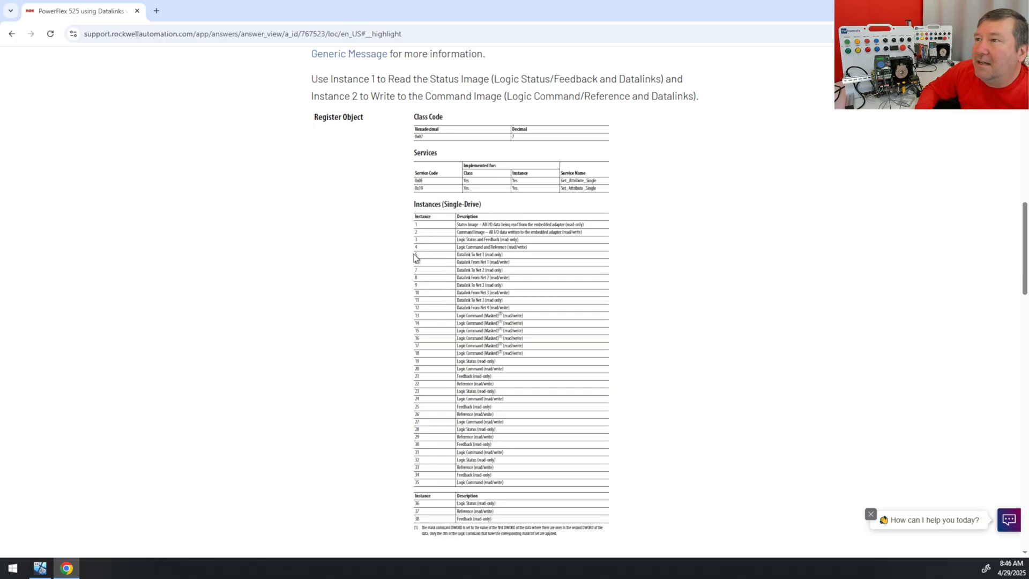
mouse_move(471, 258)
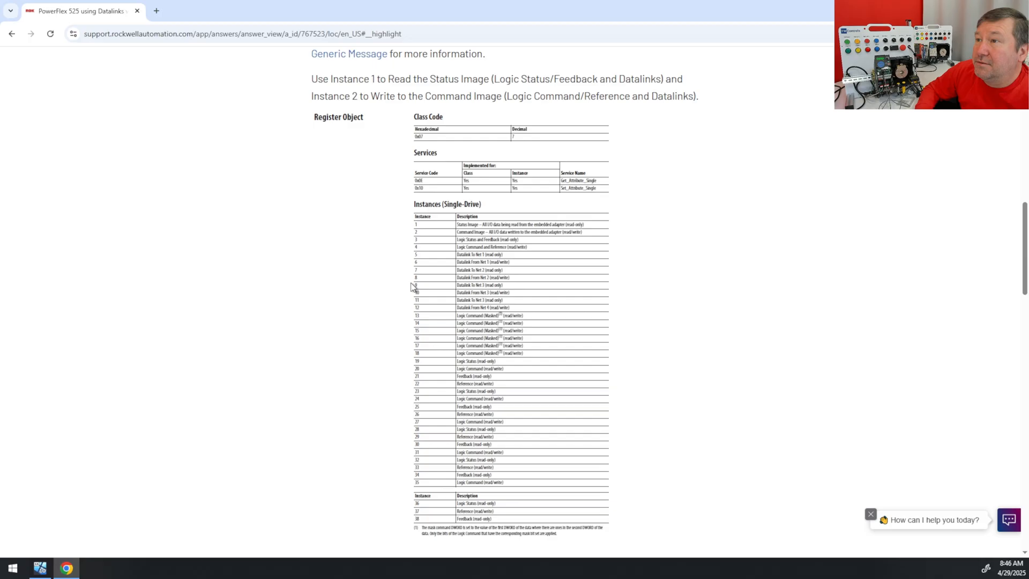
mouse_move(429, 309)
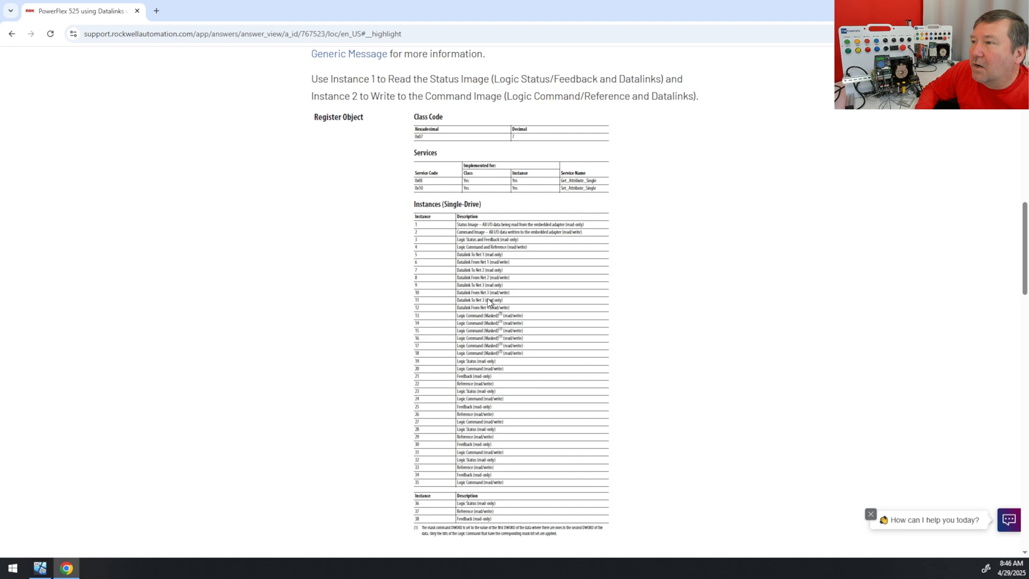
mouse_move(432, 303)
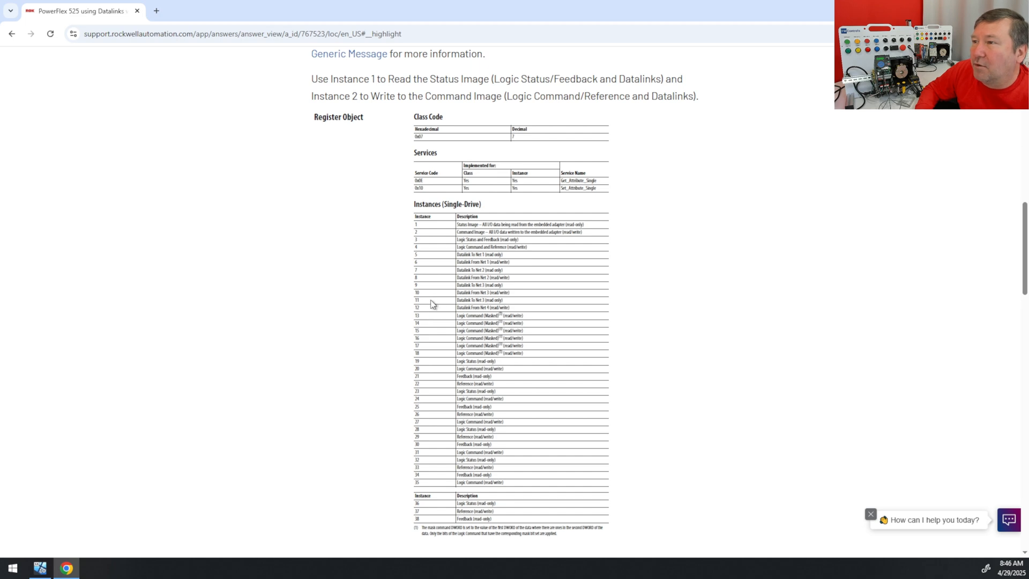
mouse_move(476, 302)
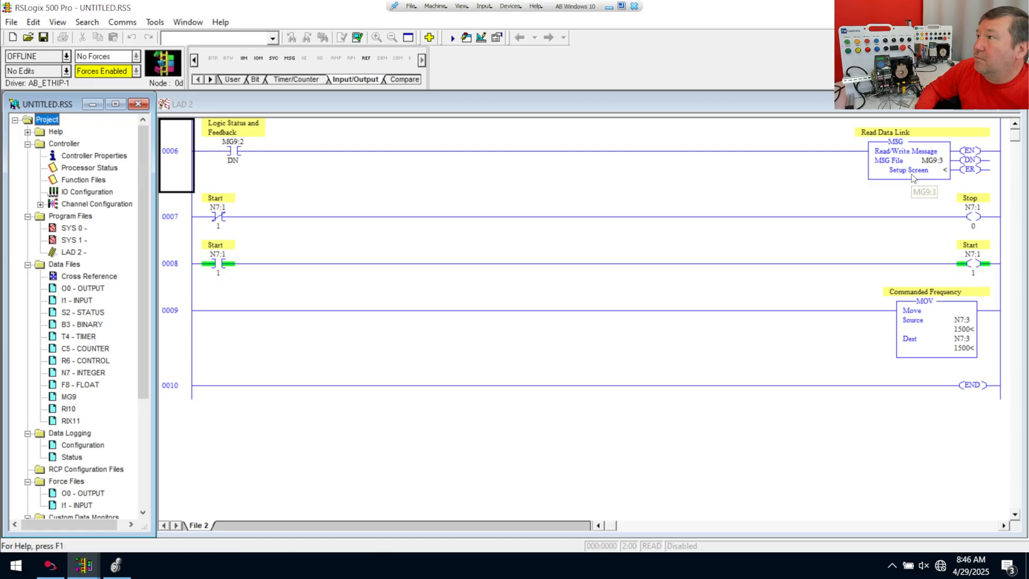
Change the MG9:3 message instance to decimal 11
click(908, 170)
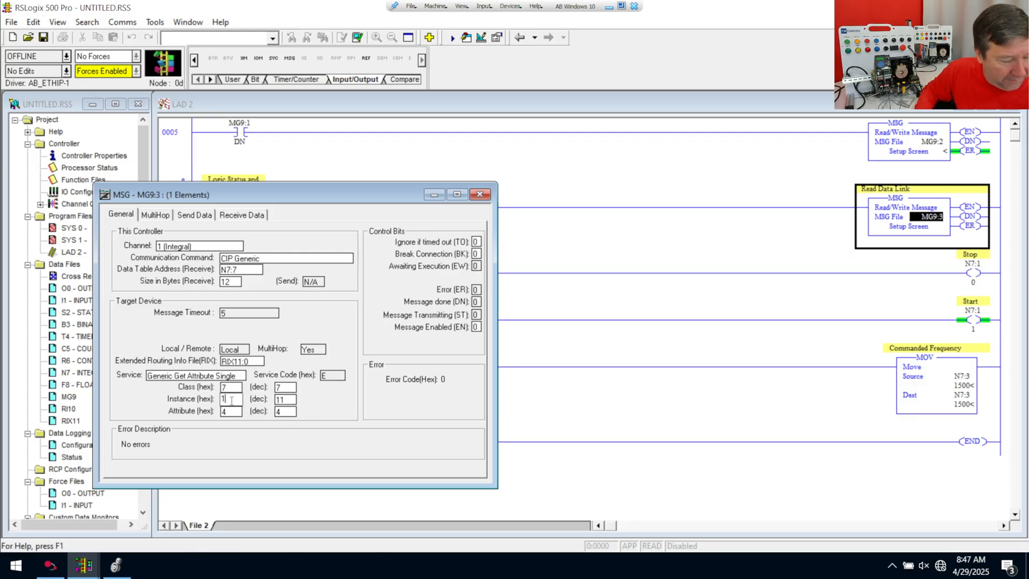
text(11)
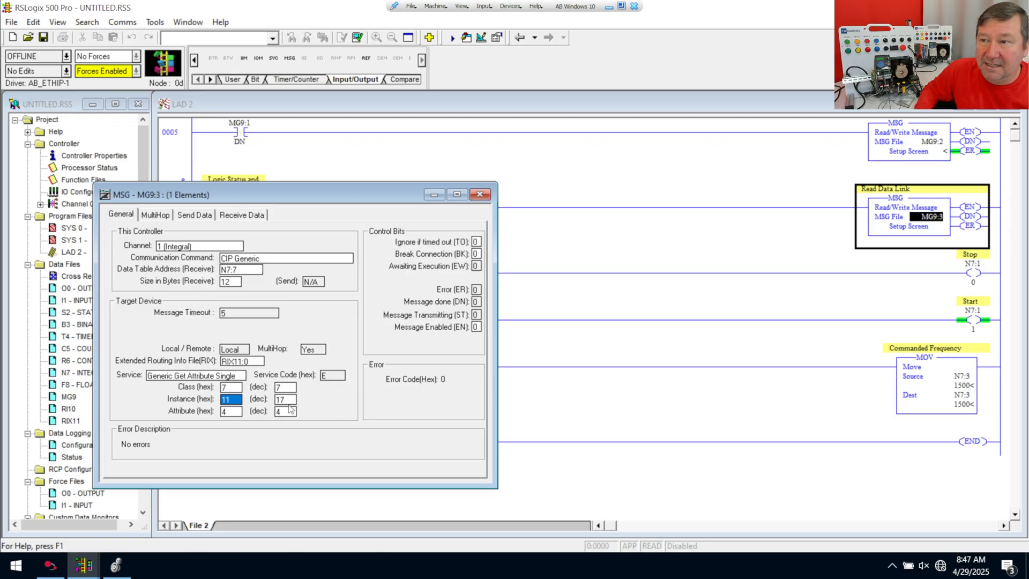
text(11)
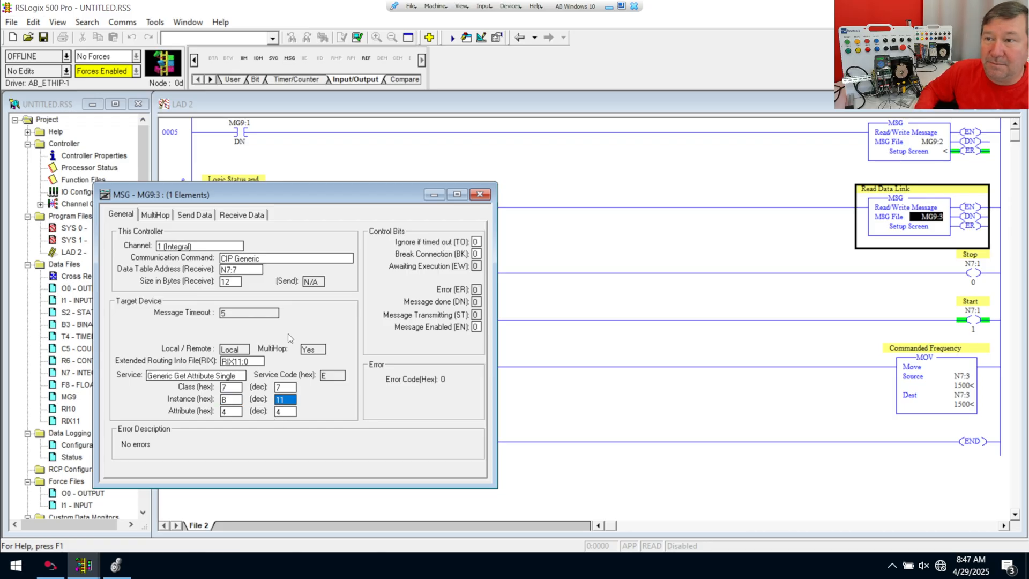
Download the updated program, confirming program mode, and go back online
click(121, 22)
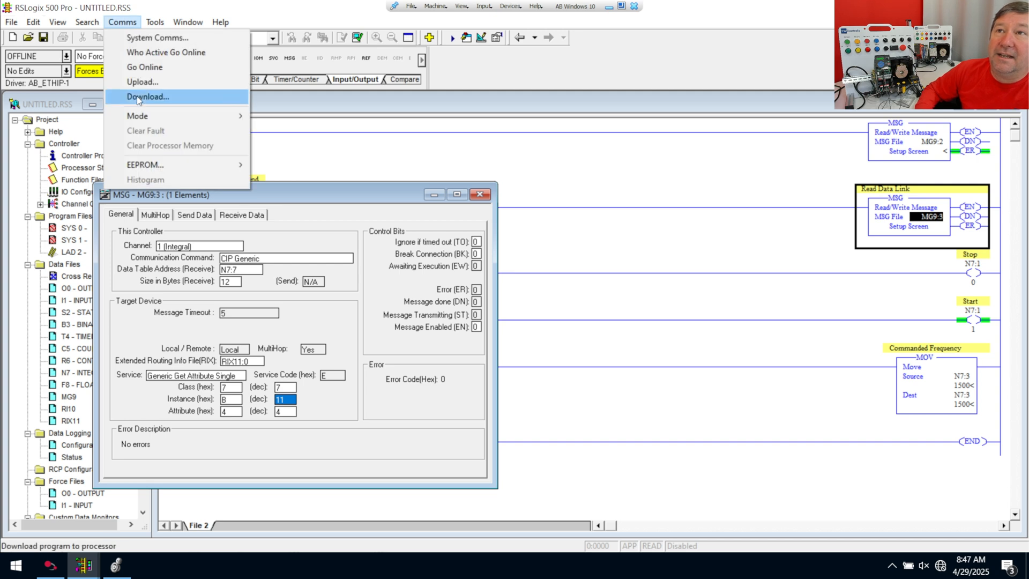
click(146, 96)
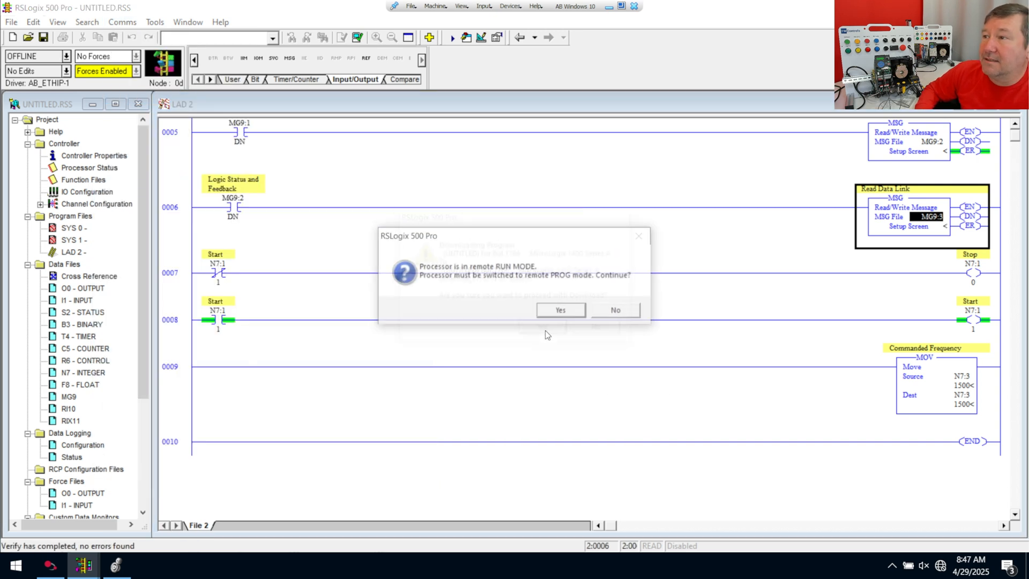
click(559, 309)
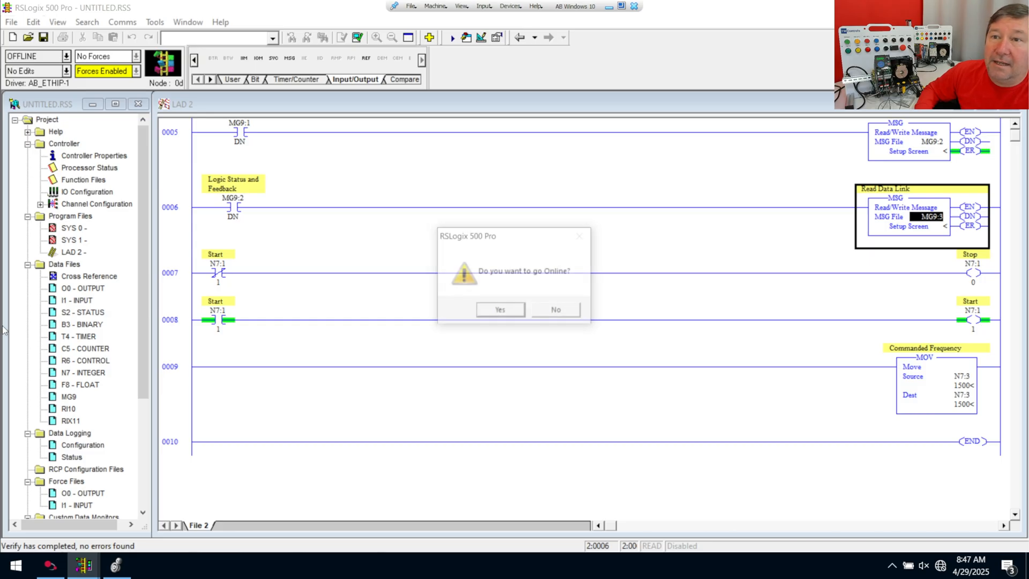
click(499, 309)
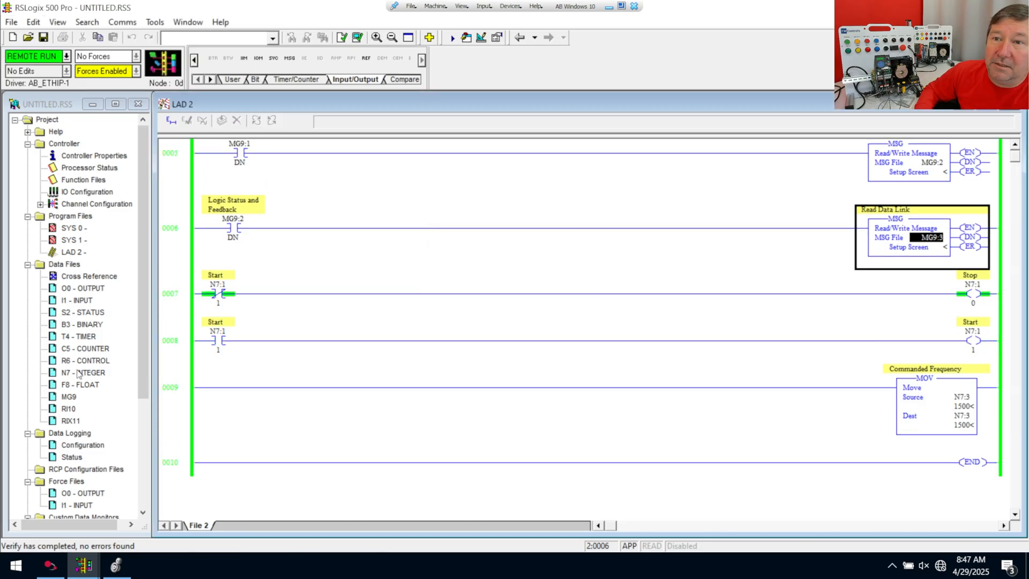